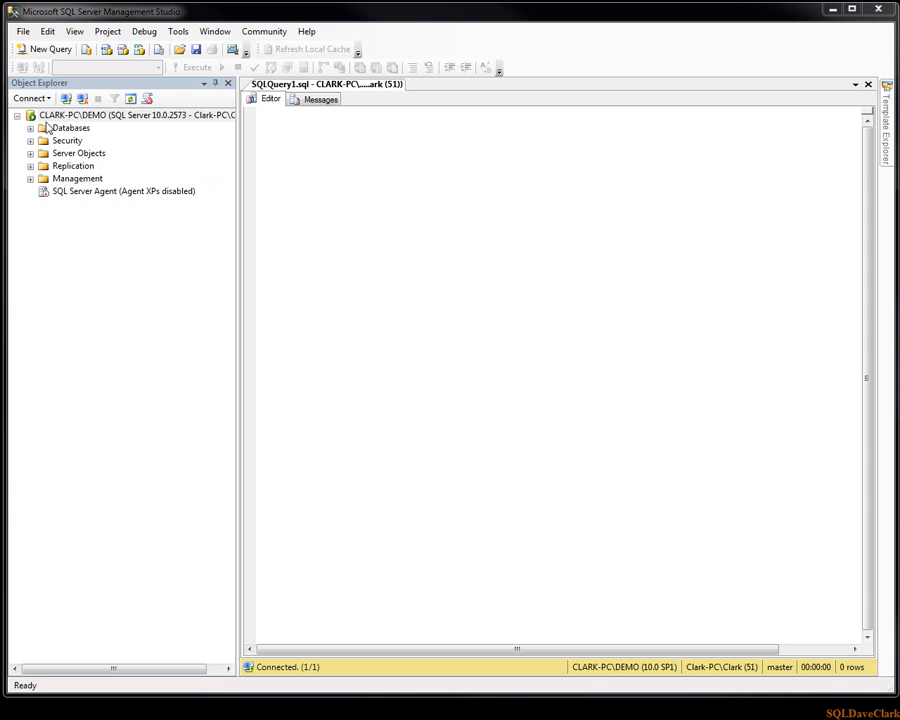
Expand the server's Databases folder and open DemoTestDB to show its contents
{"action": "left_click", "coordinate": [32, 128]}
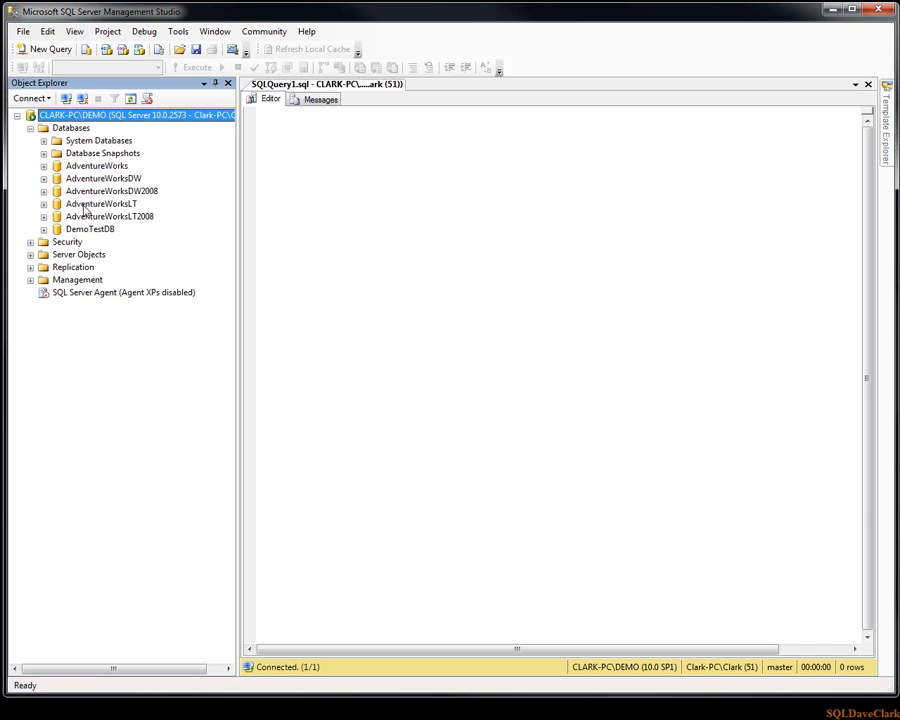
{"action": "left_click", "coordinate": [88, 228]}
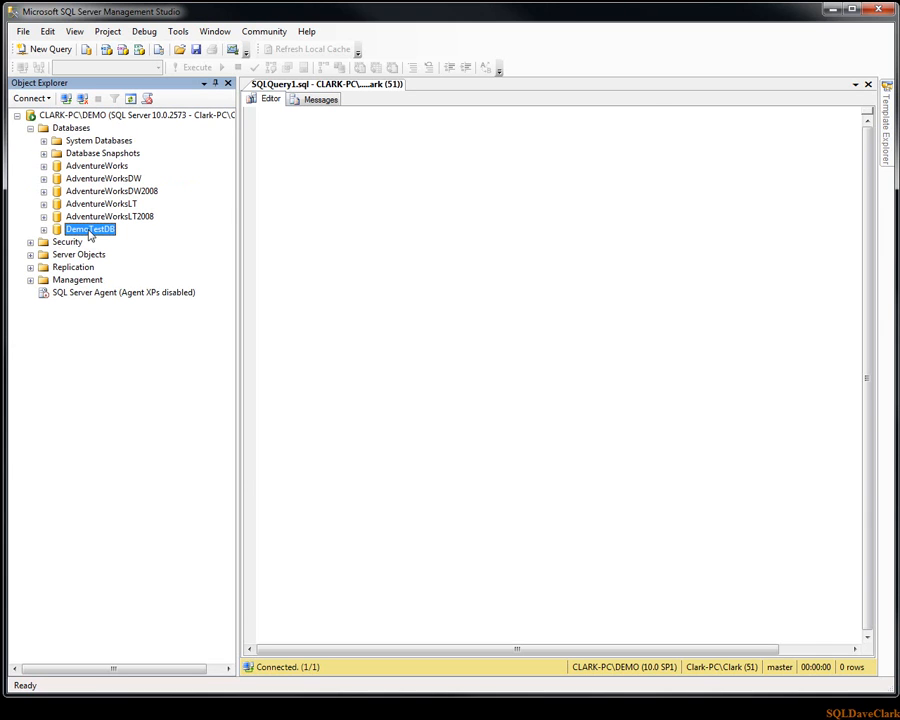
{"action": "left_click", "coordinate": [44, 228]}
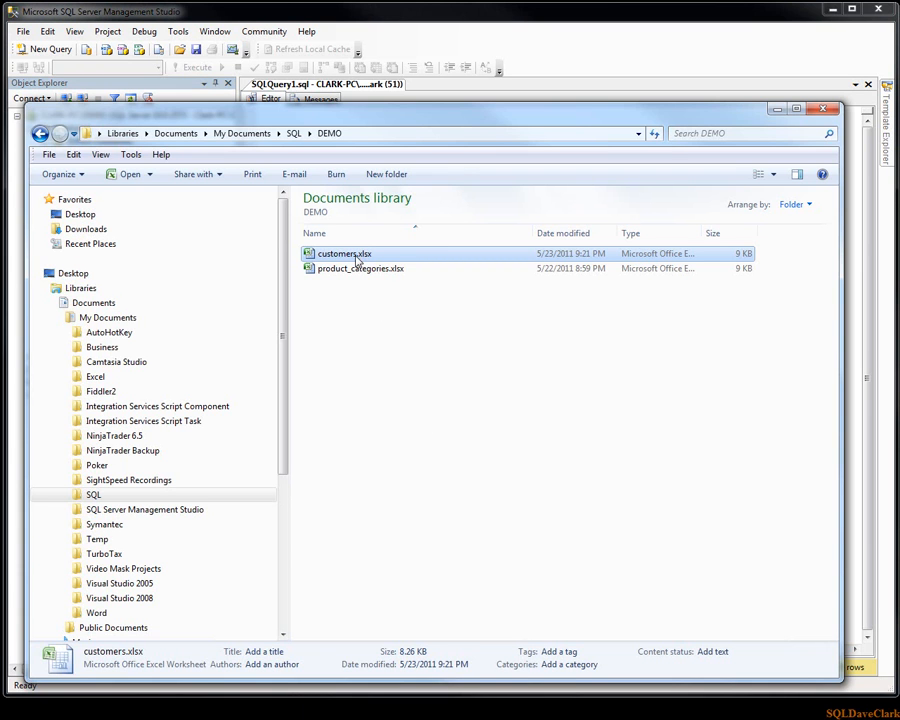
{"action": "mouse_move", "coordinate": [336, 262]}
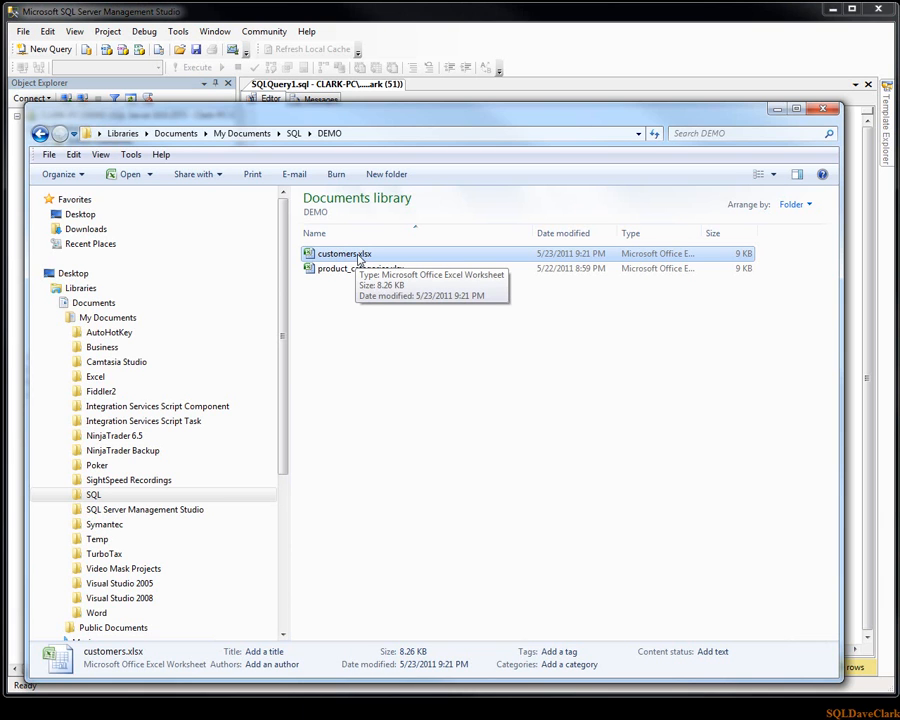
Open customers.xlsx from the DEMO folder to view its customer rows in Excel
{"action": "double_click", "coordinate": [344, 252]}
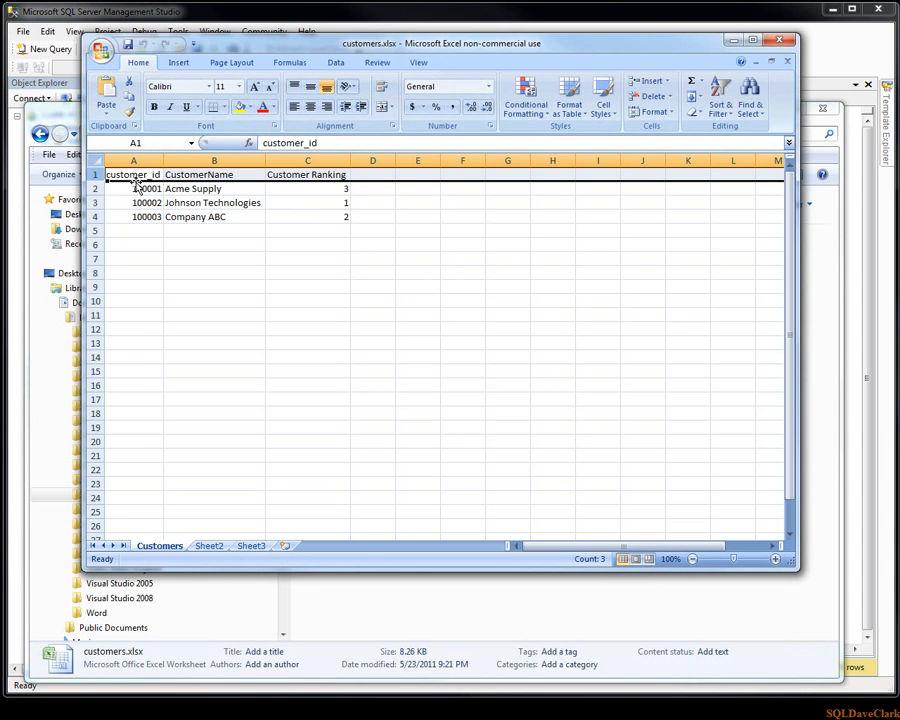
{"action": "mouse_move", "coordinate": [184, 176]}
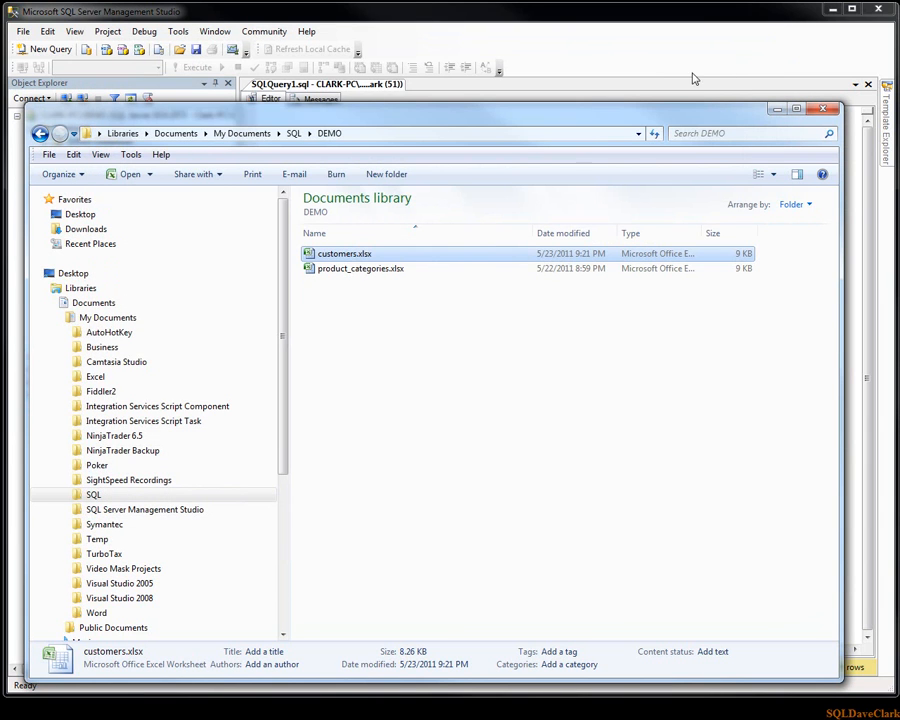
Return to Object Explorer and bring up the context actions for DemoTestDB
{"action": "left_click", "coordinate": [824, 108]}
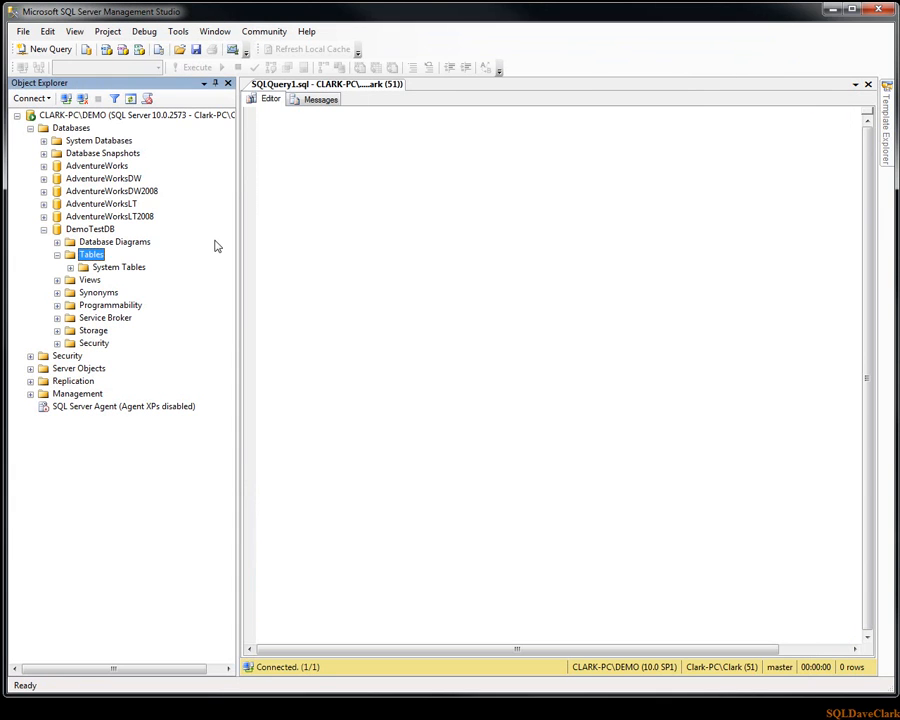
{"action": "mouse_move", "coordinate": [108, 264]}
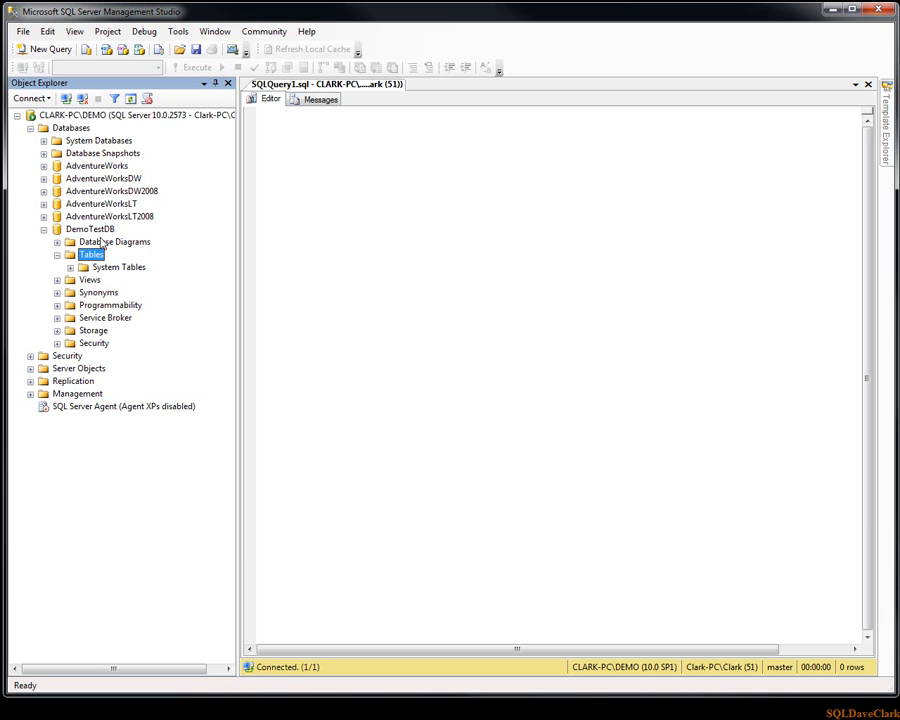
{"action": "right_click", "coordinate": [92, 254]}
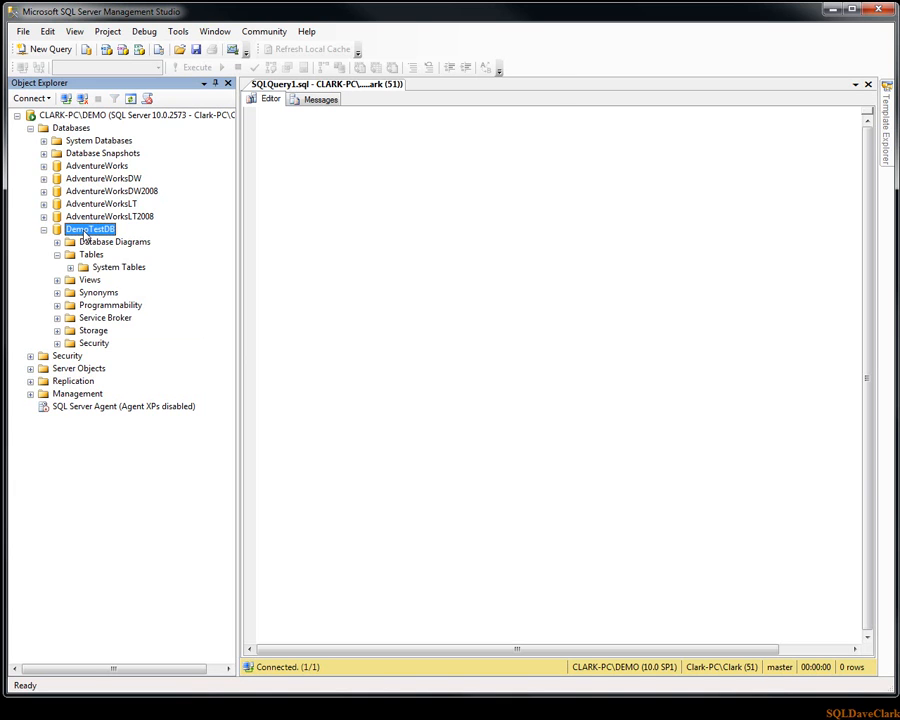
{"action": "right_click", "coordinate": [88, 228]}
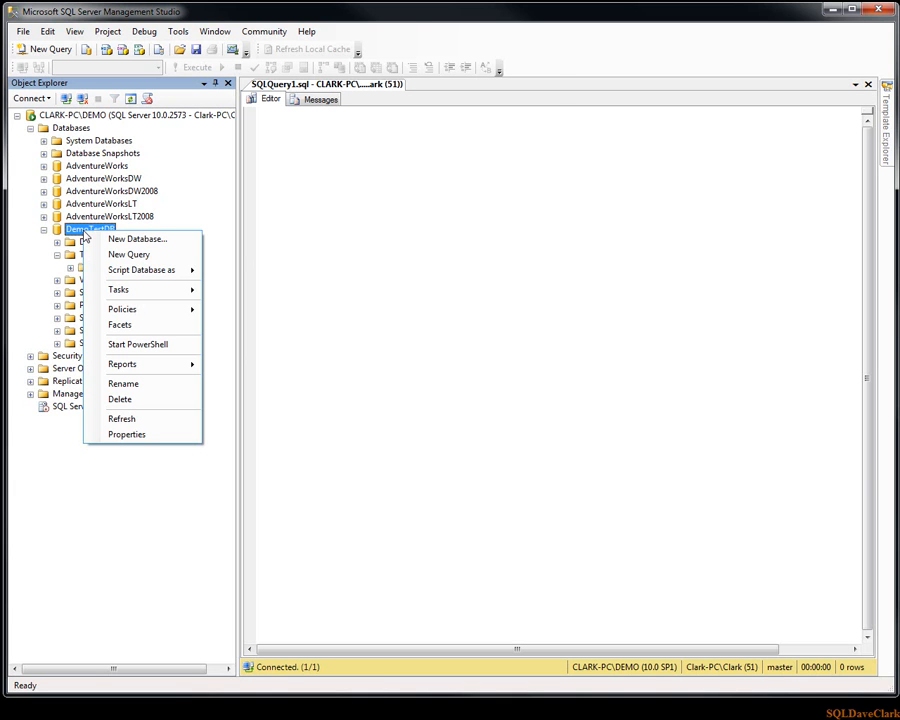
{"action": "mouse_move", "coordinate": [140, 270]}
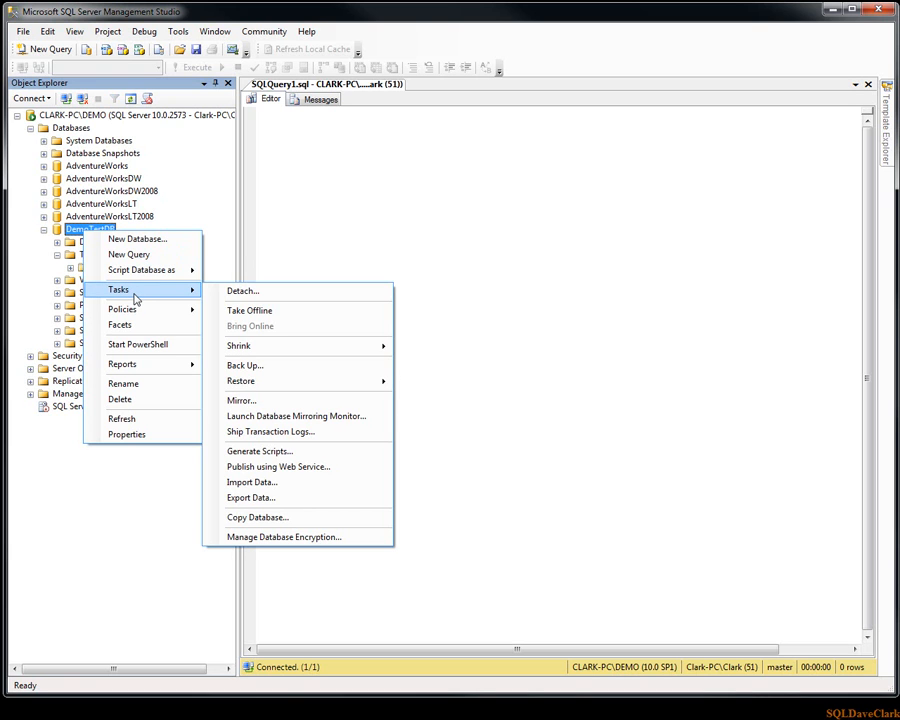
{"action": "mouse_move", "coordinate": [272, 482]}
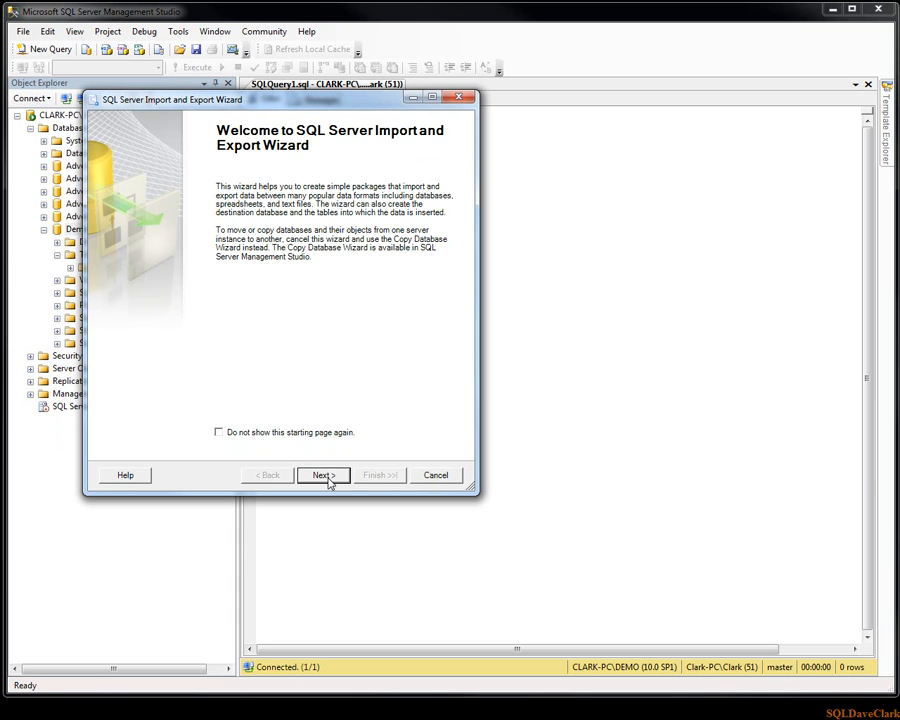
Advance the Import and Export Wizard past its welcome page
{"action": "left_click", "coordinate": [322, 476]}
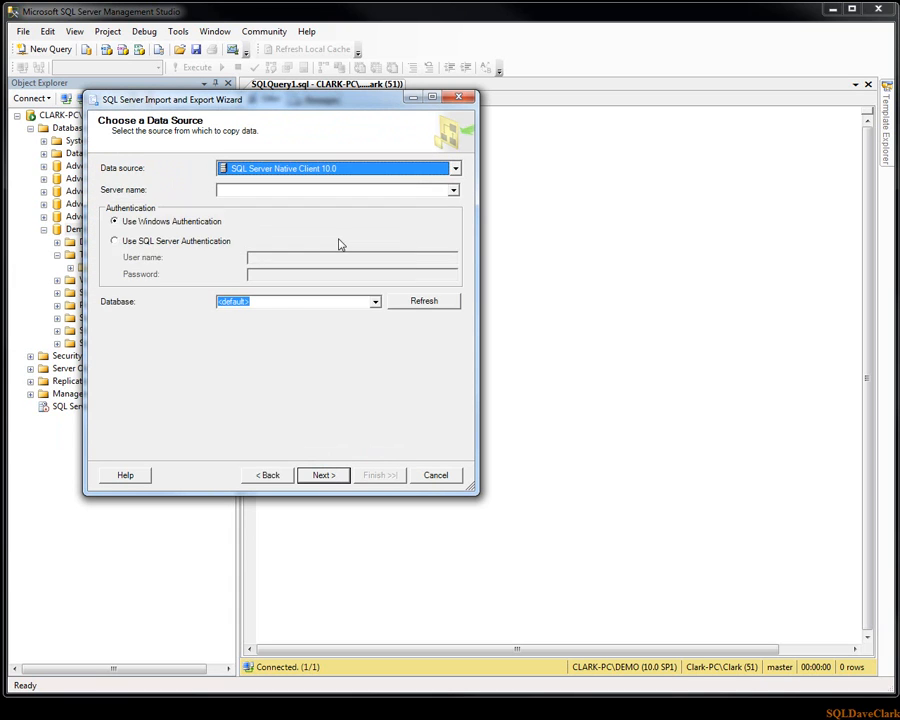
{"action": "mouse_move", "coordinate": [268, 218]}
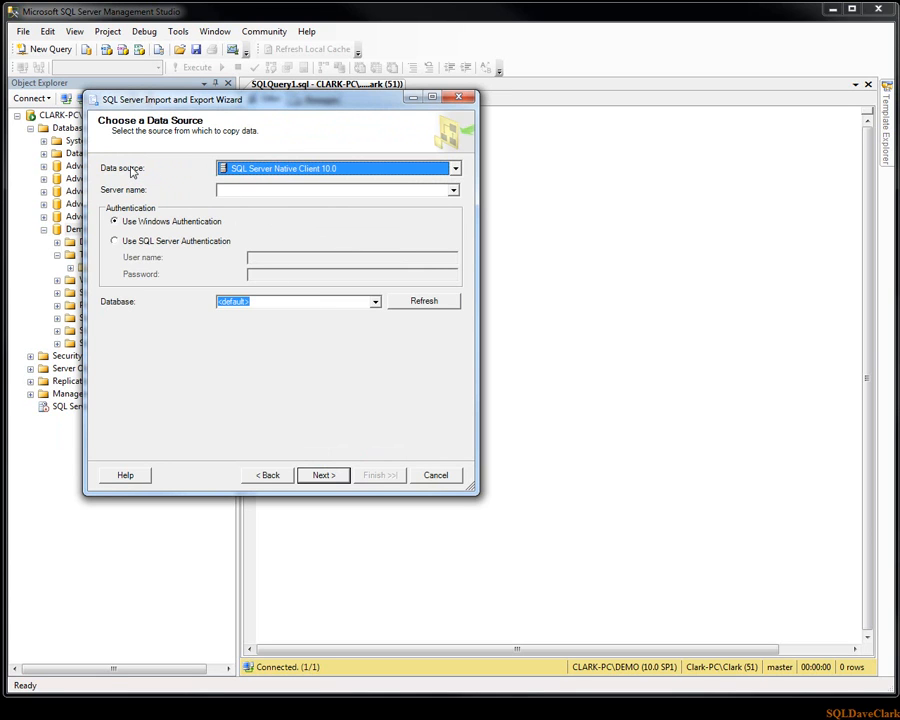
{"action": "mouse_move", "coordinate": [156, 150]}
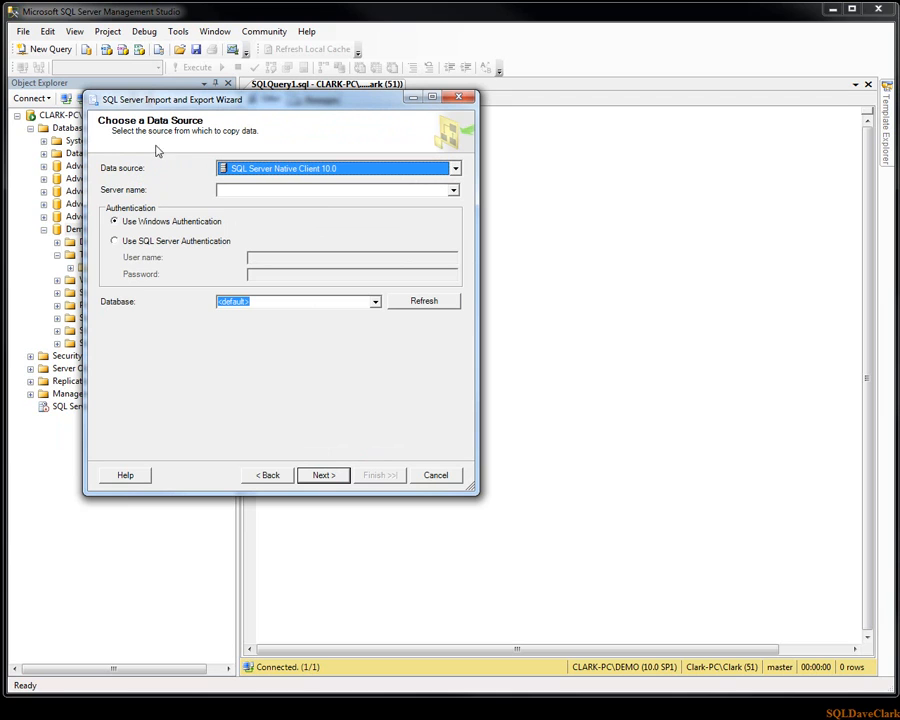
{"action": "mouse_move", "coordinate": [202, 140]}
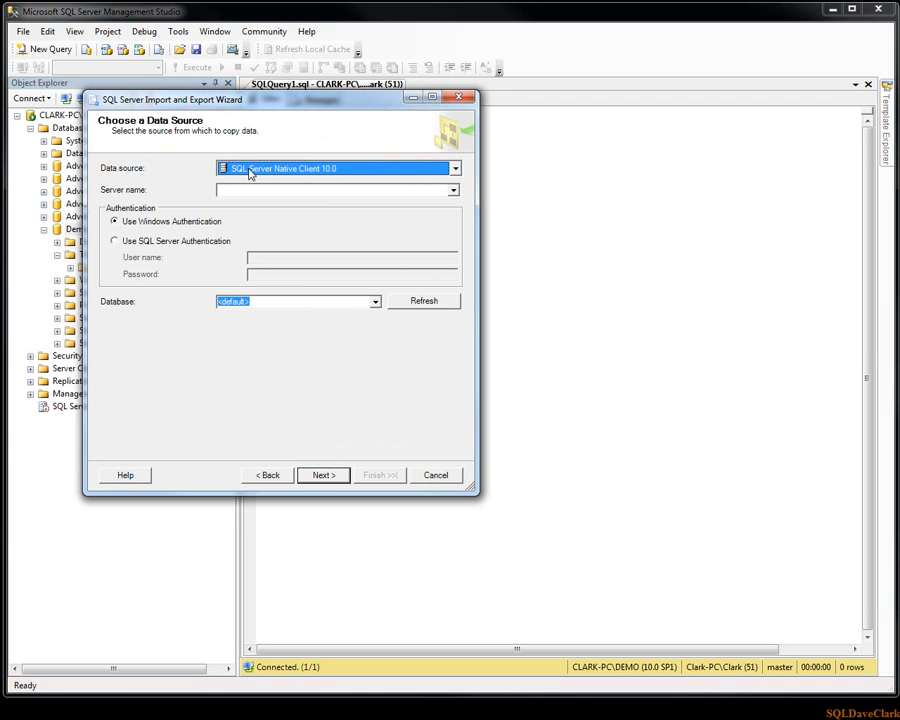
{"action": "mouse_move", "coordinate": [318, 172]}
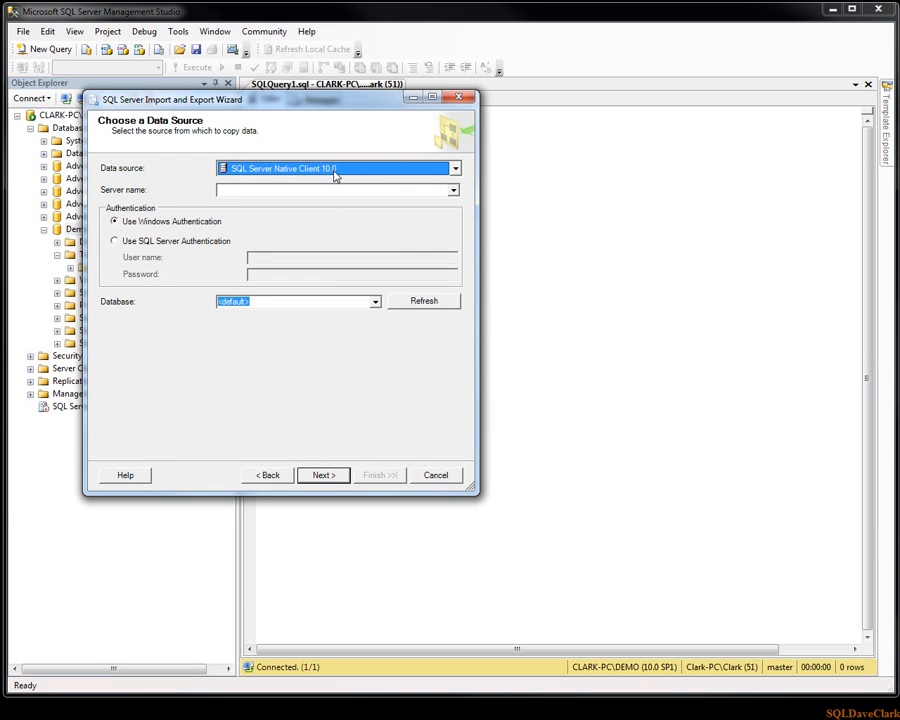
{"action": "mouse_move", "coordinate": [330, 176]}
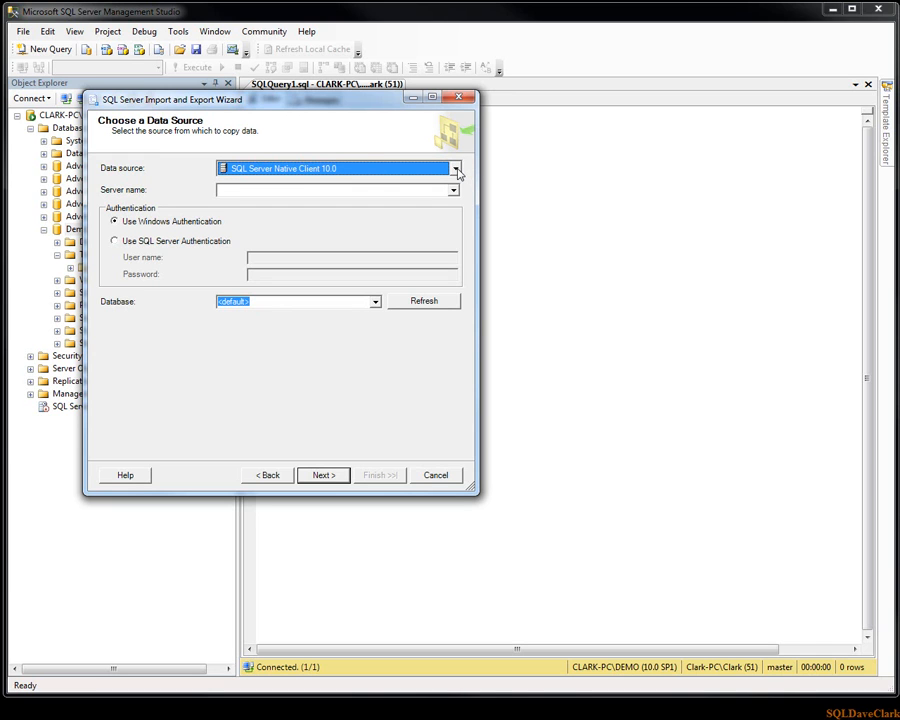
Choose Microsoft Excel as the data source with customers.xlsx, version Microsoft Excel 2007
{"action": "left_click", "coordinate": [454, 168]}
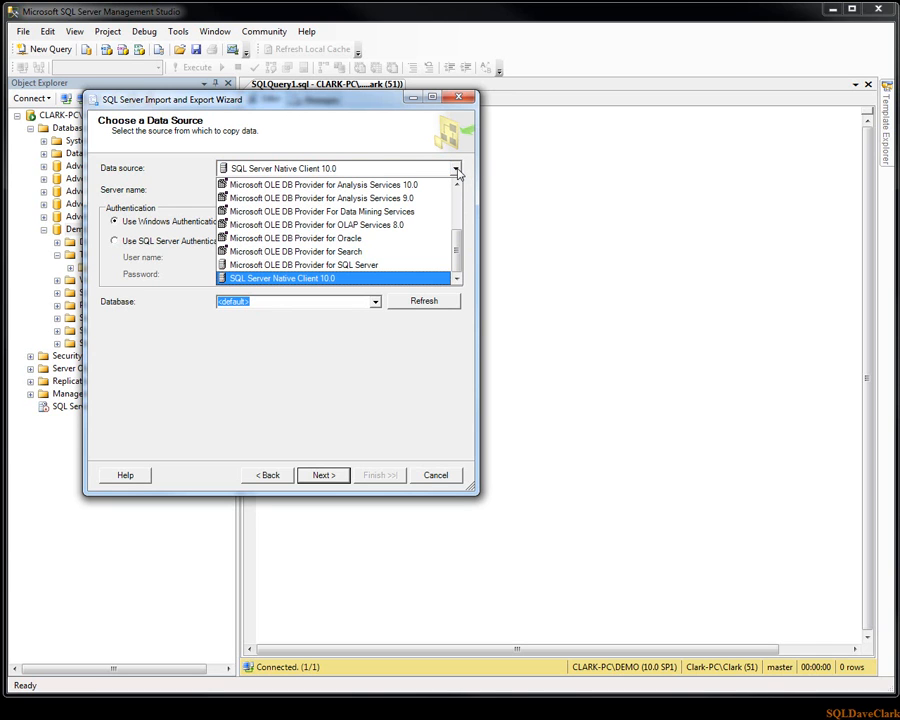
{"action": "scroll", "scroll_direction": "up", "scroll_amount": 3}
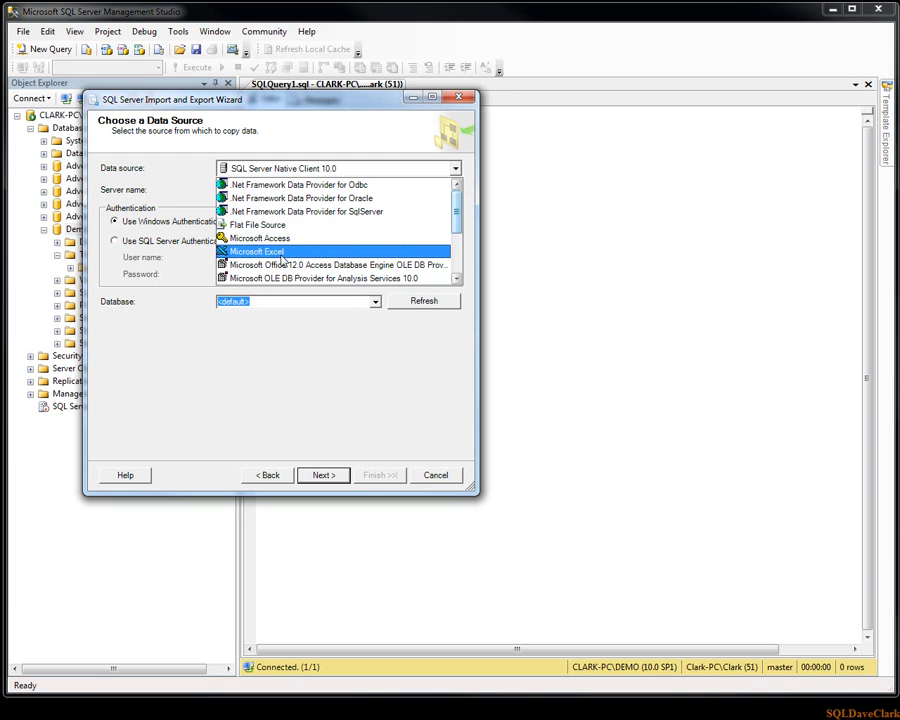
{"action": "left_click", "coordinate": [256, 252]}
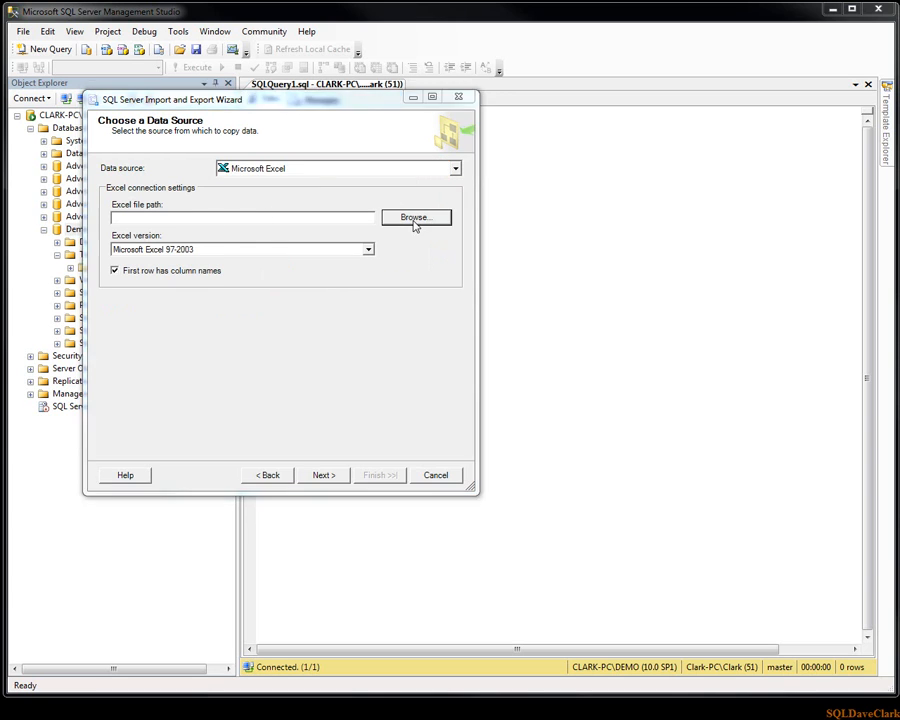
{"action": "left_click", "coordinate": [416, 216]}
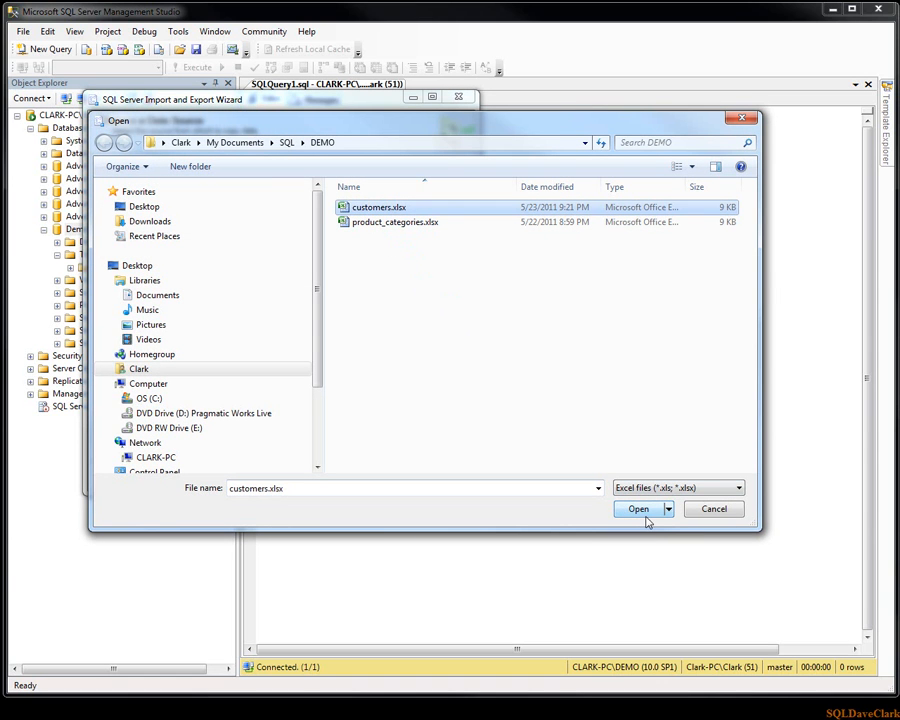
{"action": "left_click", "coordinate": [638, 510]}
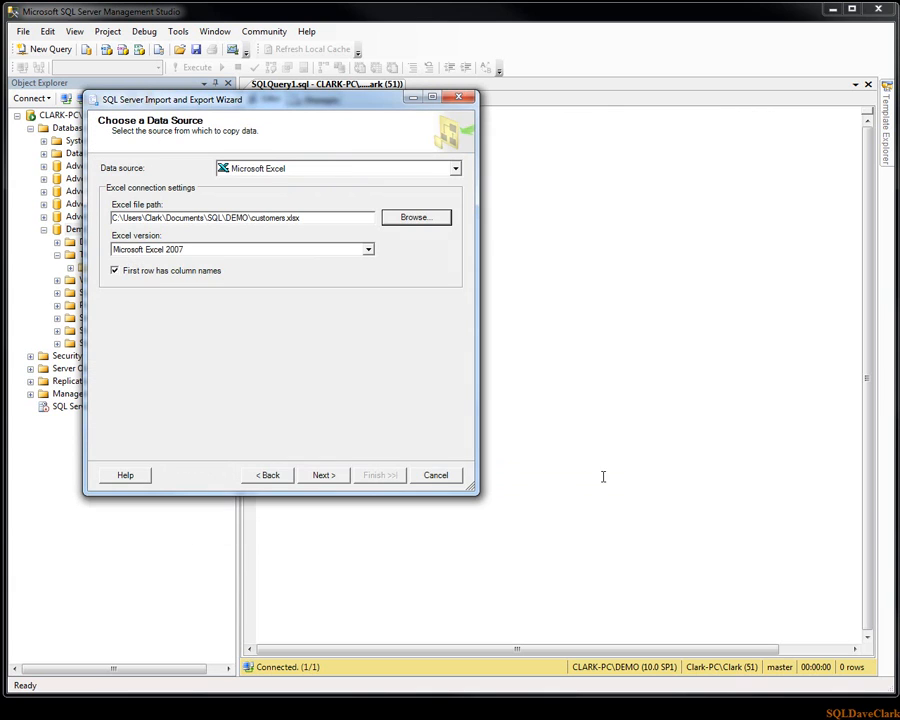
{"action": "mouse_move", "coordinate": [248, 232]}
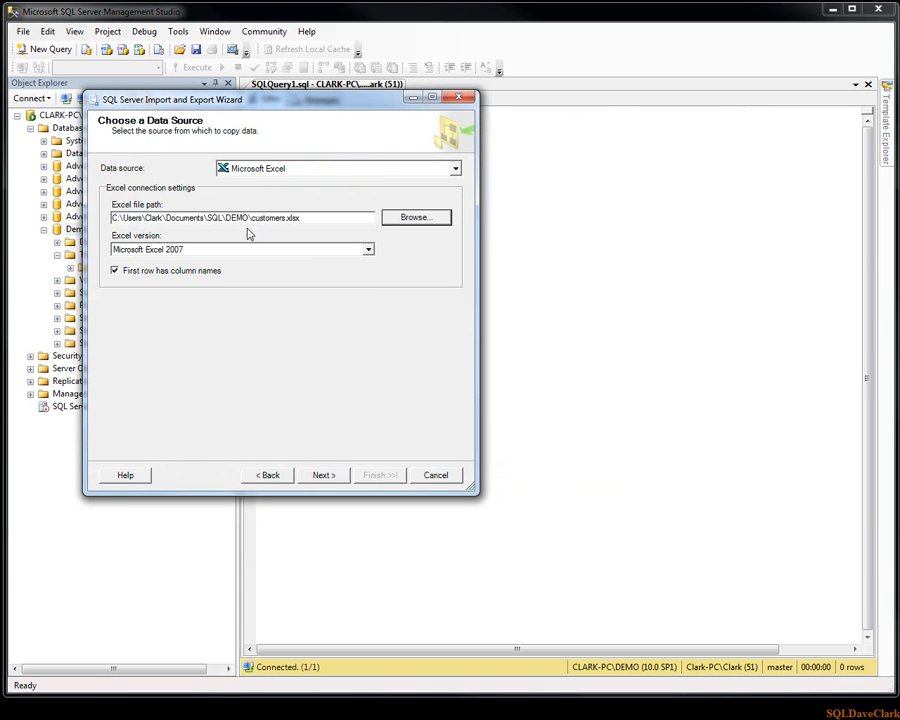
{"action": "mouse_move", "coordinate": [140, 248]}
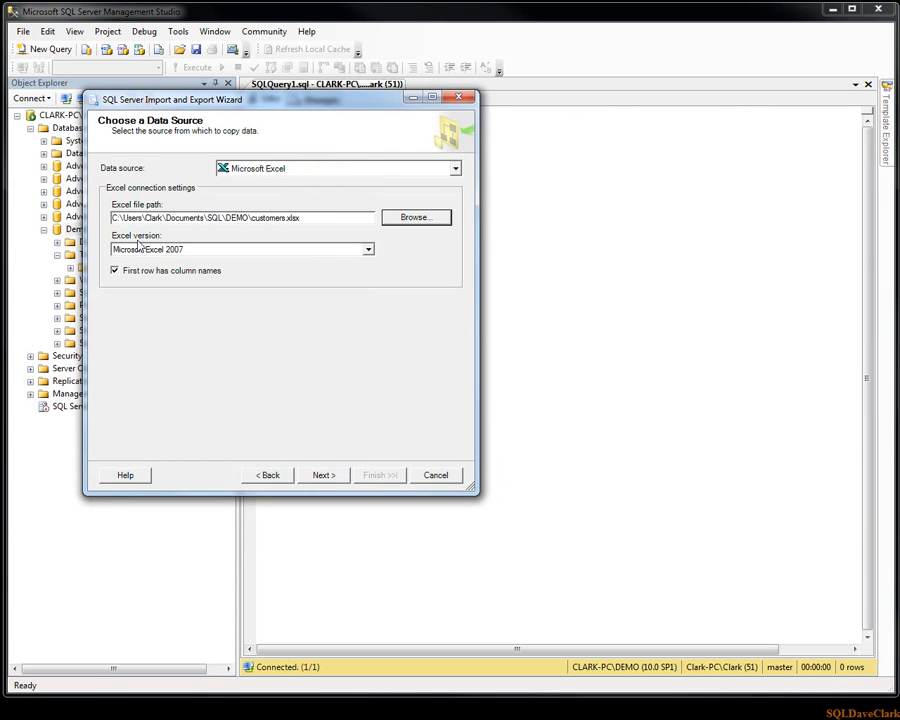
{"action": "left_click", "coordinate": [368, 248]}
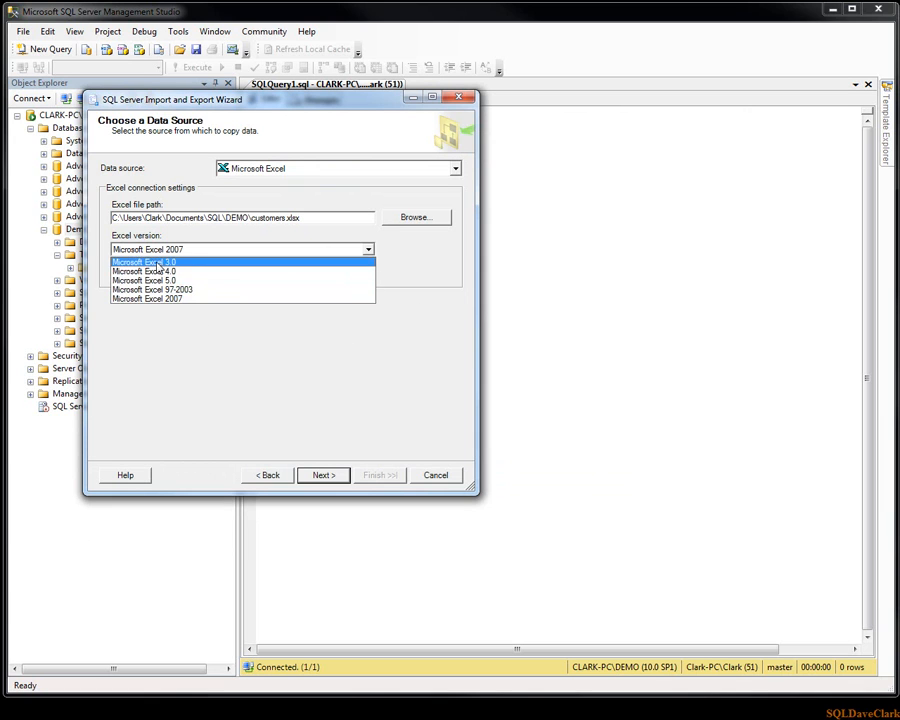
{"action": "left_click", "coordinate": [148, 298]}
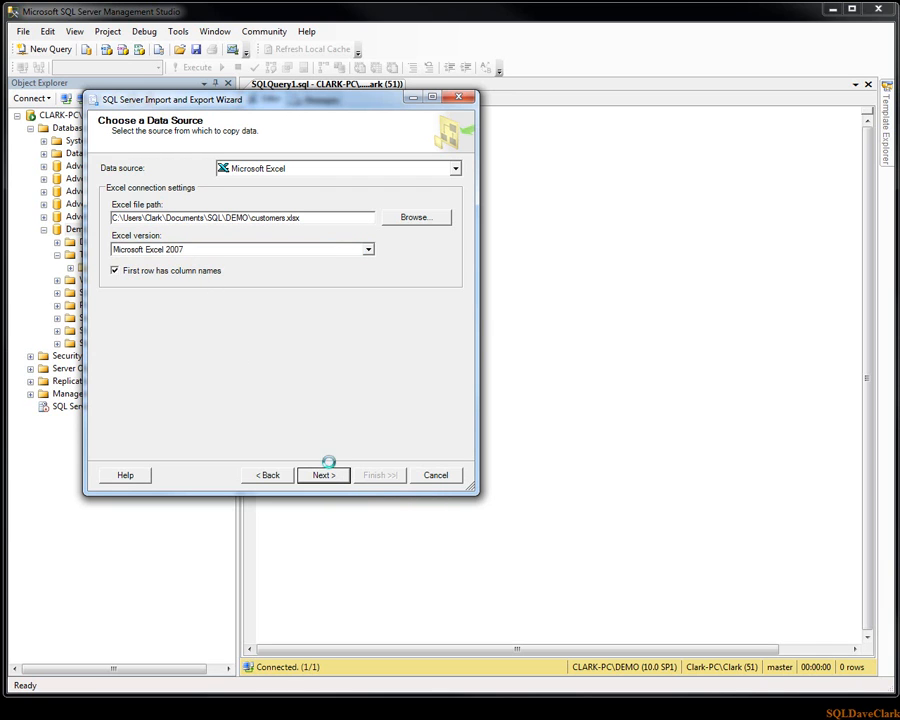
Set the destination database to DemoTestDB with Windows Authentication and continue
{"action": "left_click", "coordinate": [324, 476]}
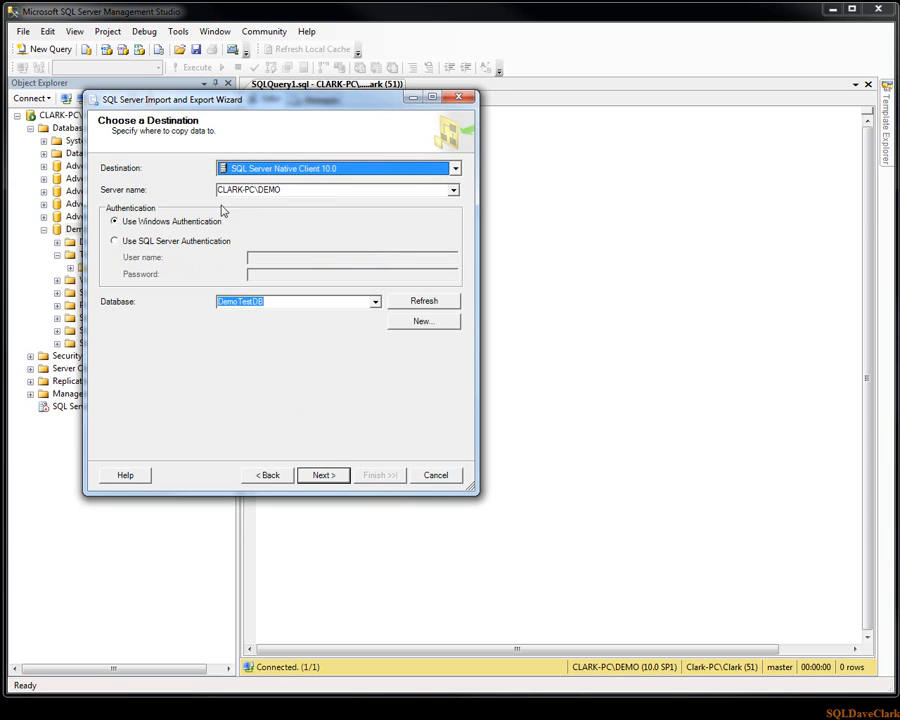
{"action": "mouse_move", "coordinate": [156, 224]}
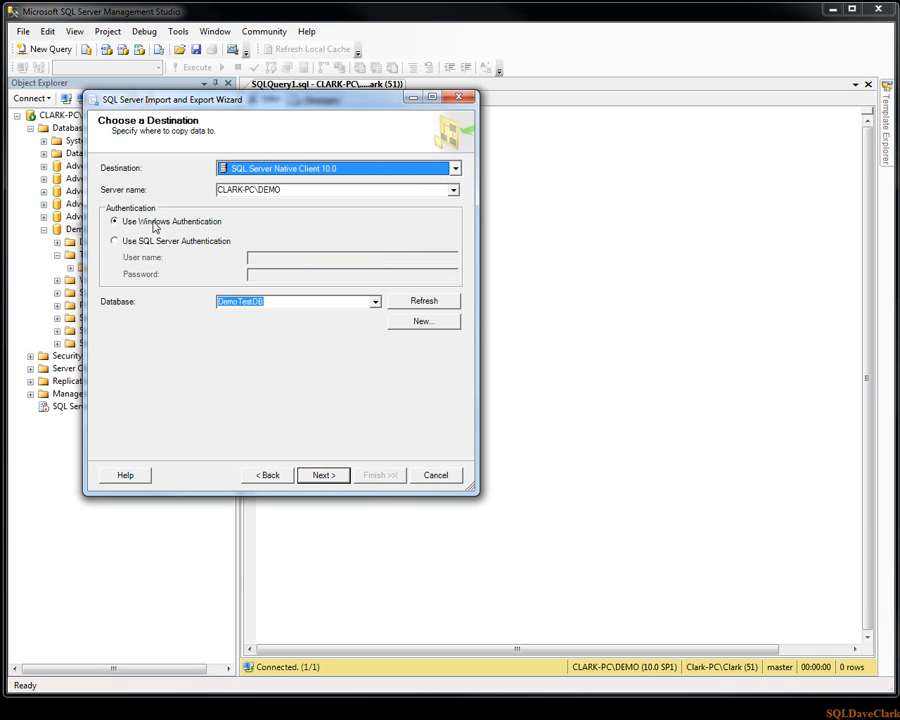
{"action": "mouse_move", "coordinate": [148, 252]}
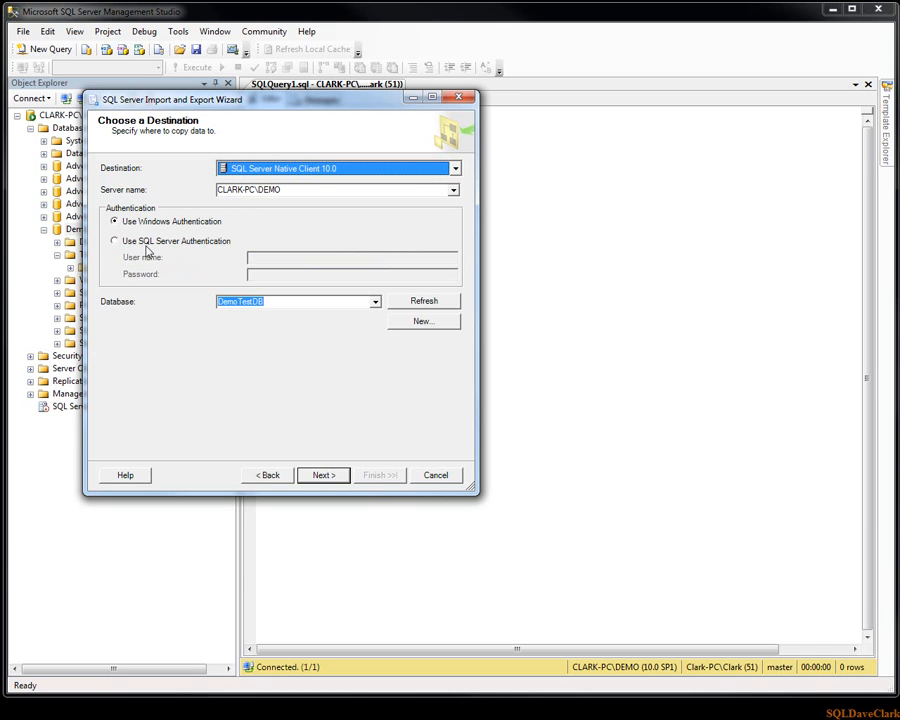
{"action": "mouse_move", "coordinate": [192, 248]}
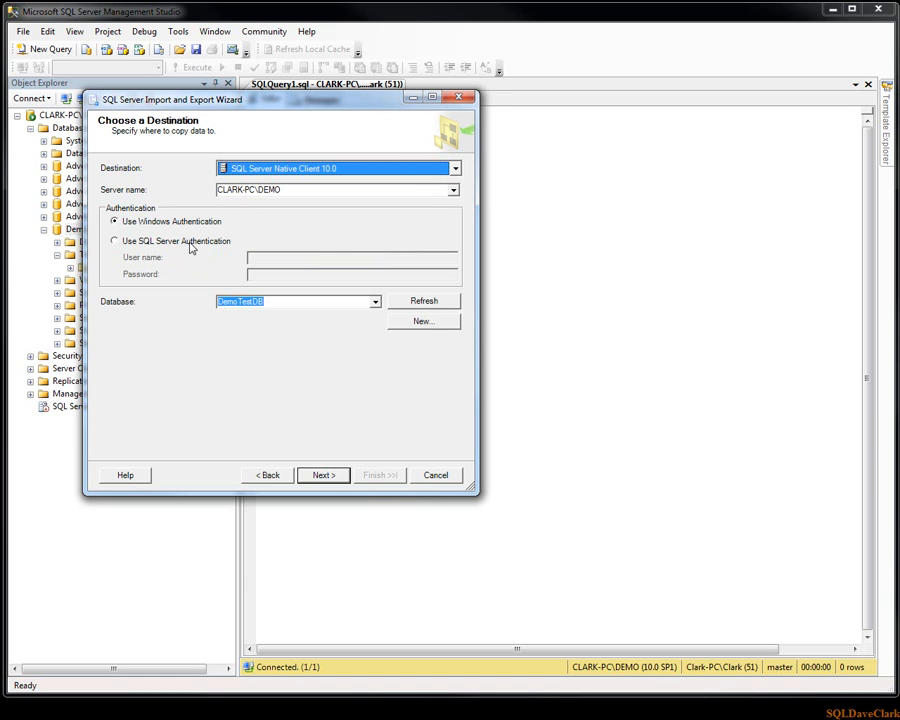
{"action": "mouse_move", "coordinate": [156, 228]}
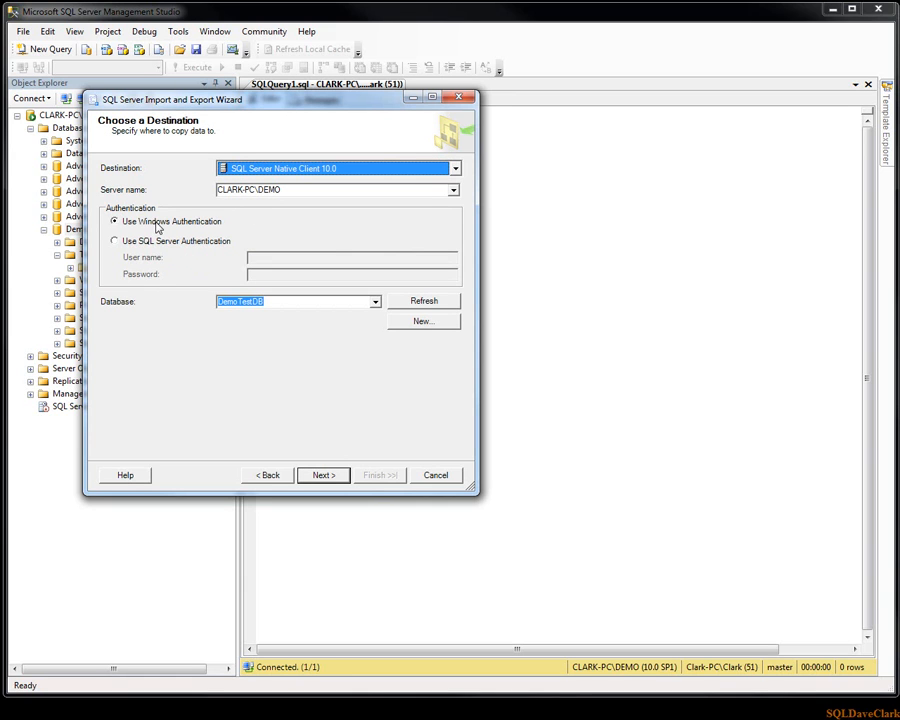
{"action": "mouse_move", "coordinate": [164, 266]}
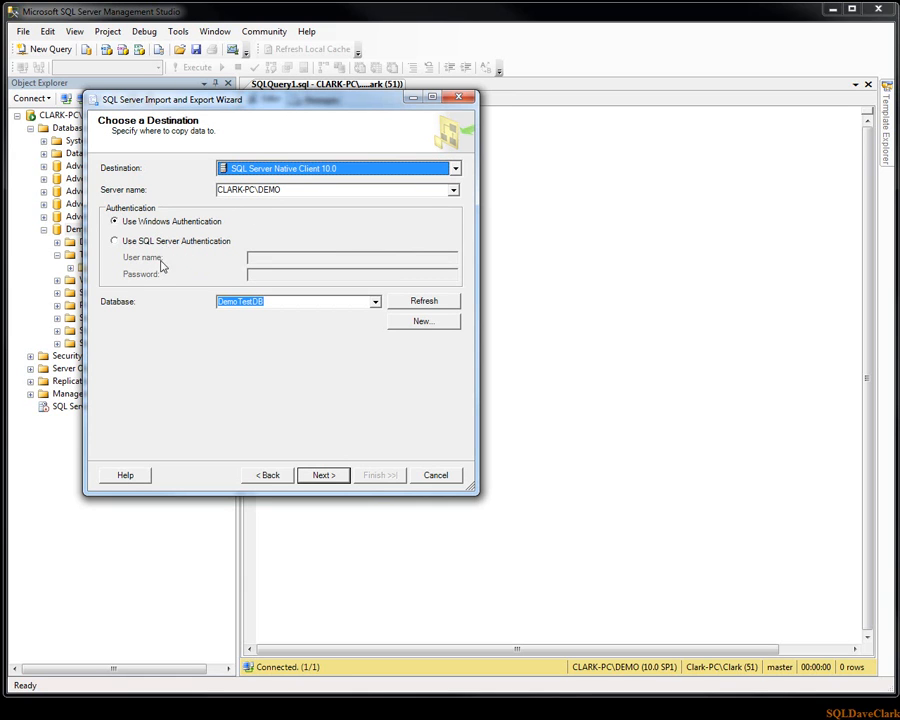
{"action": "mouse_move", "coordinate": [124, 312]}
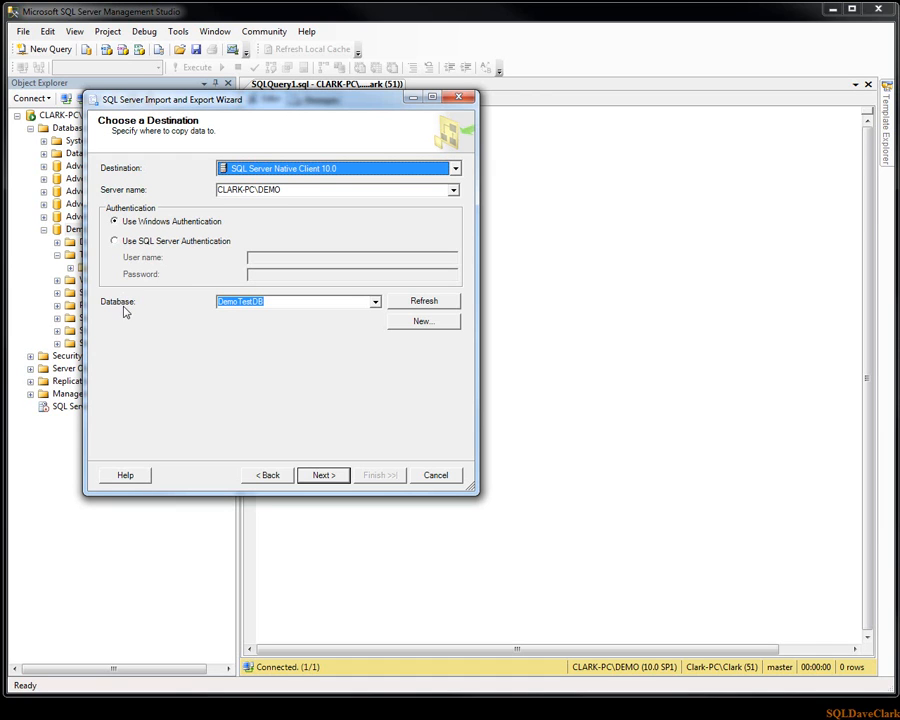
{"action": "left_click", "coordinate": [376, 300]}
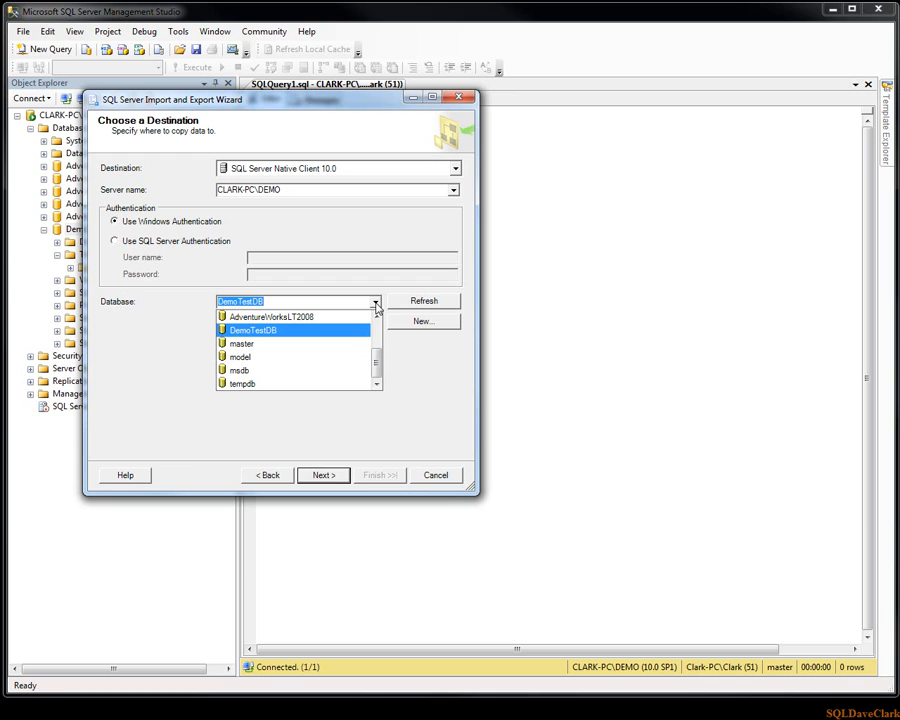
{"action": "left_click", "coordinate": [252, 330]}
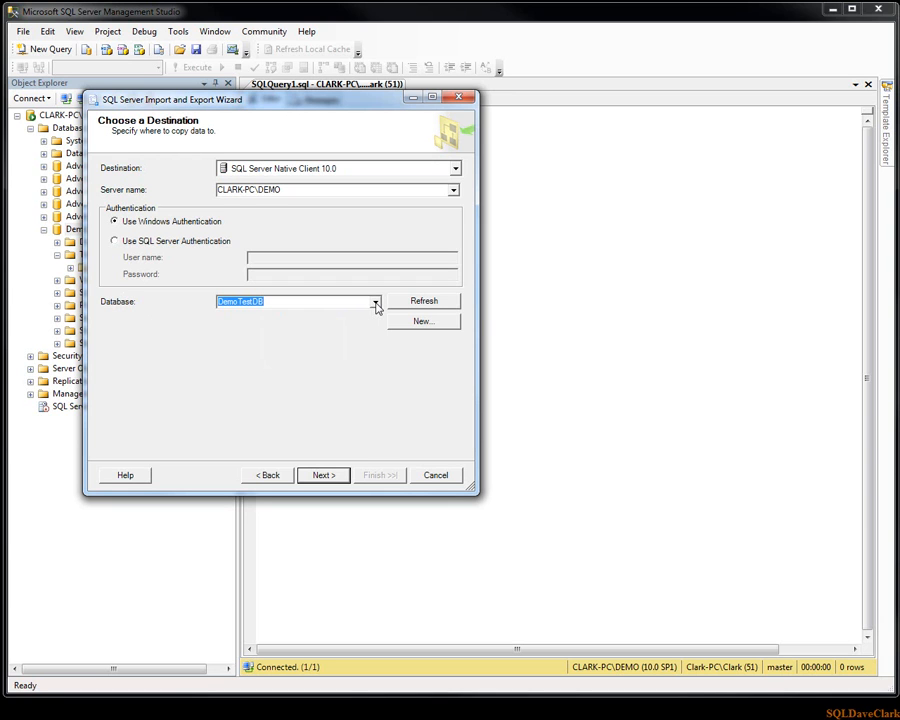
{"action": "left_click", "coordinate": [320, 476]}
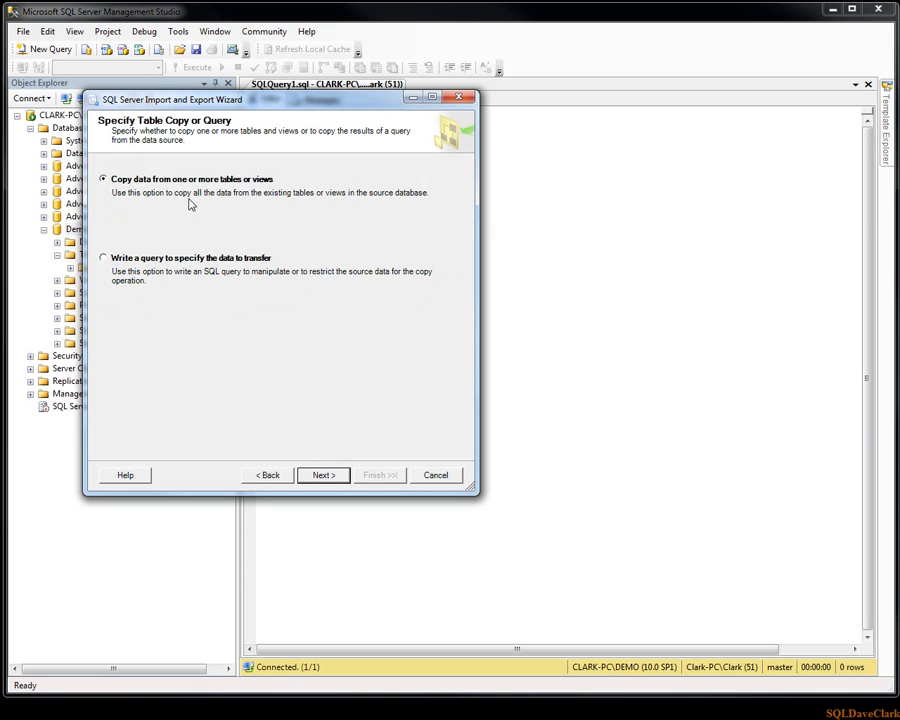
{"action": "mouse_move", "coordinate": [172, 276]}
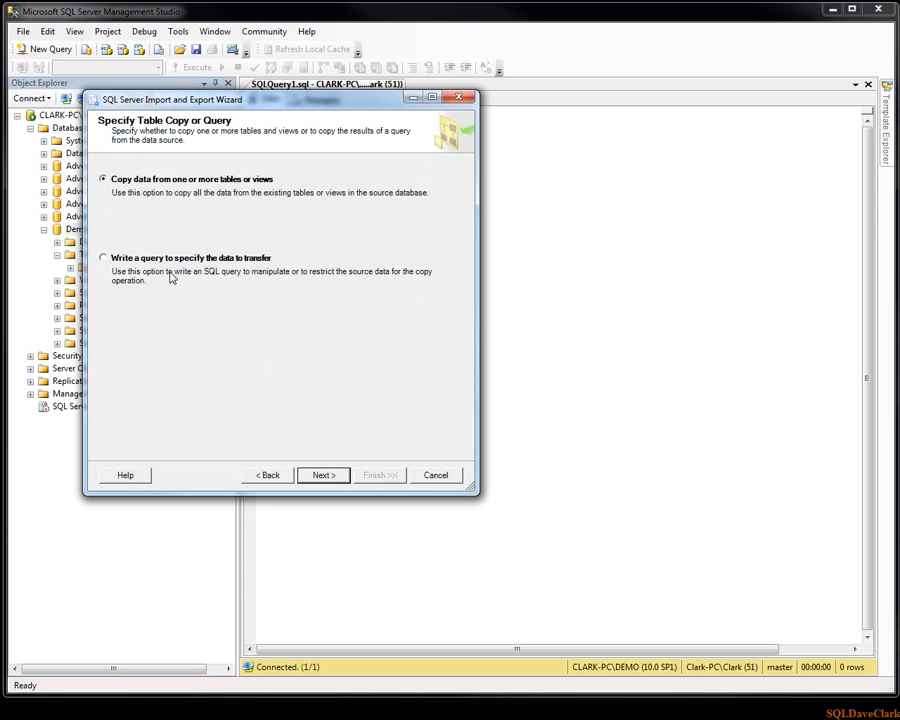
{"action": "mouse_move", "coordinate": [162, 192]}
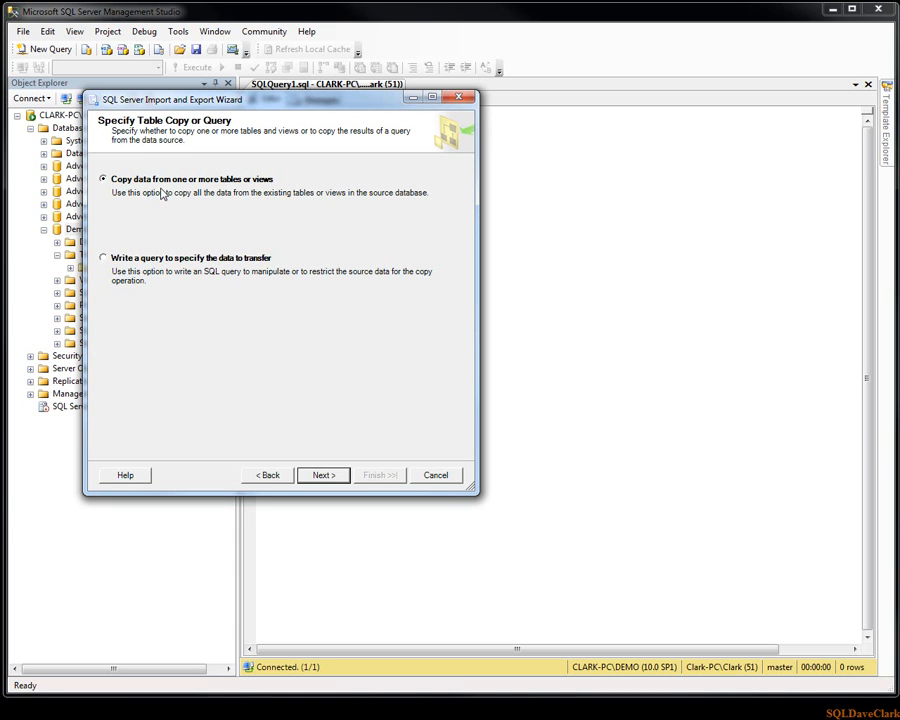
{"action": "mouse_move", "coordinate": [188, 268]}
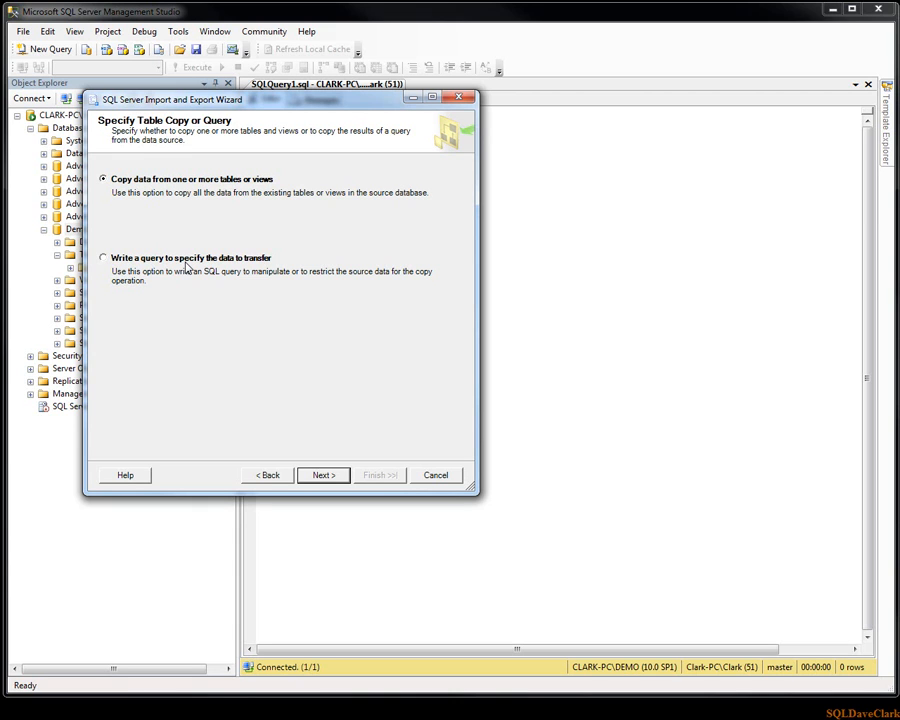
{"action": "mouse_move", "coordinate": [168, 230]}
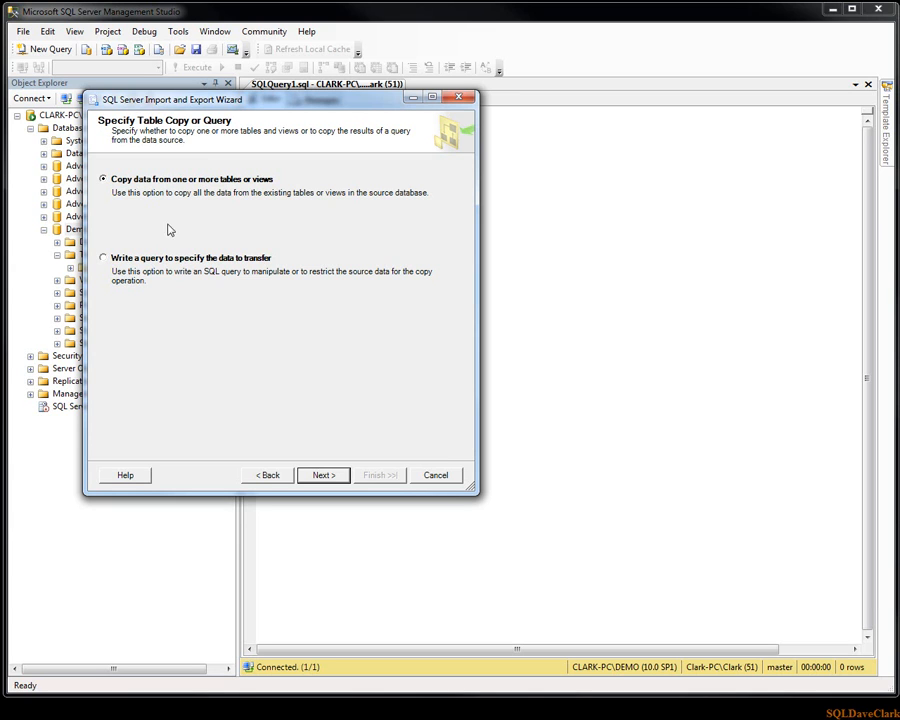
{"action": "mouse_move", "coordinate": [136, 192]}
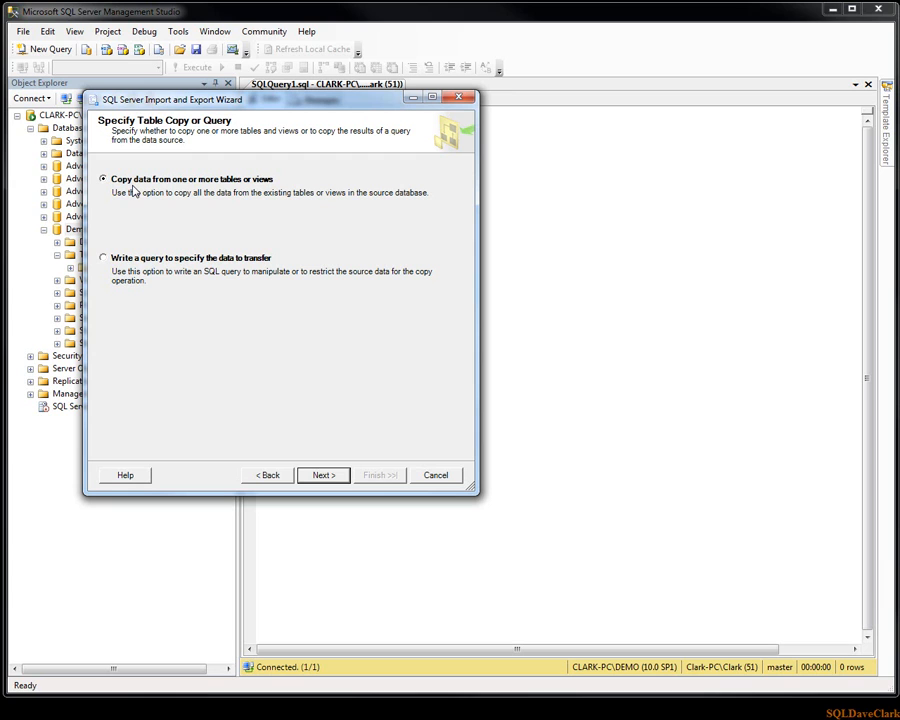
{"action": "mouse_move", "coordinate": [300, 462]}
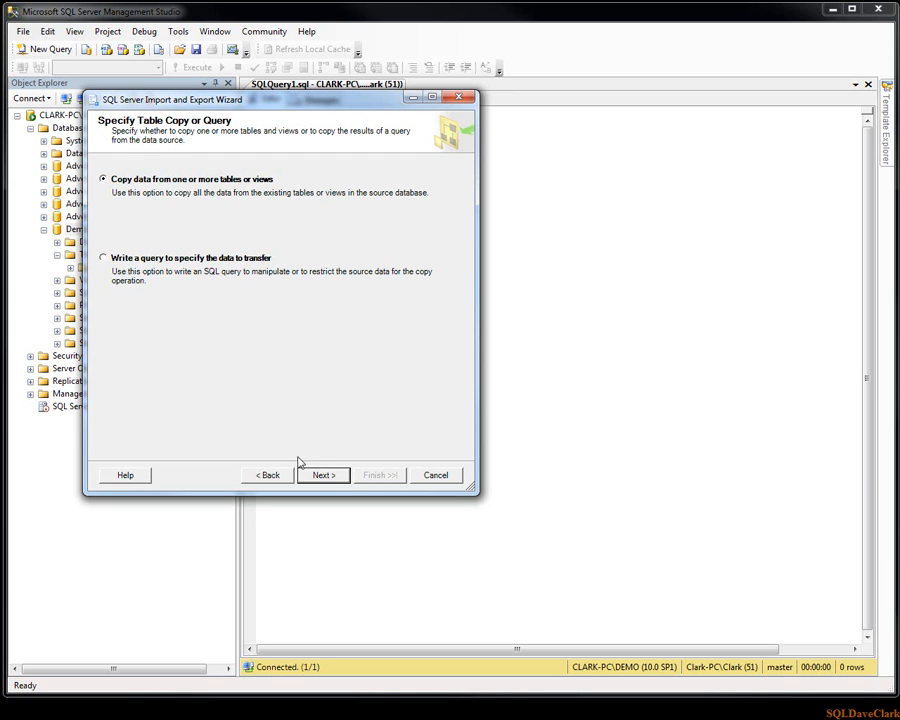
Continue to the source table selection listing Customers$, Sheet2$ and Sheet3$
{"action": "left_click", "coordinate": [324, 476]}
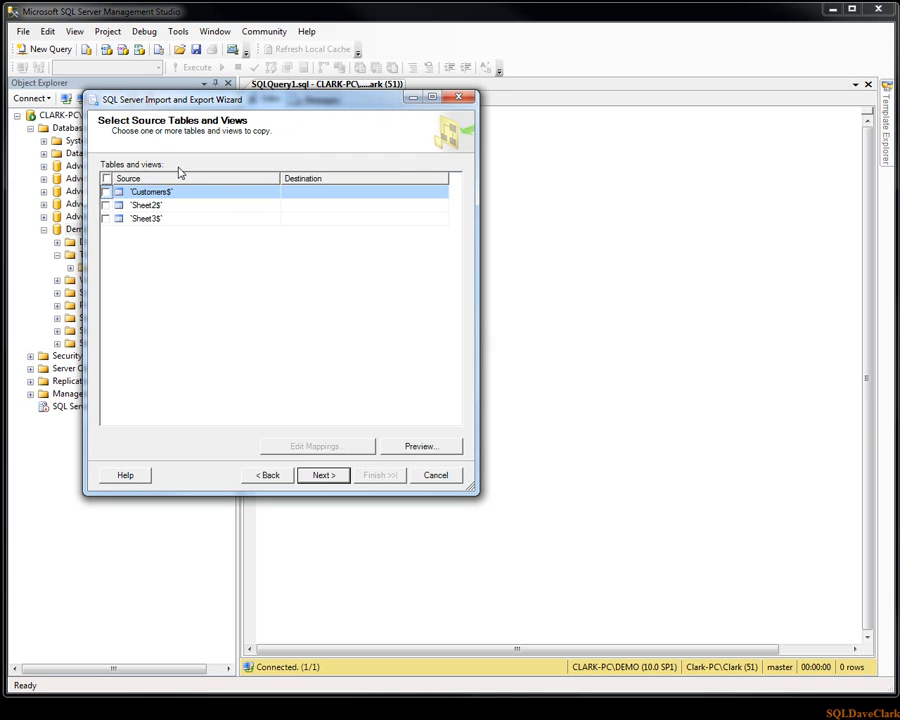
{"action": "mouse_move", "coordinate": [156, 210]}
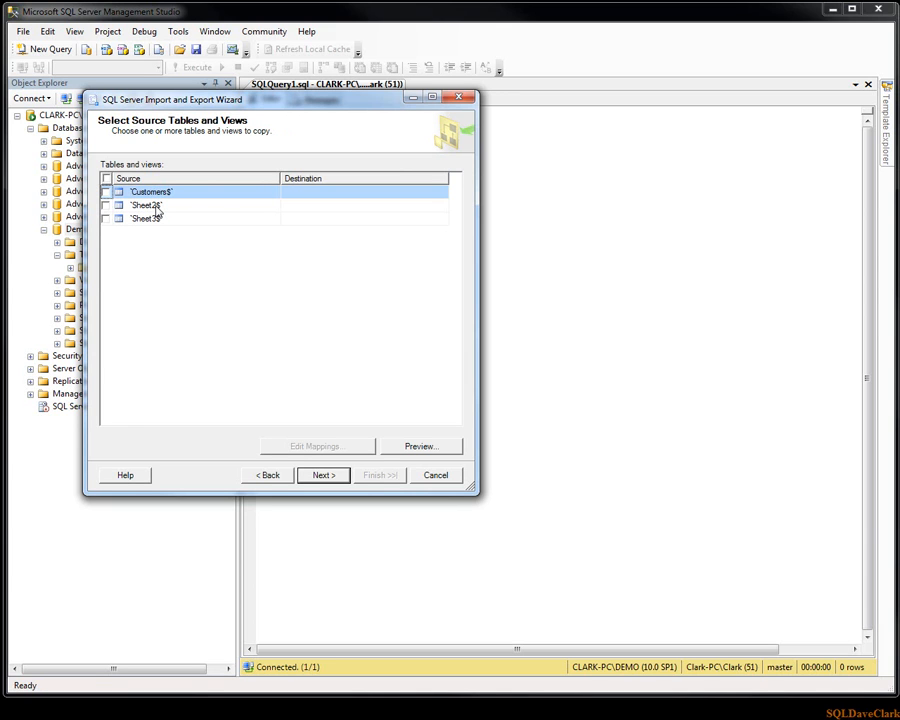
{"action": "mouse_move", "coordinate": [170, 204]}
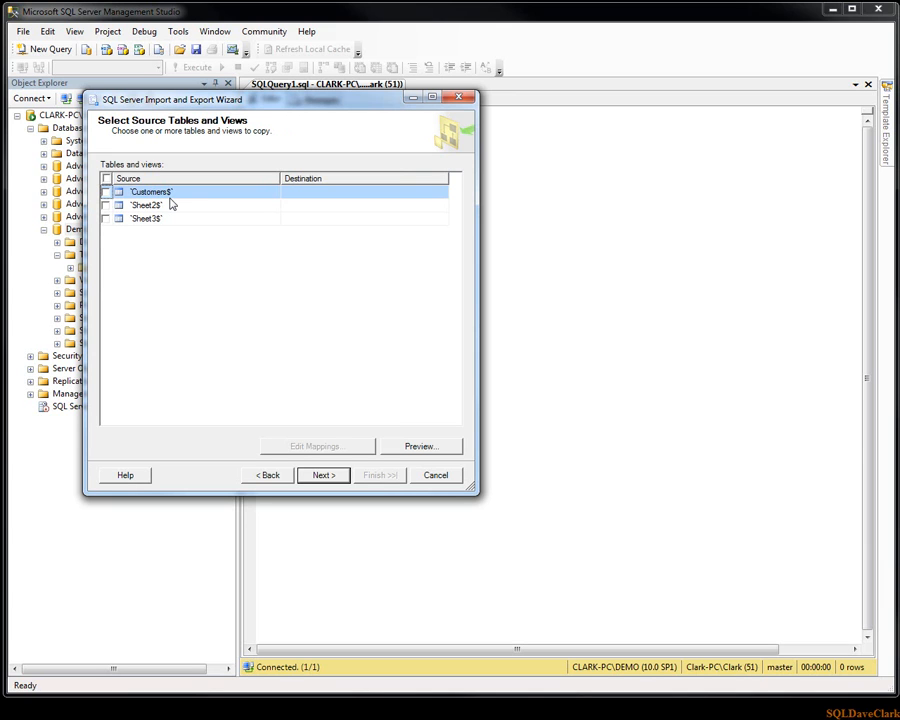
{"action": "mouse_move", "coordinate": [136, 204]}
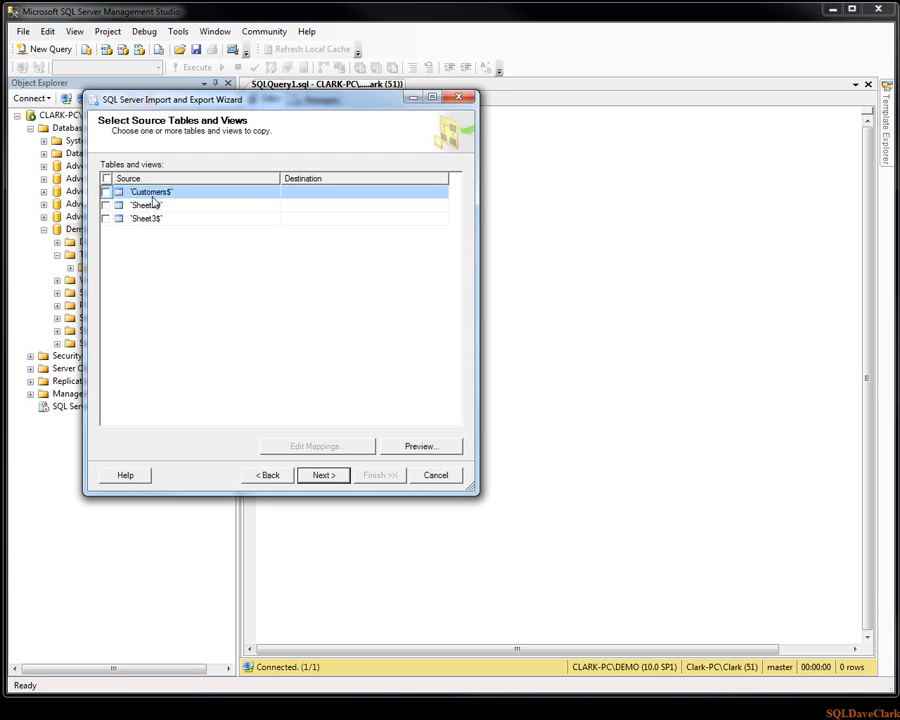
{"action": "mouse_move", "coordinate": [158, 204]}
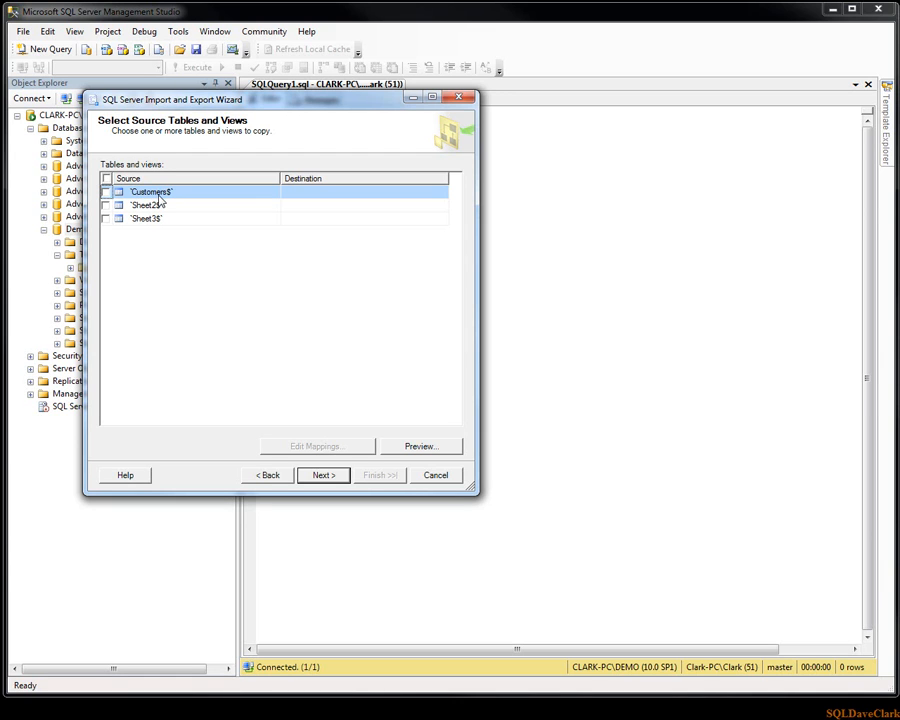
{"action": "mouse_move", "coordinate": [162, 228]}
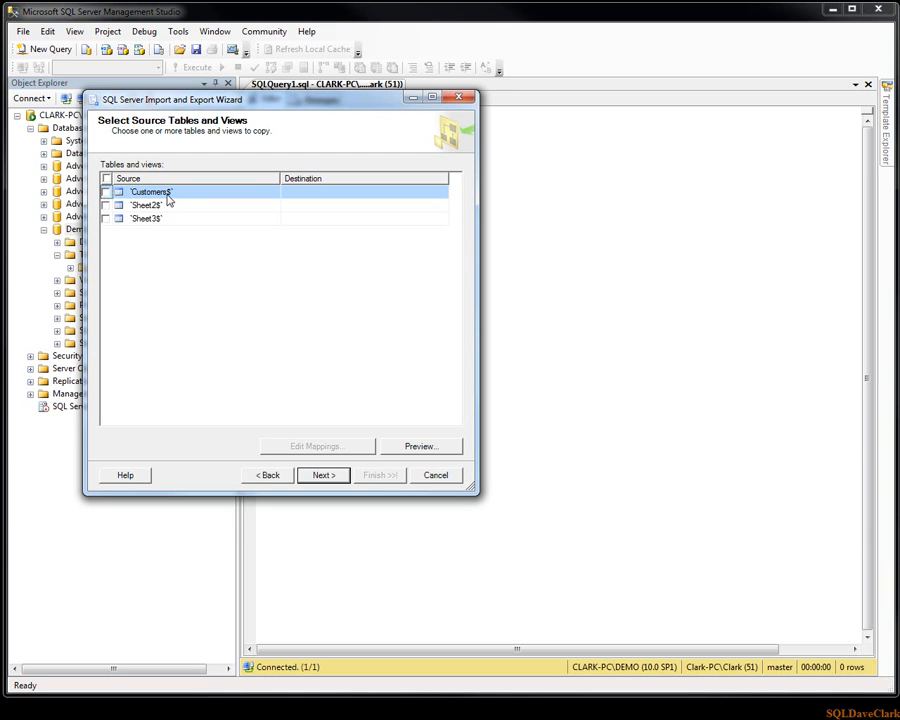
{"action": "mouse_move", "coordinate": [168, 212]}
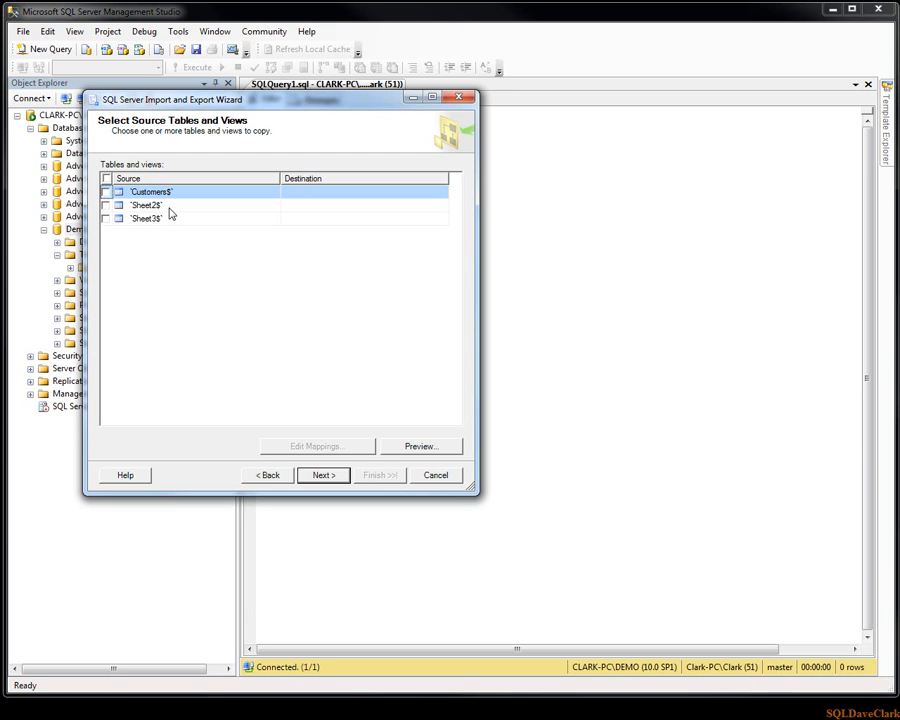
{"action": "mouse_move", "coordinate": [168, 224]}
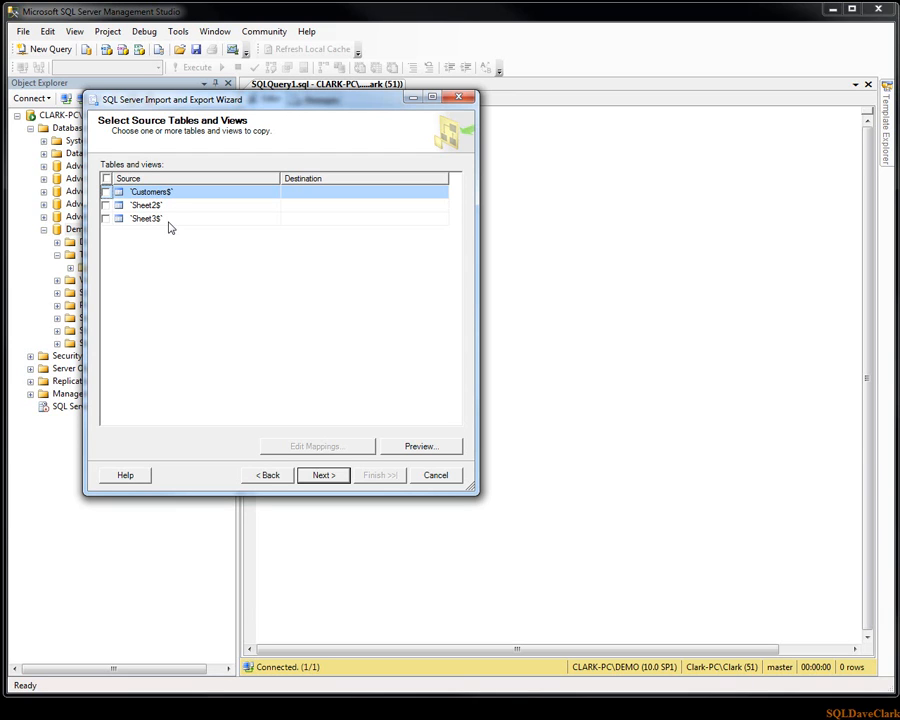
{"action": "mouse_move", "coordinate": [156, 222]}
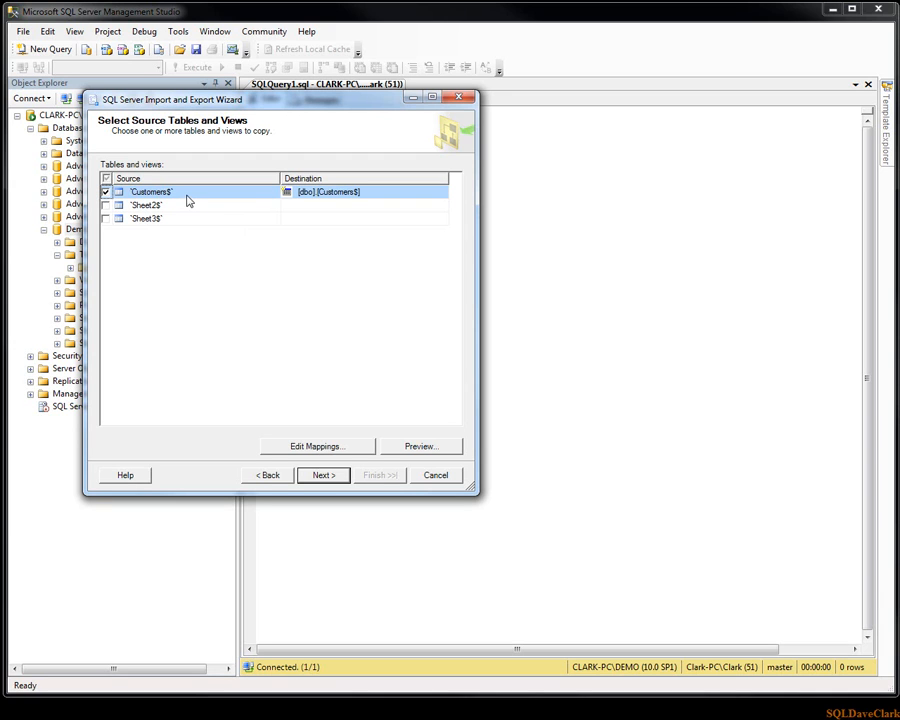
{"action": "mouse_move", "coordinate": [324, 198]}
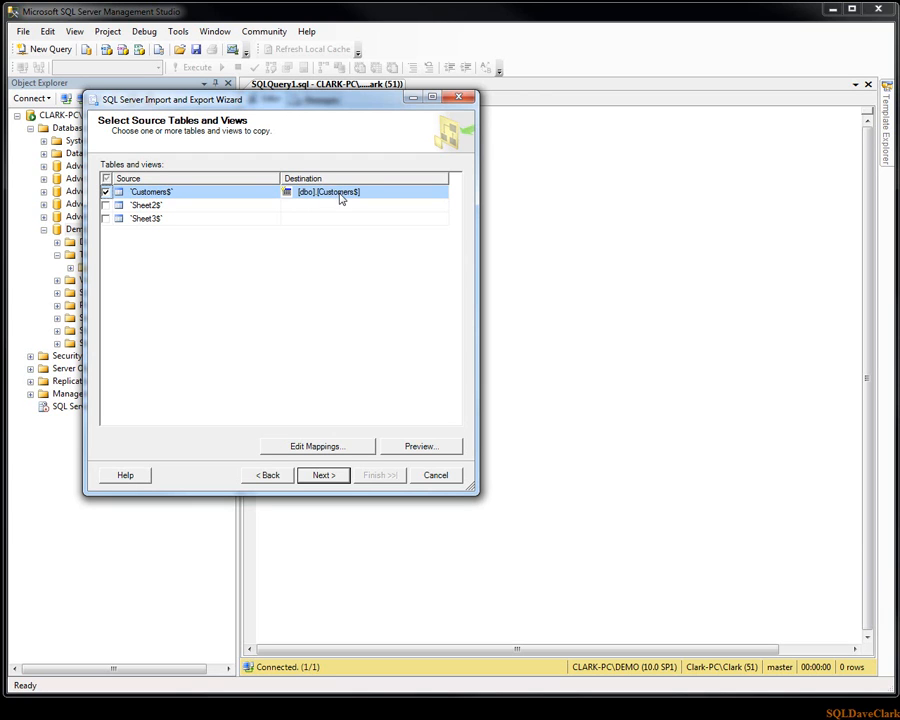
Edit the destination table name for the Customers$ sheet
{"action": "left_click", "coordinate": [360, 192]}
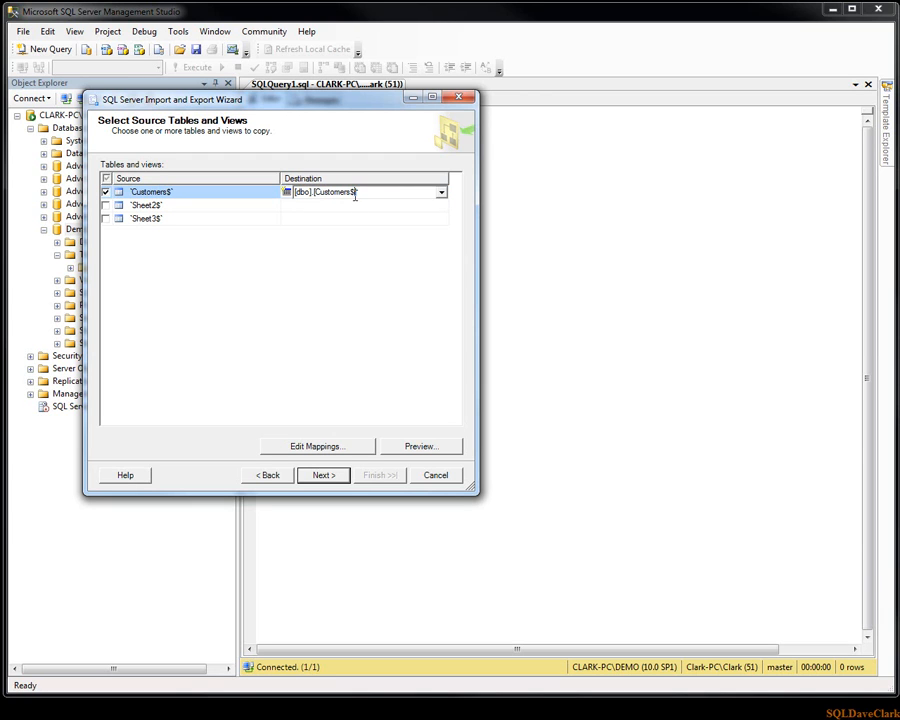
{"action": "mouse_move", "coordinate": [360, 224]}
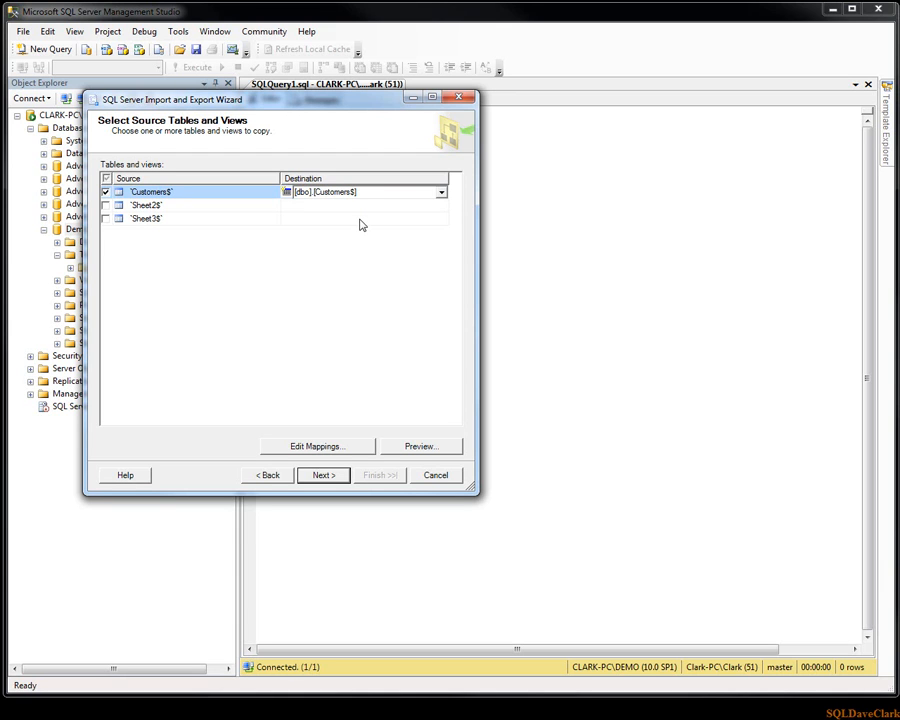
{"action": "mouse_move", "coordinate": [358, 218]}
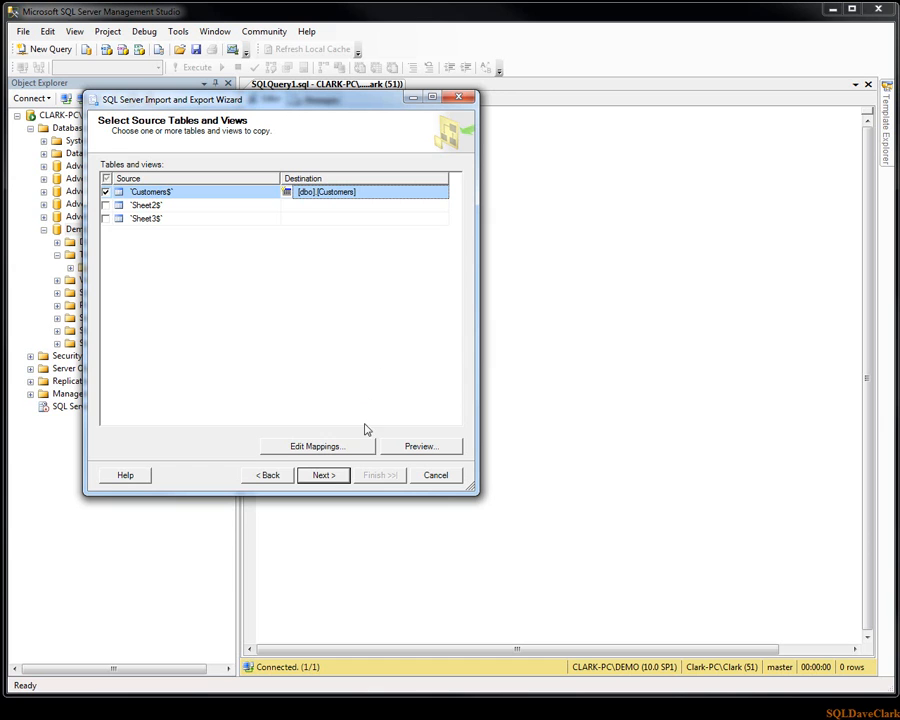
{"action": "left_click", "coordinate": [420, 446]}
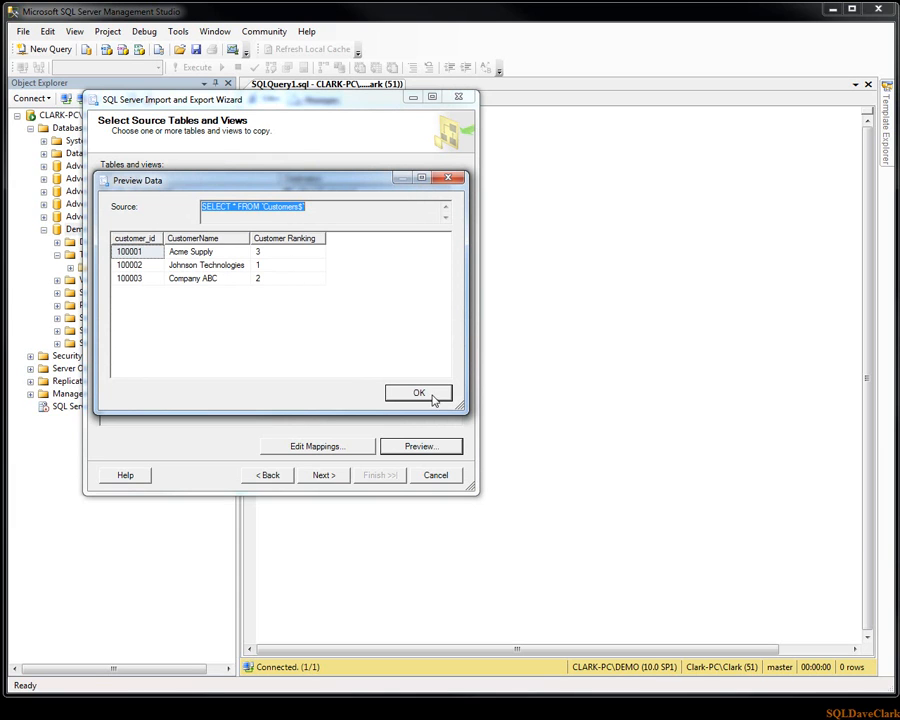
{"action": "left_click", "coordinate": [418, 392]}
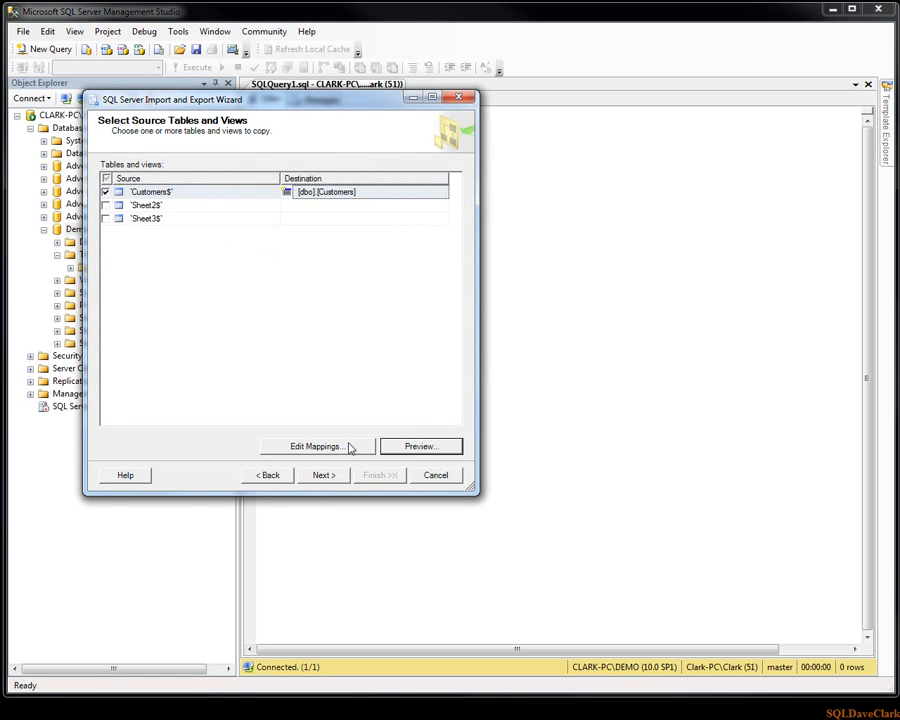
{"action": "left_click", "coordinate": [316, 446]}
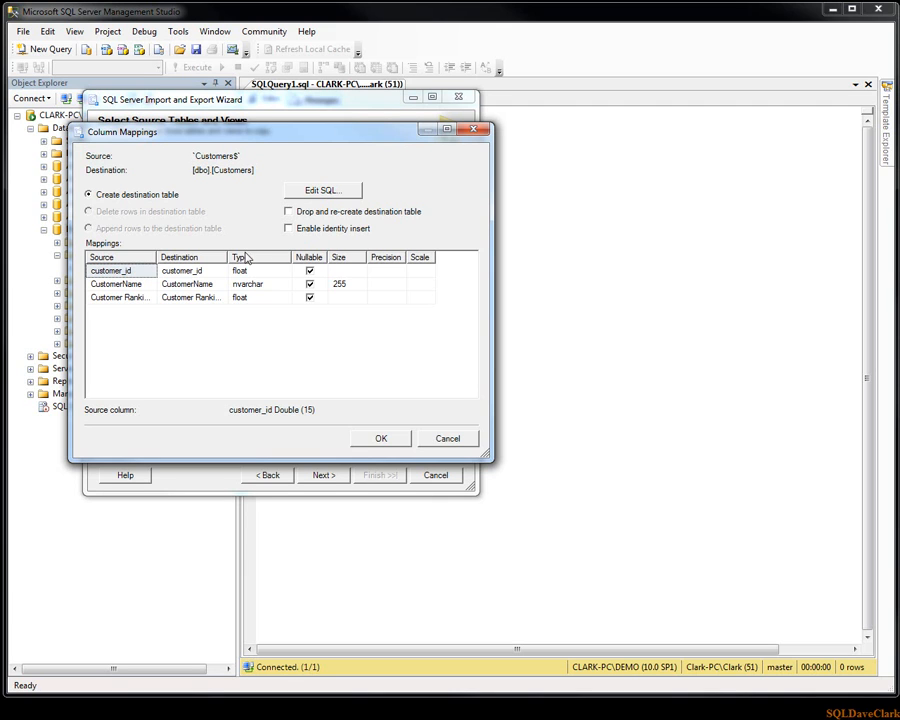
{"action": "mouse_move", "coordinate": [192, 224]}
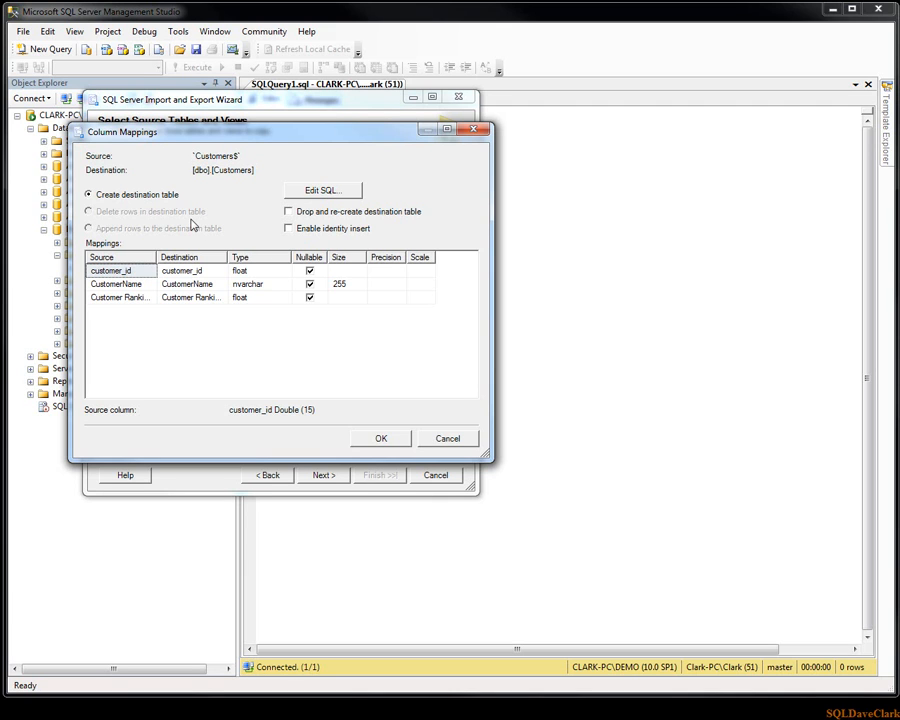
{"action": "mouse_move", "coordinate": [180, 204]}
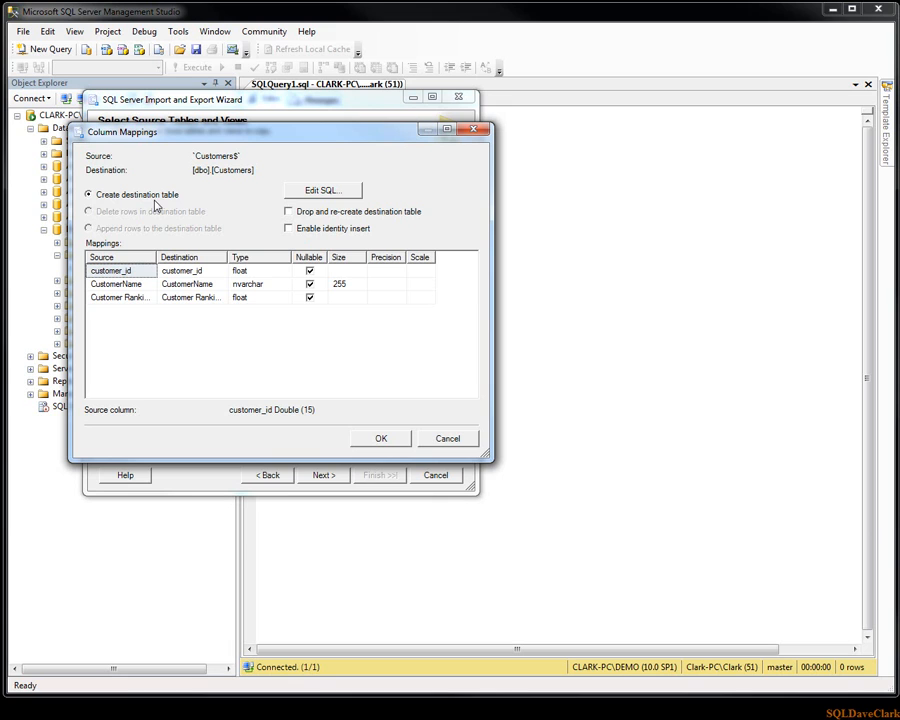
{"action": "mouse_move", "coordinate": [252, 224]}
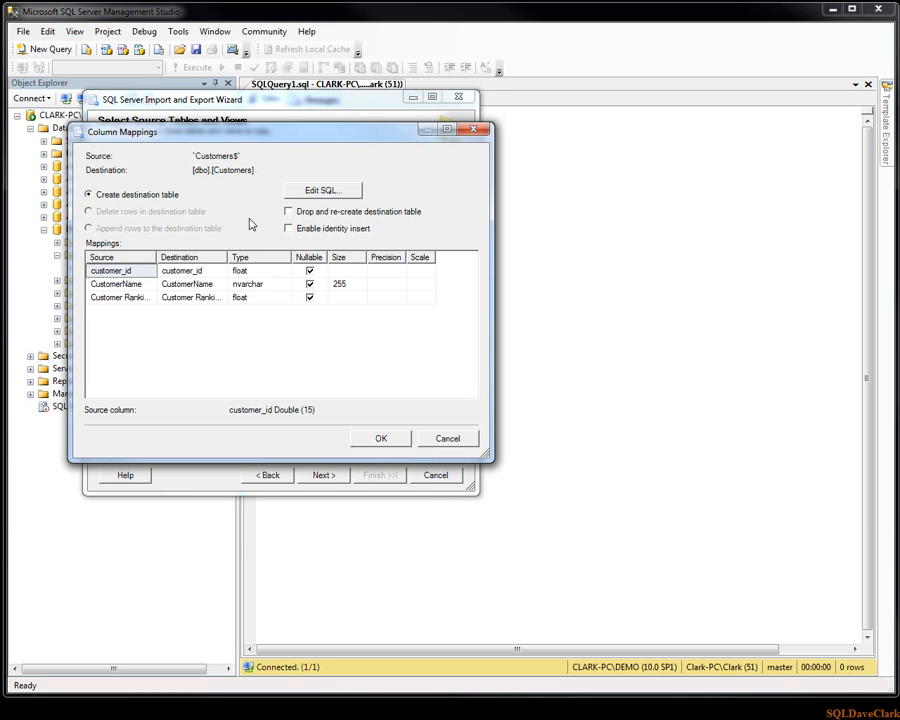
{"action": "mouse_move", "coordinate": [324, 218]}
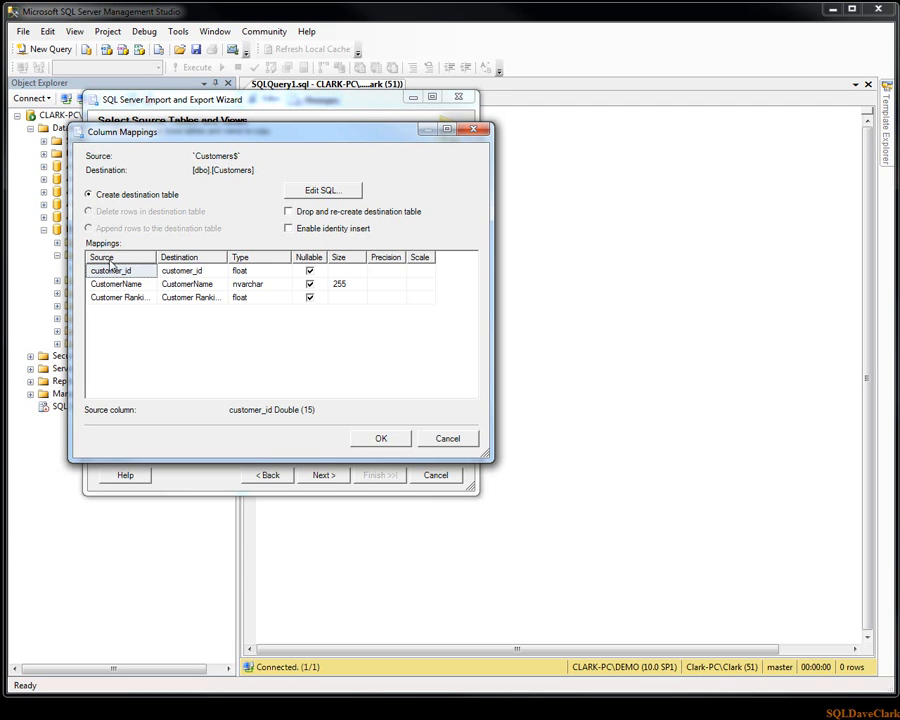
{"action": "mouse_move", "coordinate": [190, 280]}
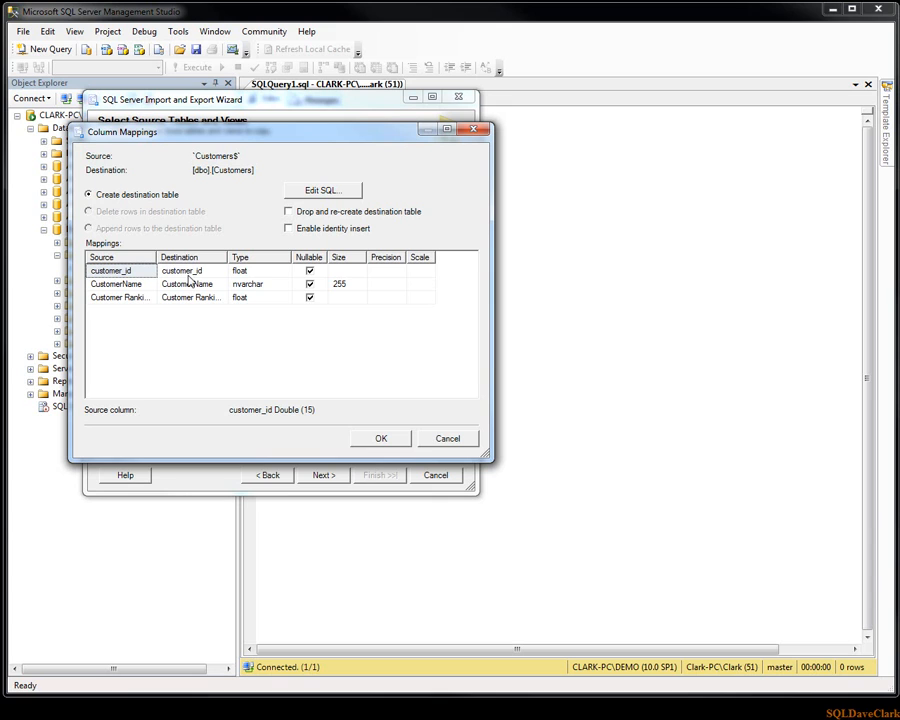
{"action": "mouse_move", "coordinate": [256, 276]}
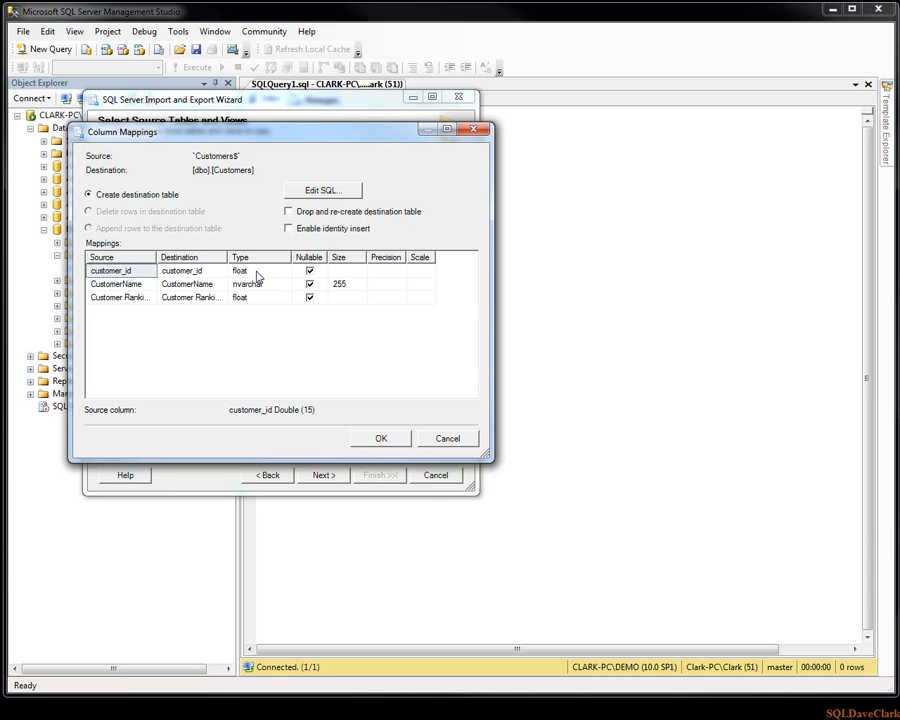
{"action": "mouse_move", "coordinate": [252, 296]}
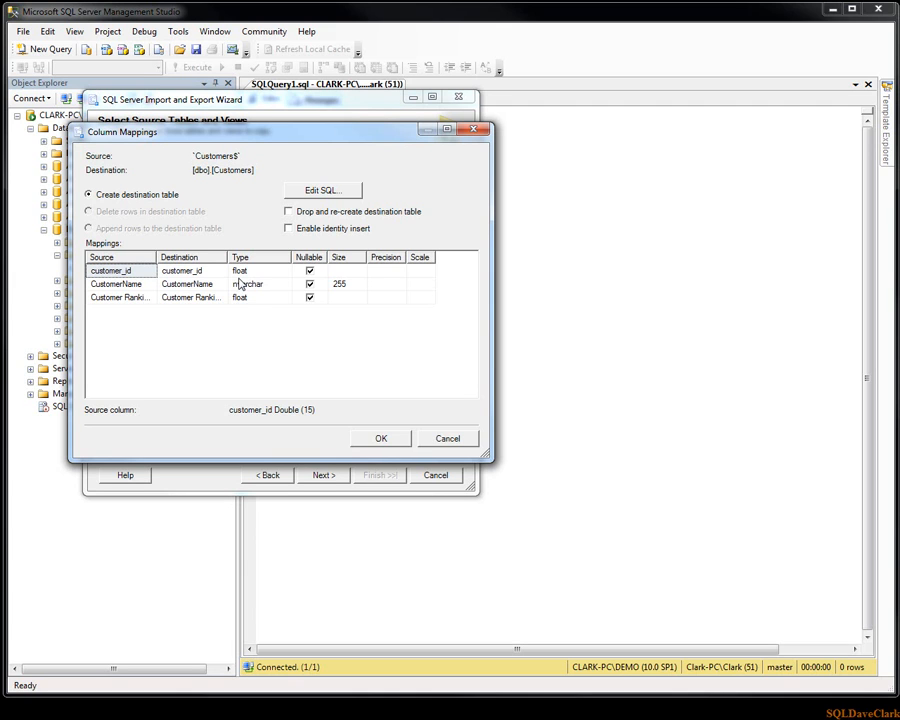
{"action": "mouse_move", "coordinate": [258, 280]}
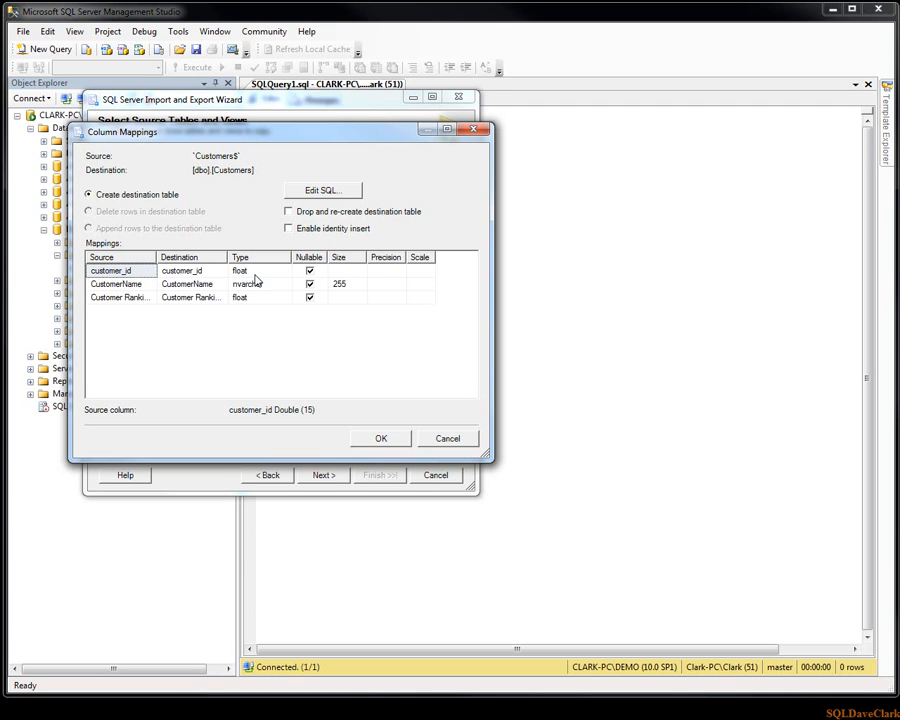
{"action": "mouse_move", "coordinate": [258, 308]}
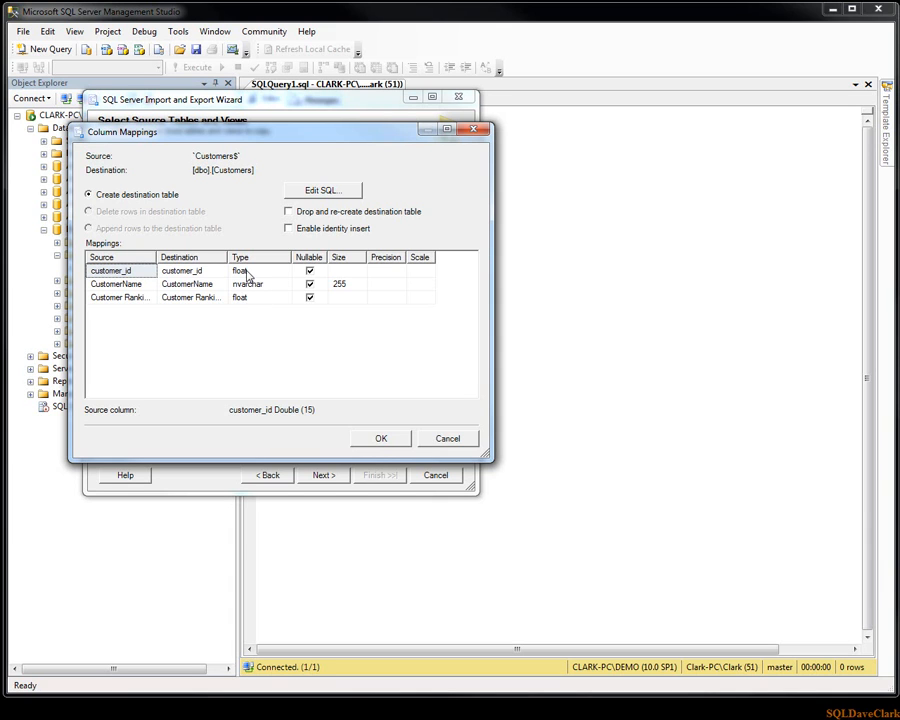
{"action": "mouse_move", "coordinate": [212, 288]}
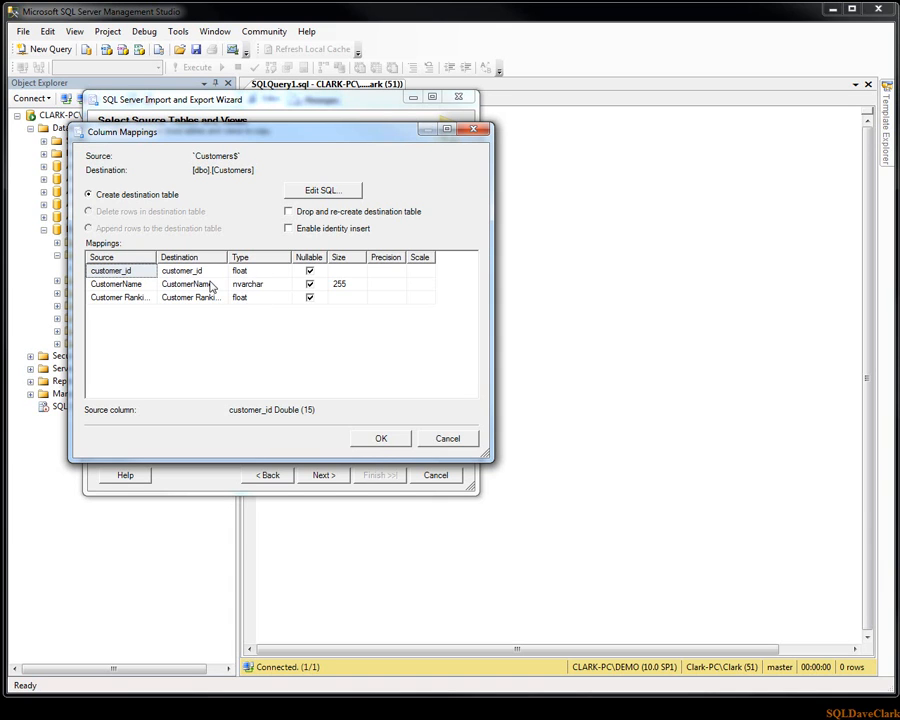
{"action": "mouse_move", "coordinate": [272, 290]}
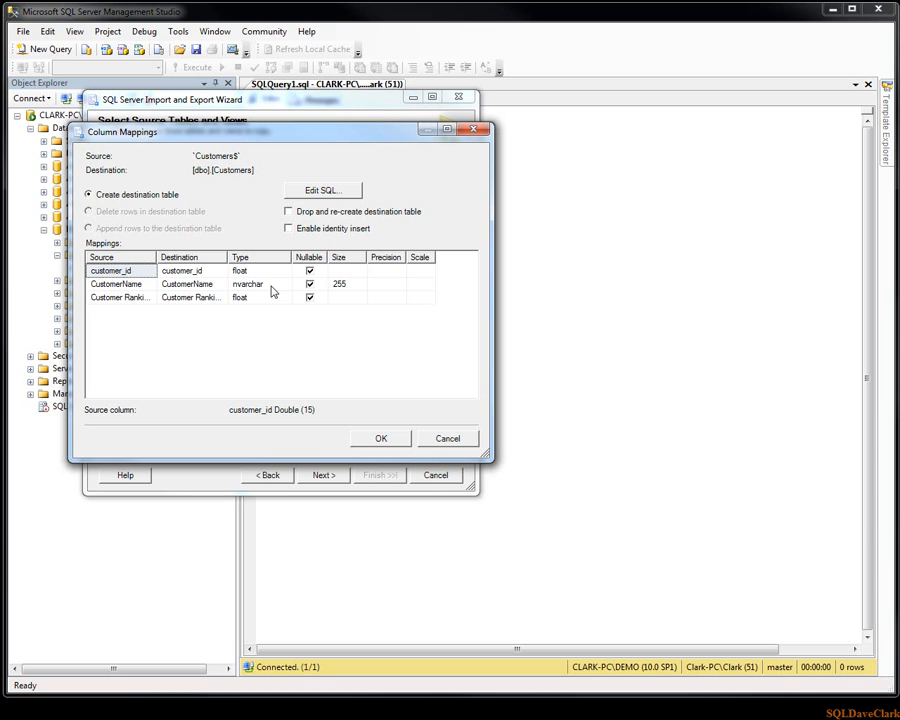
{"action": "mouse_move", "coordinate": [350, 292]}
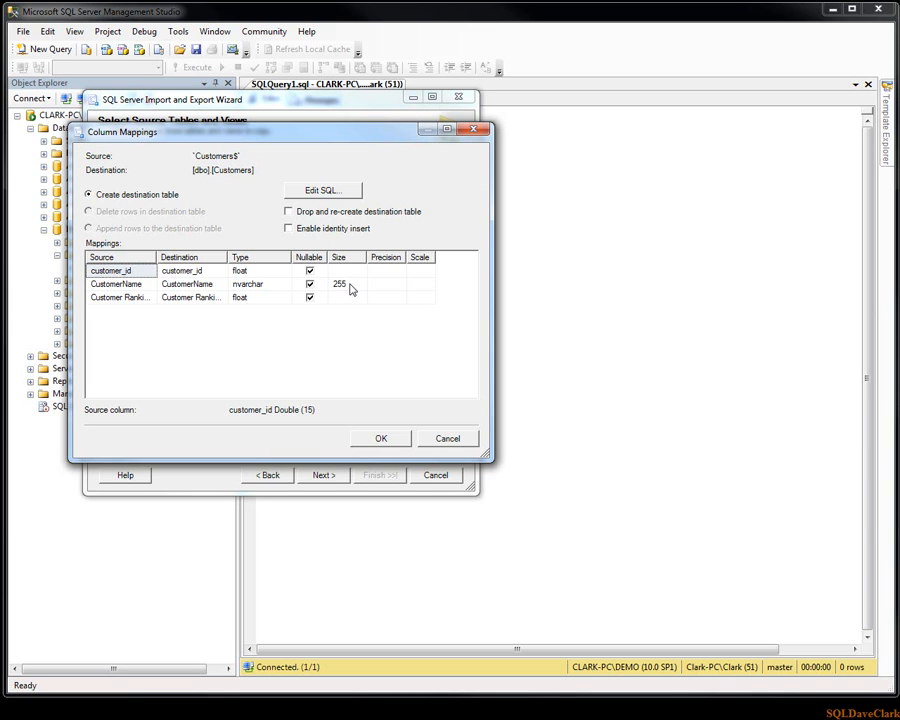
Review the CustomerName size of 255 and accept the Customers column mappings
{"action": "left_click", "coordinate": [340, 284]}
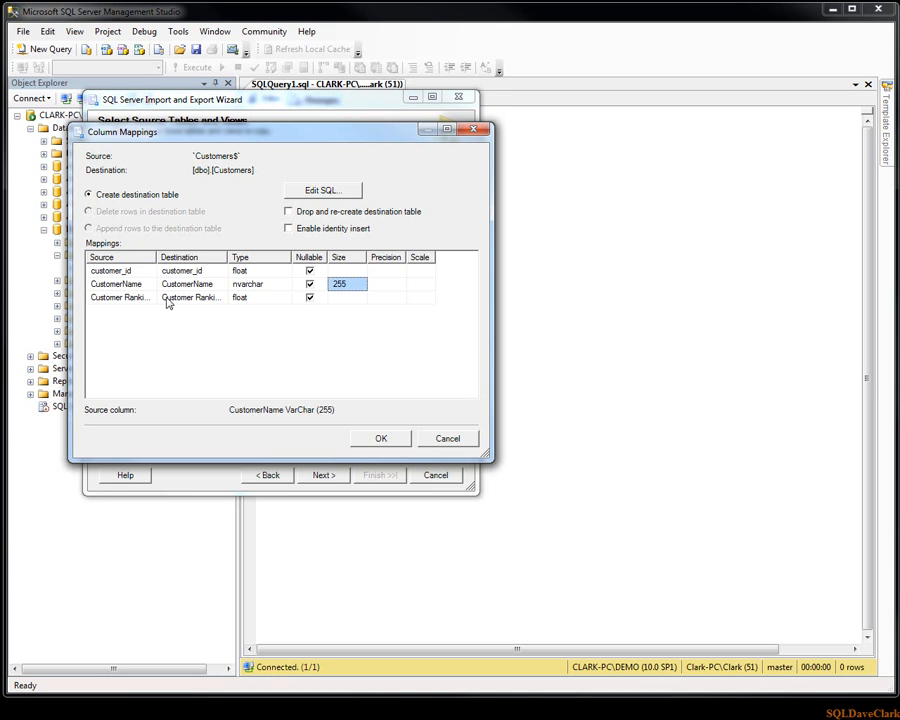
{"action": "mouse_move", "coordinate": [216, 260]}
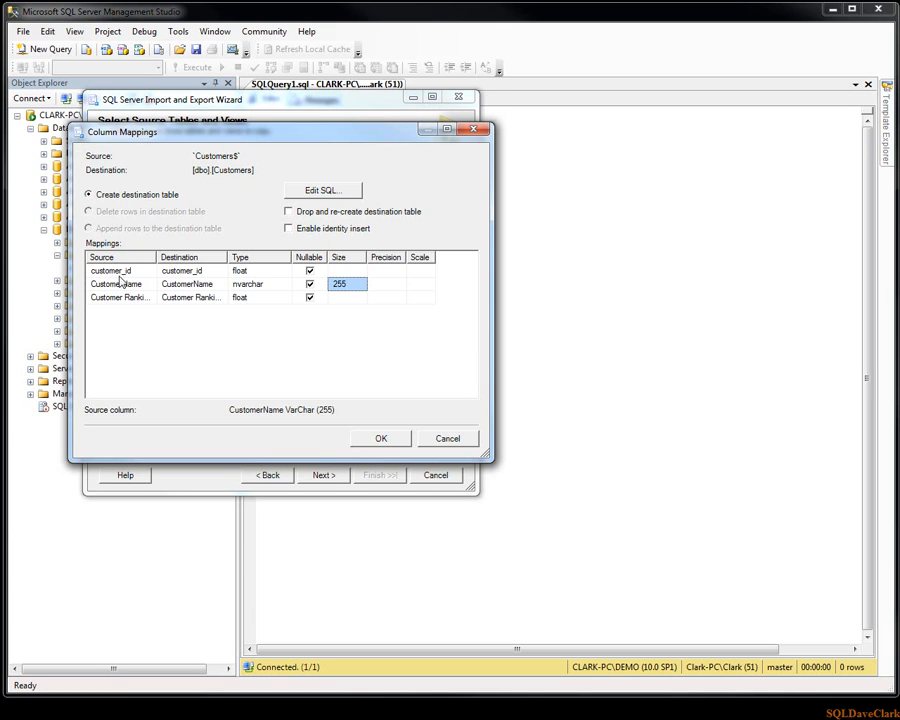
{"action": "mouse_move", "coordinate": [156, 278]}
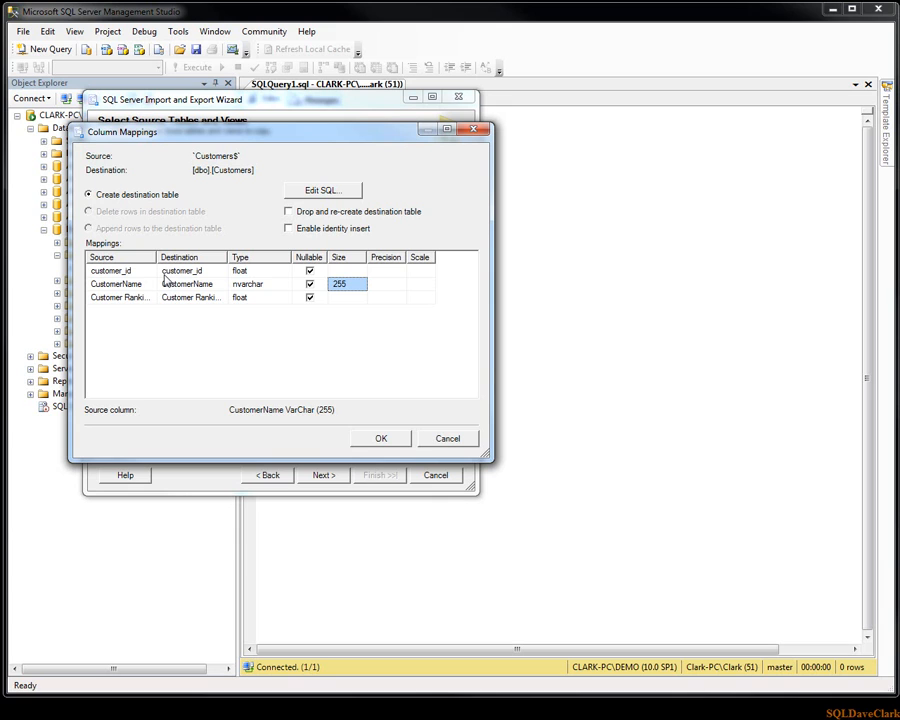
{"action": "mouse_move", "coordinate": [136, 290]}
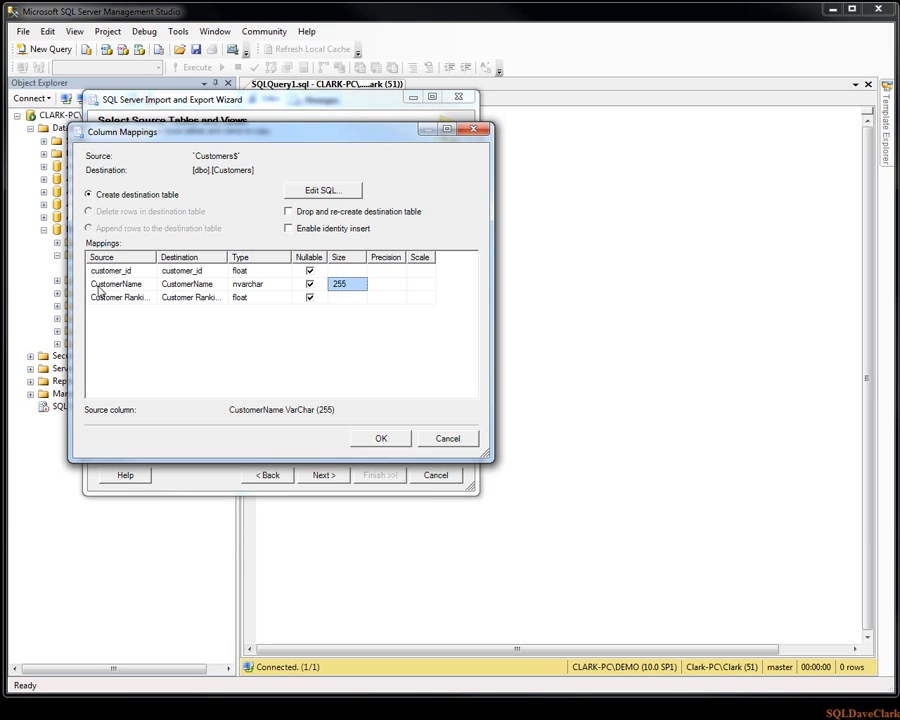
{"action": "mouse_move", "coordinate": [148, 294]}
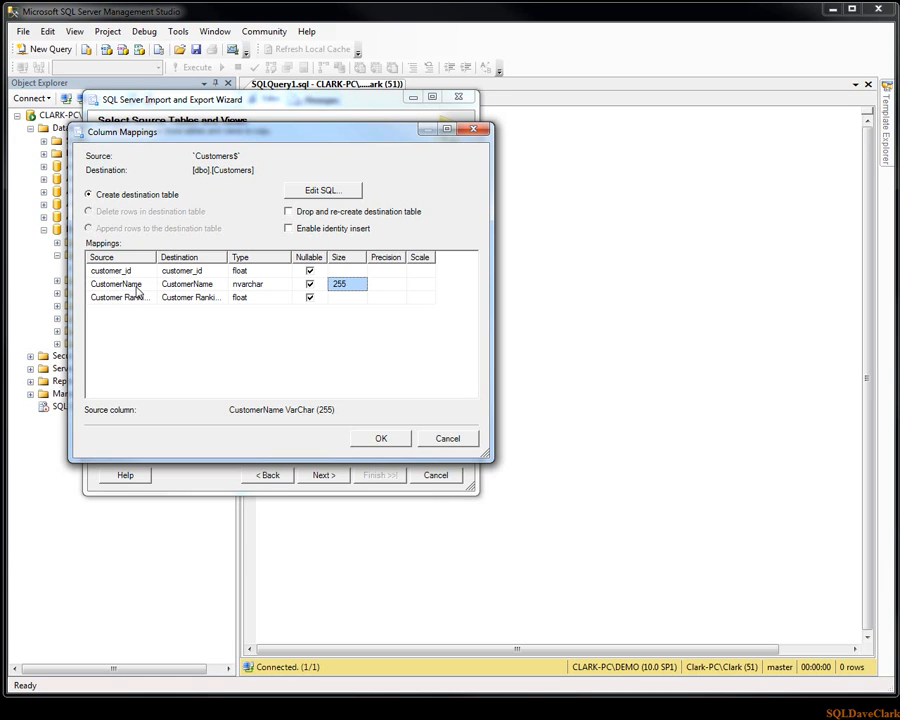
{"action": "mouse_move", "coordinate": [156, 256]}
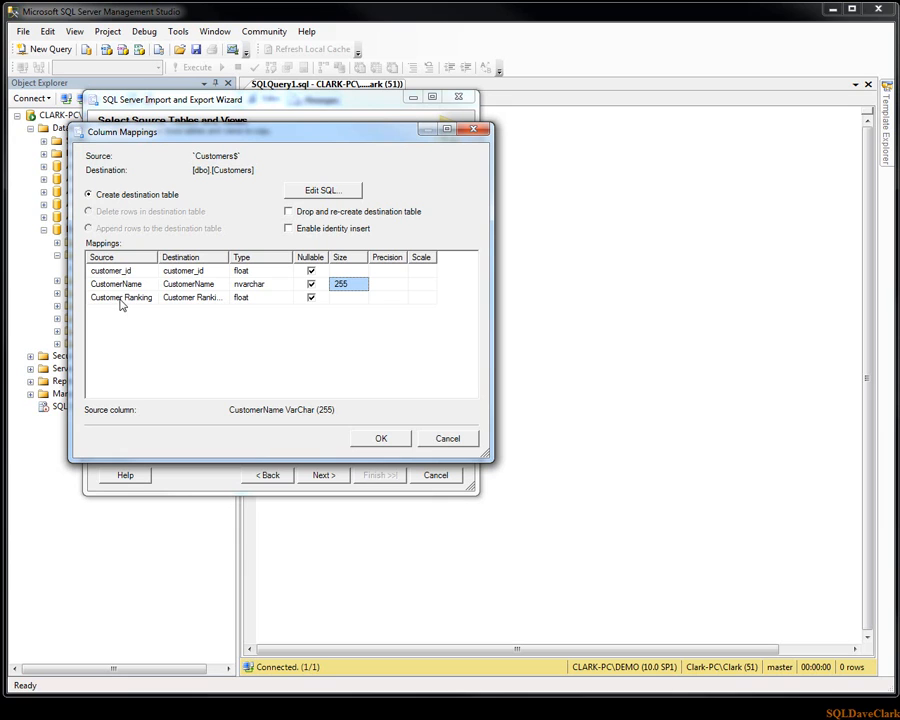
{"action": "mouse_move", "coordinate": [192, 304]}
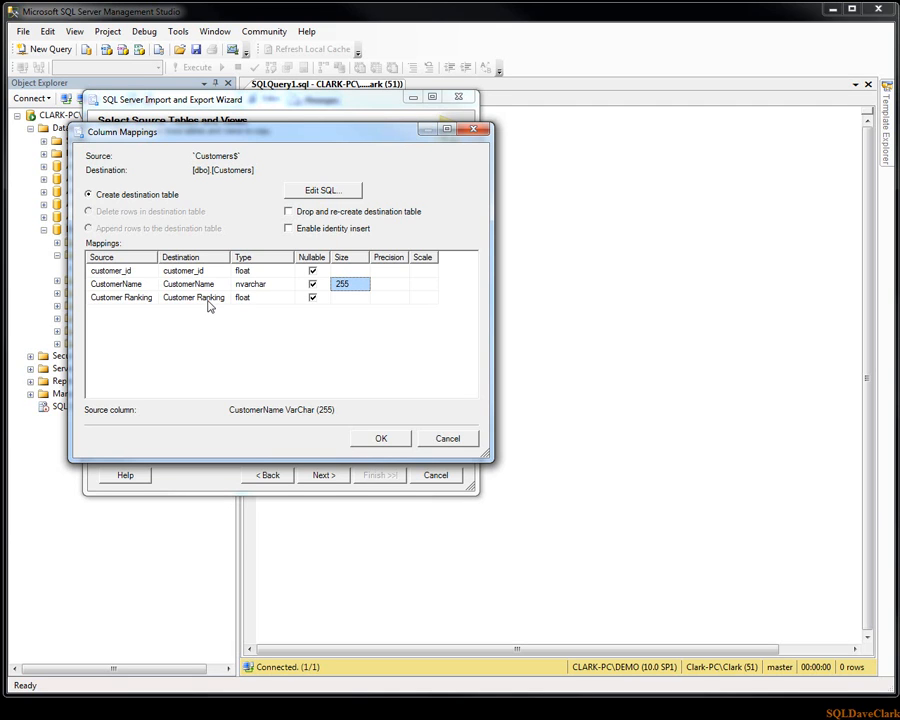
{"action": "mouse_move", "coordinate": [130, 310]}
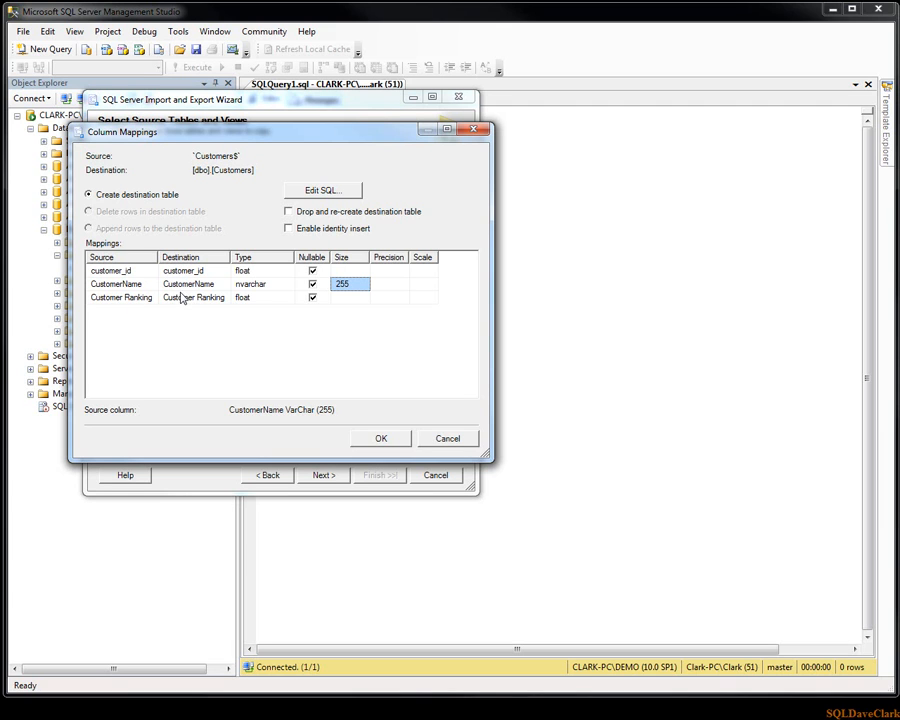
{"action": "mouse_move", "coordinate": [122, 304]}
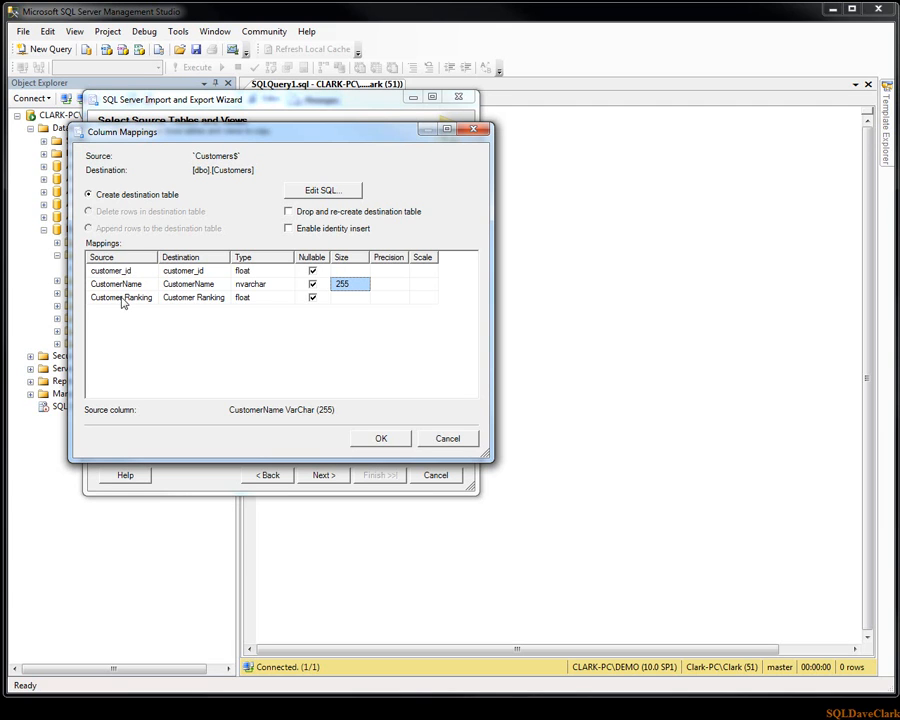
{"action": "mouse_move", "coordinate": [194, 276]}
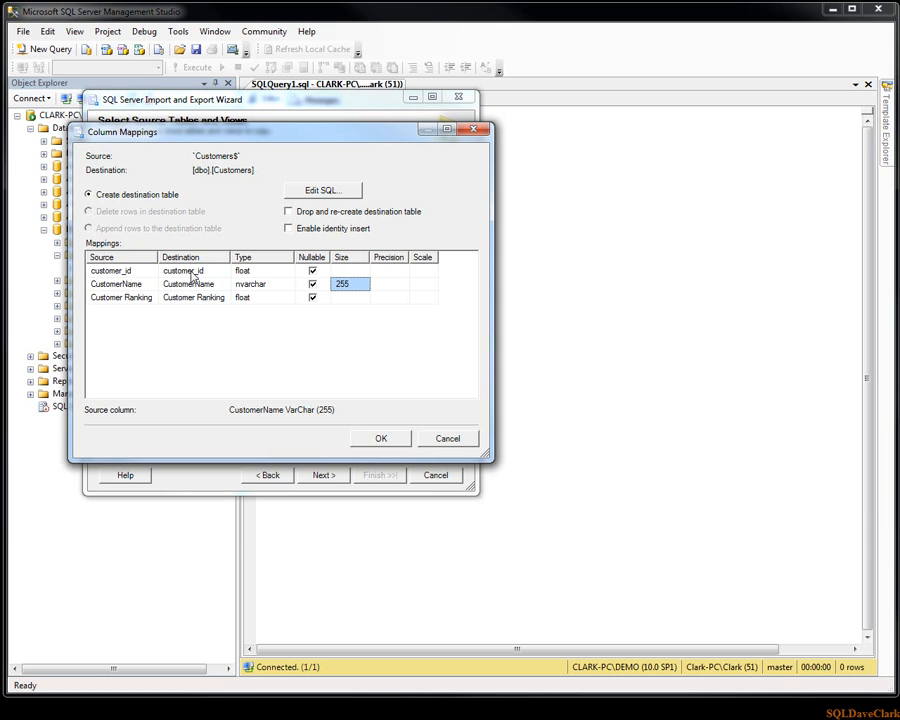
{"action": "mouse_move", "coordinate": [202, 304]}
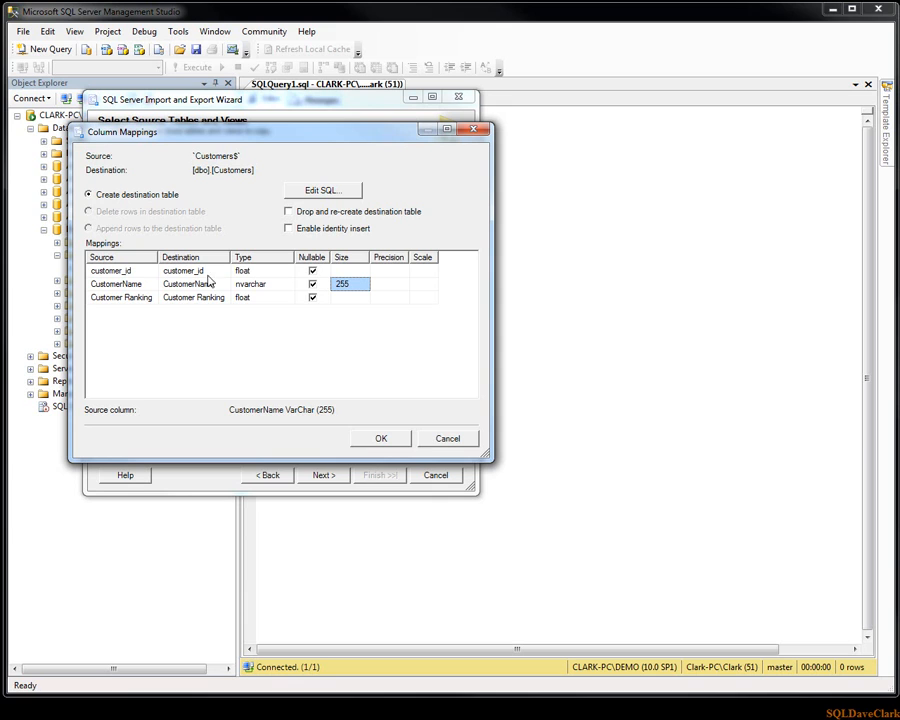
{"action": "mouse_move", "coordinate": [276, 356]}
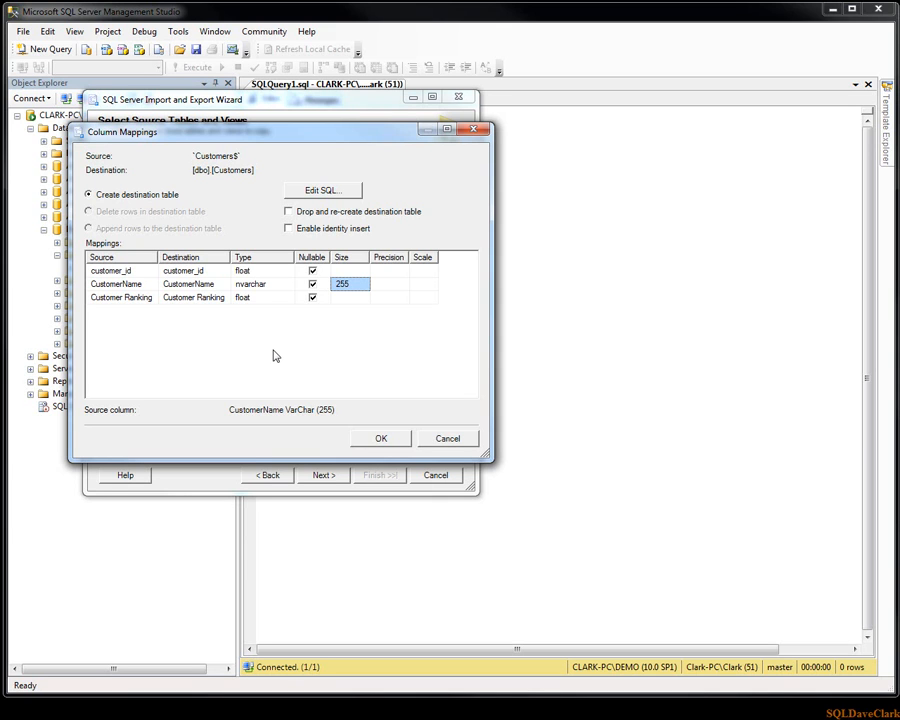
{"action": "mouse_move", "coordinate": [390, 442]}
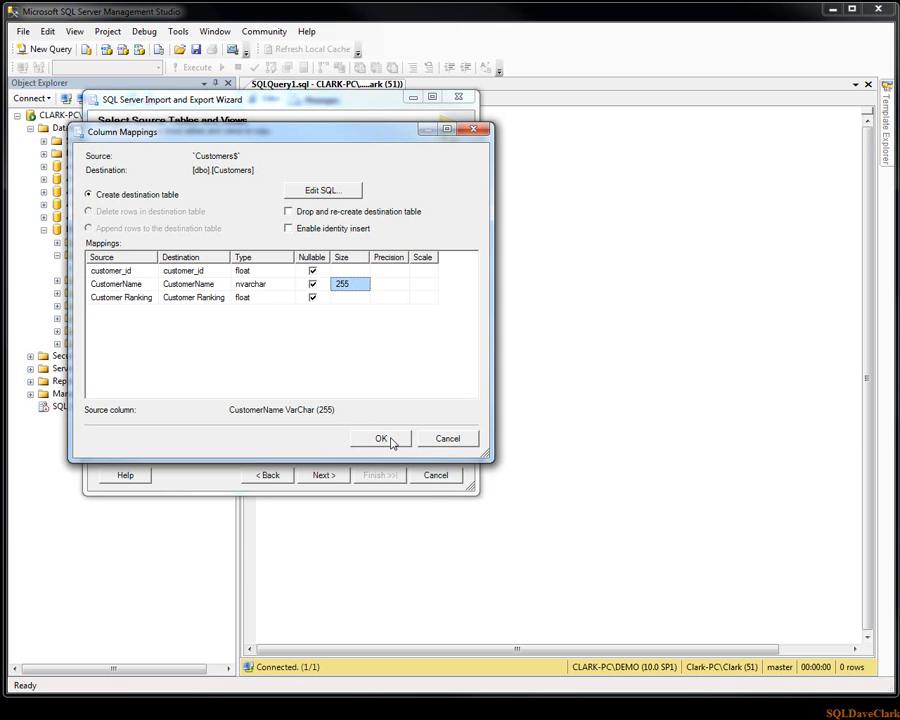
{"action": "left_click", "coordinate": [380, 438]}
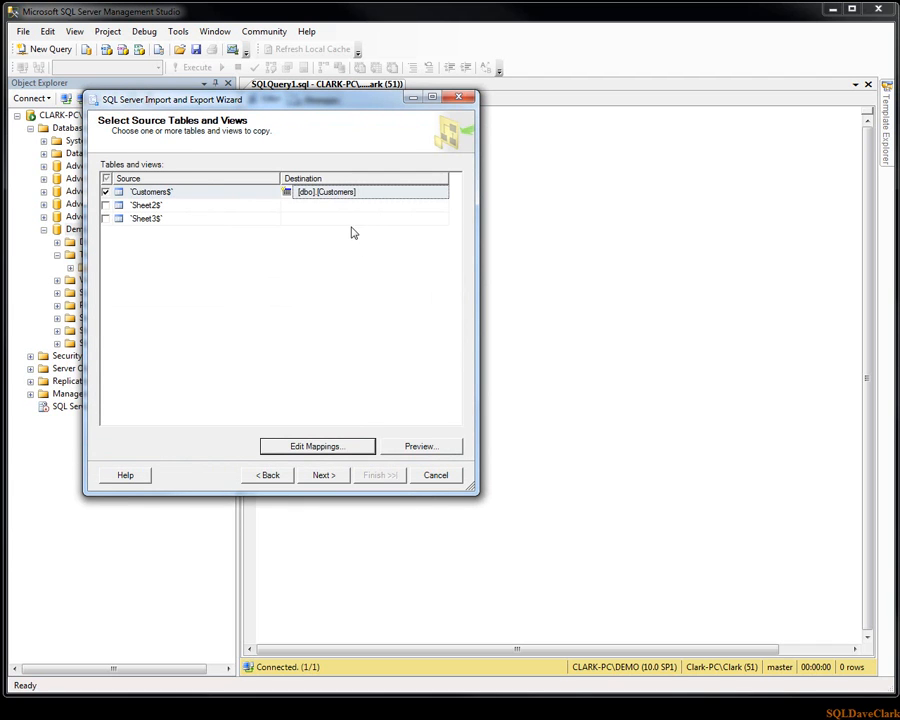
{"action": "mouse_move", "coordinate": [324, 476]}
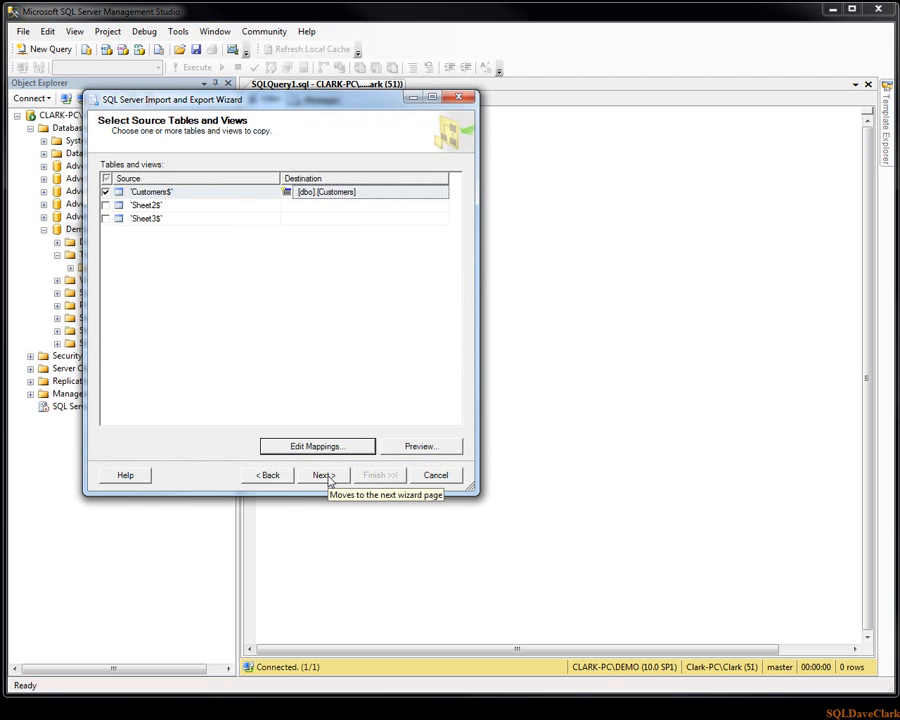
Advance to the Save and Run Package step with Run immediately selected
{"action": "left_click", "coordinate": [320, 476]}
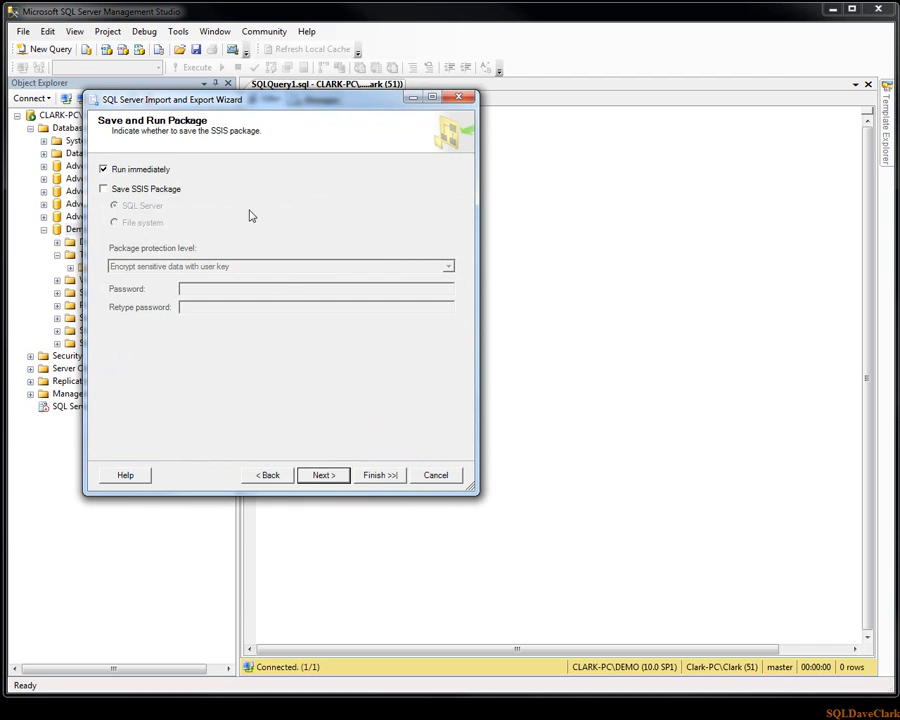
{"action": "mouse_move", "coordinate": [184, 192]}
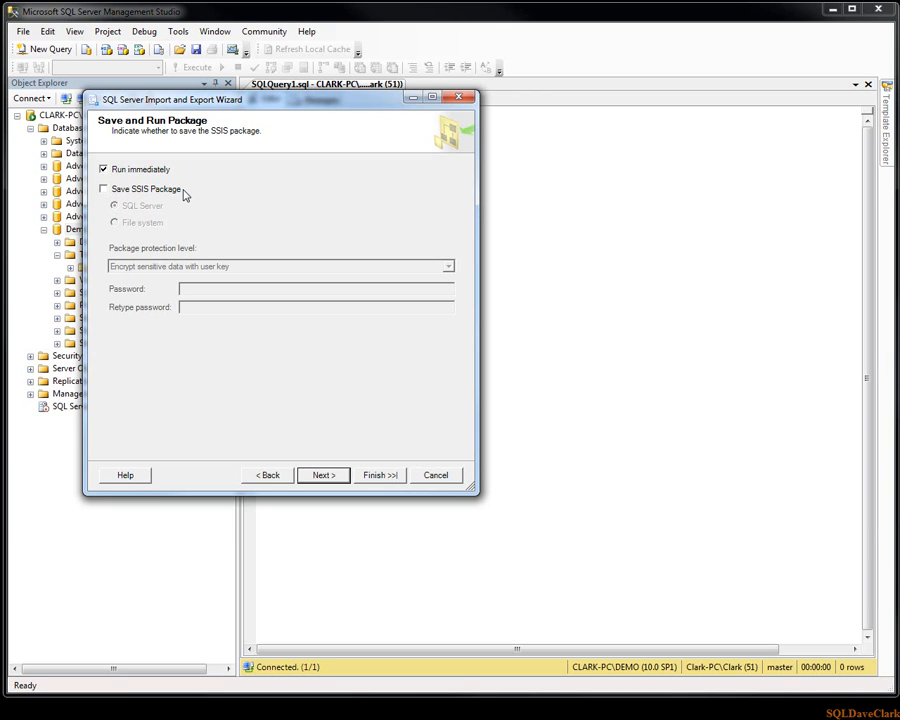
{"action": "mouse_move", "coordinate": [156, 254]}
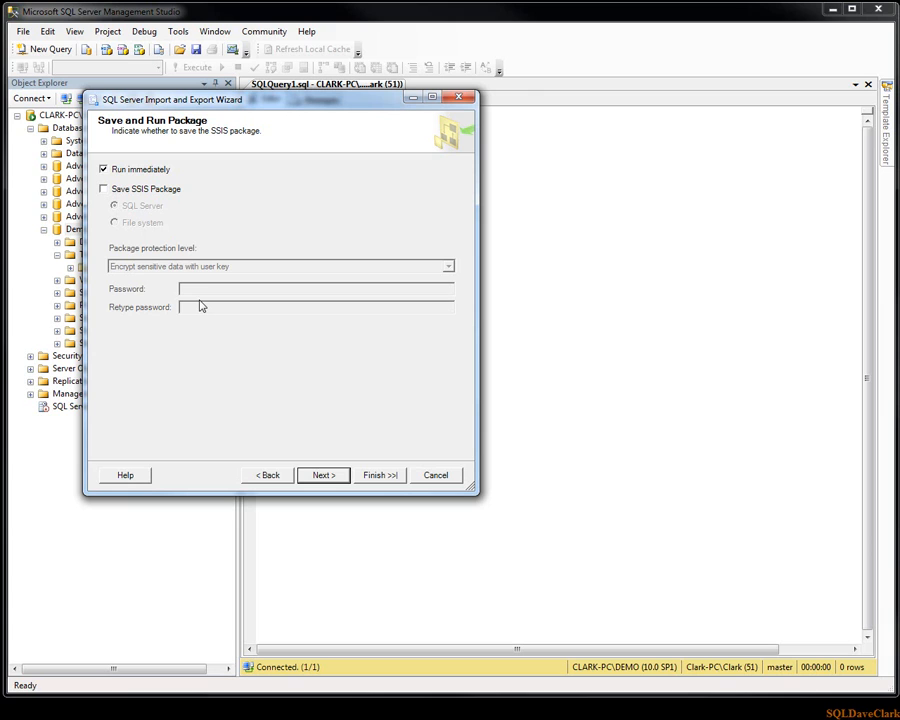
{"action": "mouse_move", "coordinate": [156, 222]}
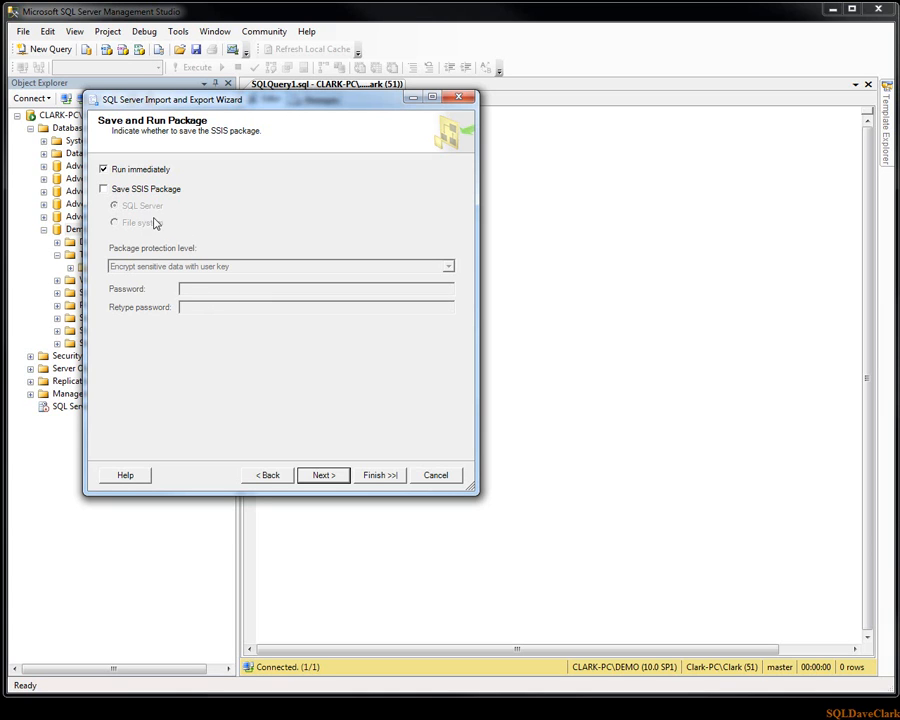
{"action": "mouse_move", "coordinate": [156, 230]}
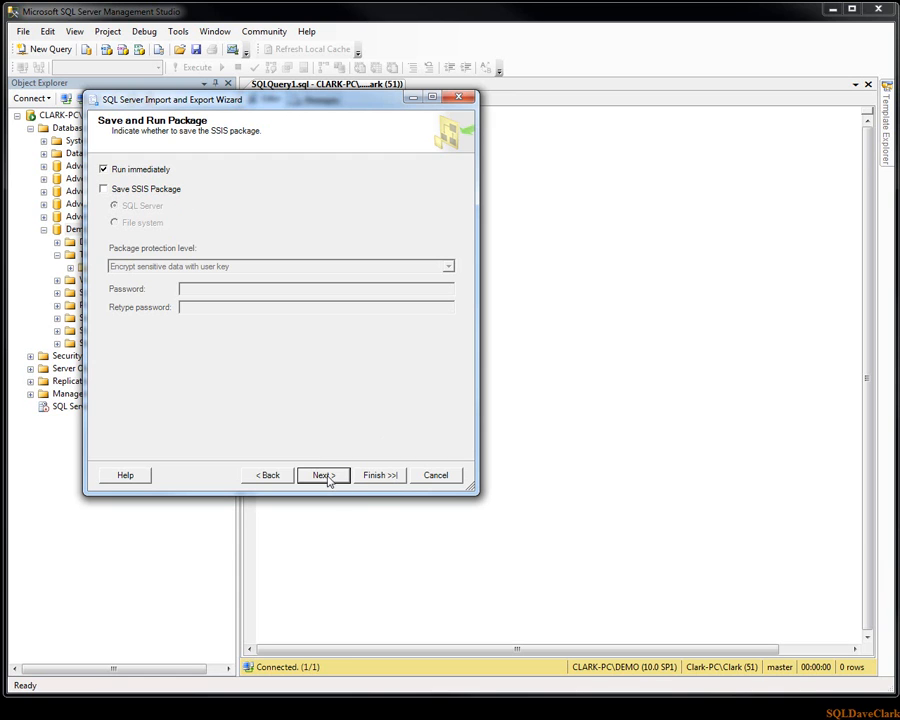
Advance to the Complete the Wizard summary copying Customers$ into [dbo].[Customers]
{"action": "left_click", "coordinate": [322, 476]}
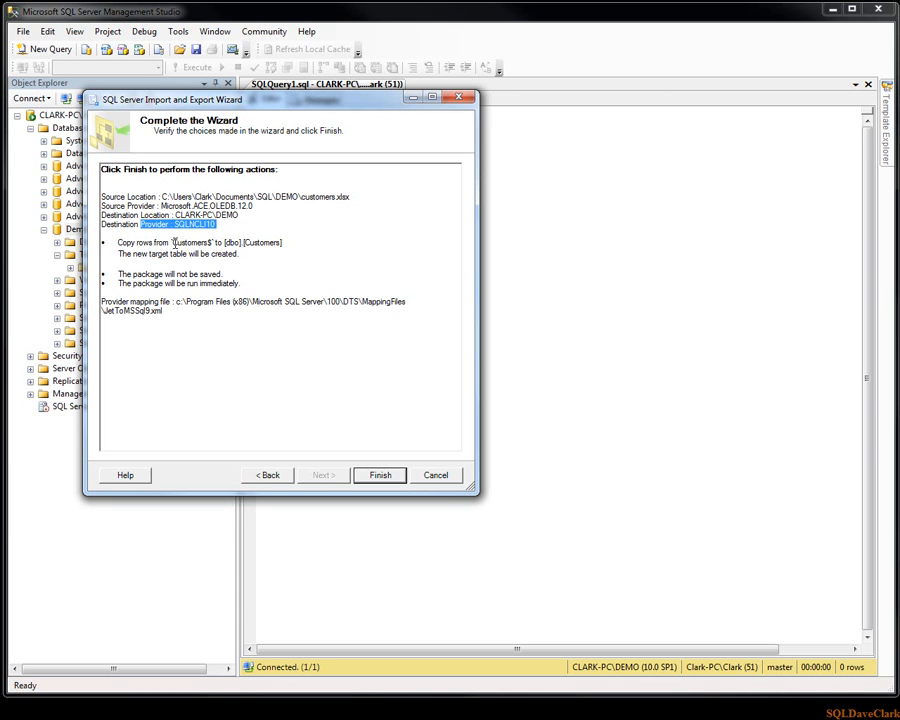
{"action": "mouse_move", "coordinate": [262, 250]}
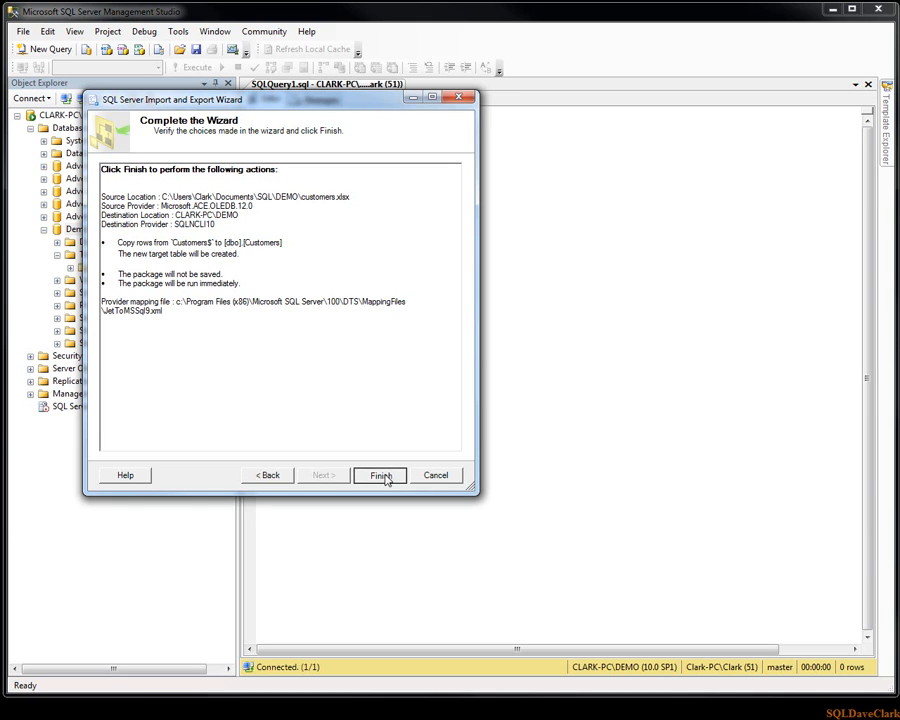
{"action": "left_click", "coordinate": [380, 476]}
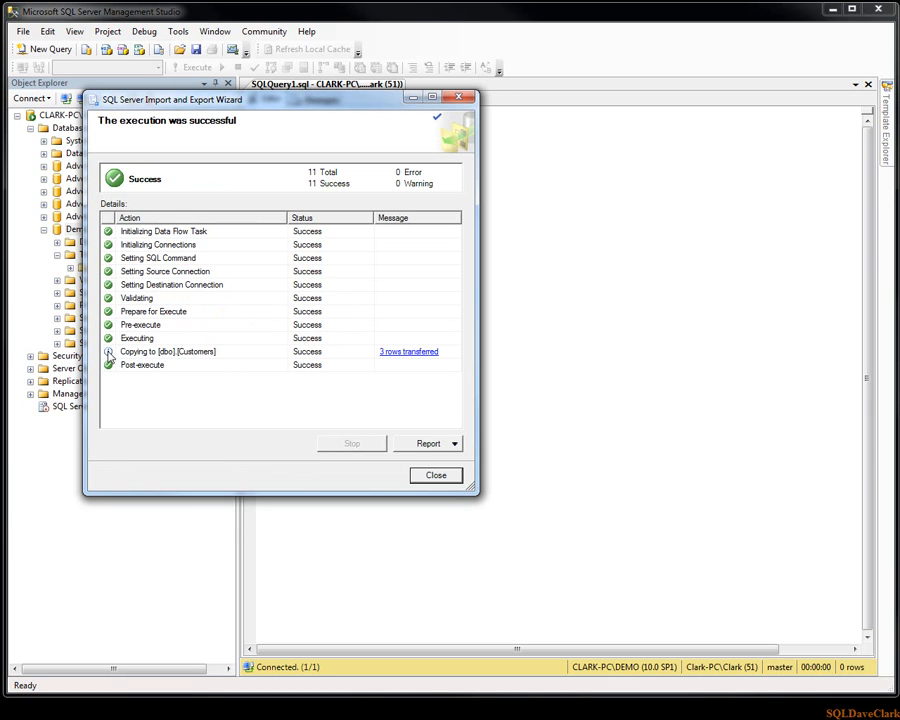
{"action": "mouse_move", "coordinate": [318, 358]}
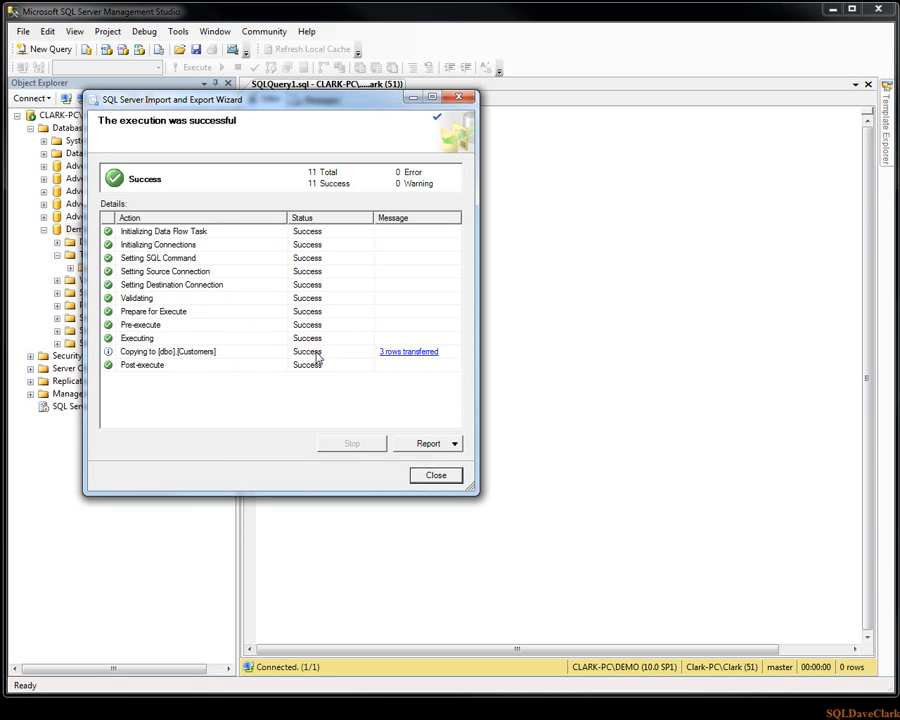
{"action": "mouse_move", "coordinate": [408, 352]}
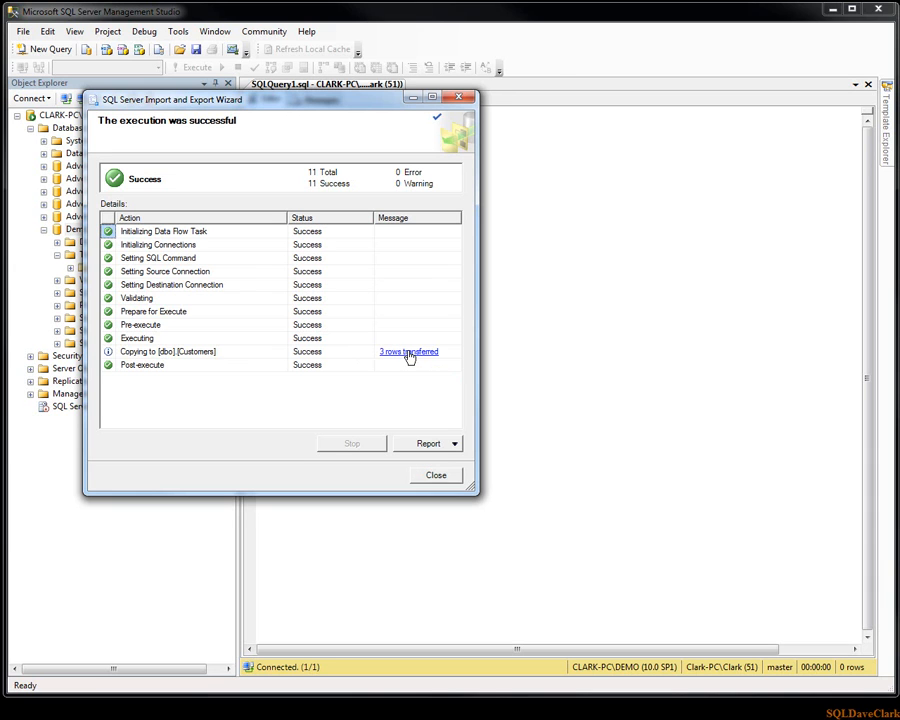
{"action": "left_click", "coordinate": [408, 352]}
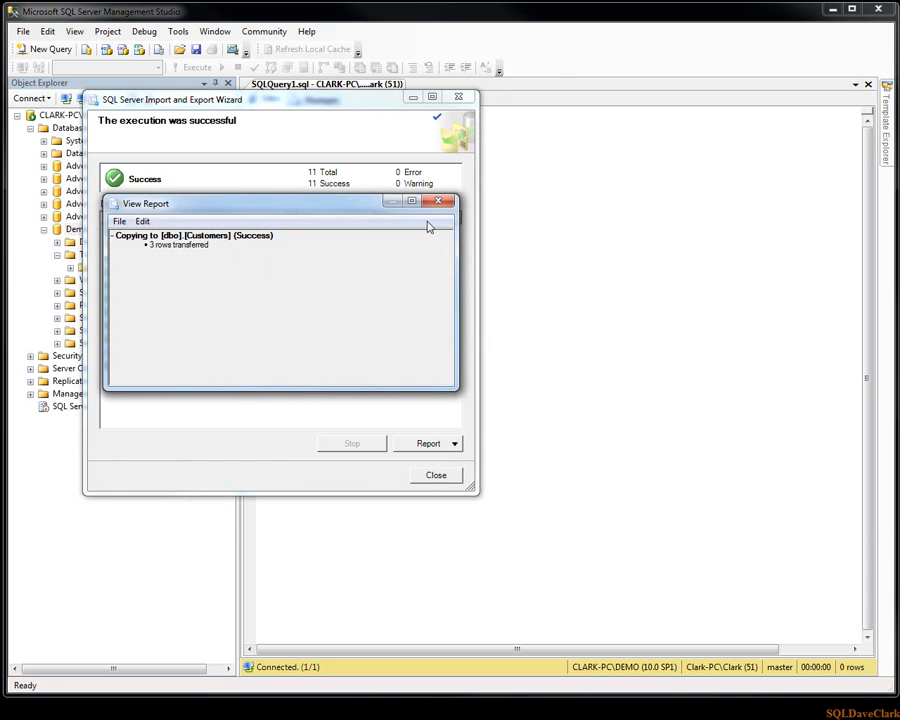
{"action": "mouse_move", "coordinate": [438, 200]}
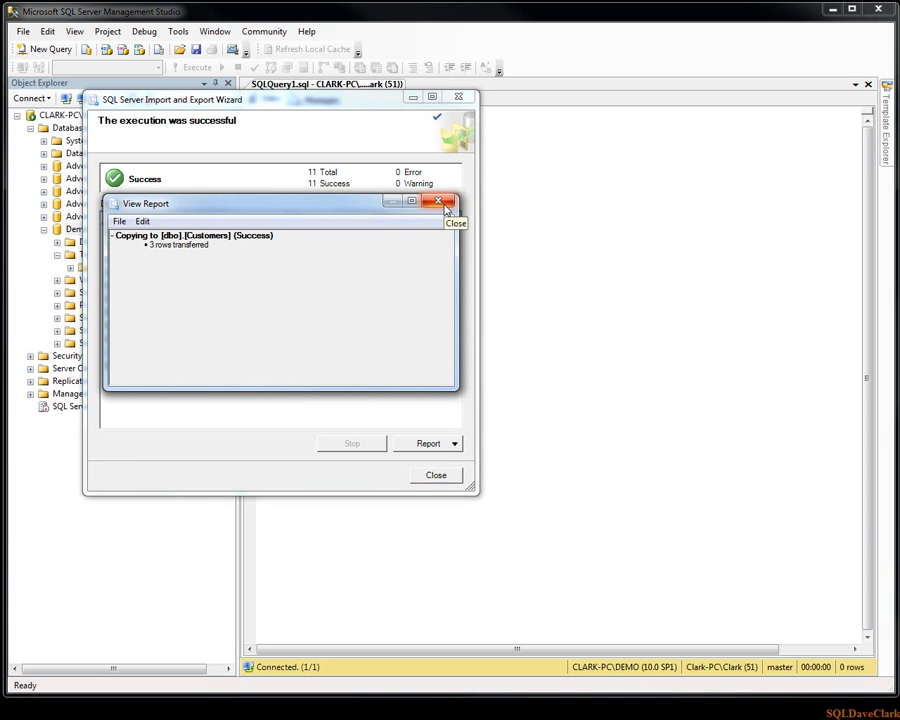
{"action": "left_click", "coordinate": [438, 200]}
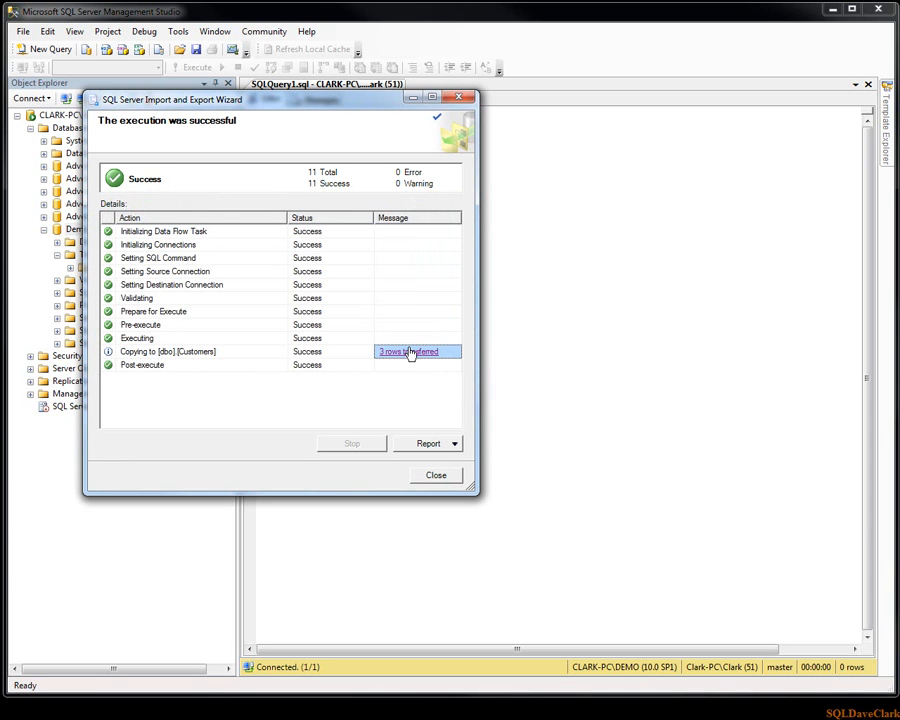
{"action": "mouse_move", "coordinate": [404, 388]}
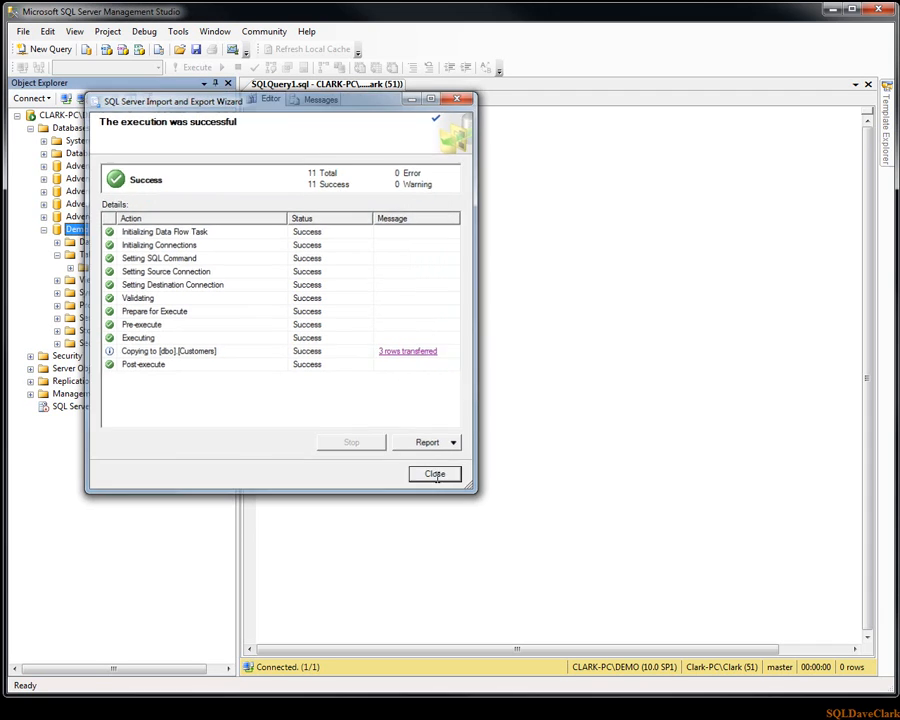
Close the wizard, expand dbo.Customers in DemoTestDB and query it with SELECT * FROM Customers
{"action": "left_click", "coordinate": [434, 472]}
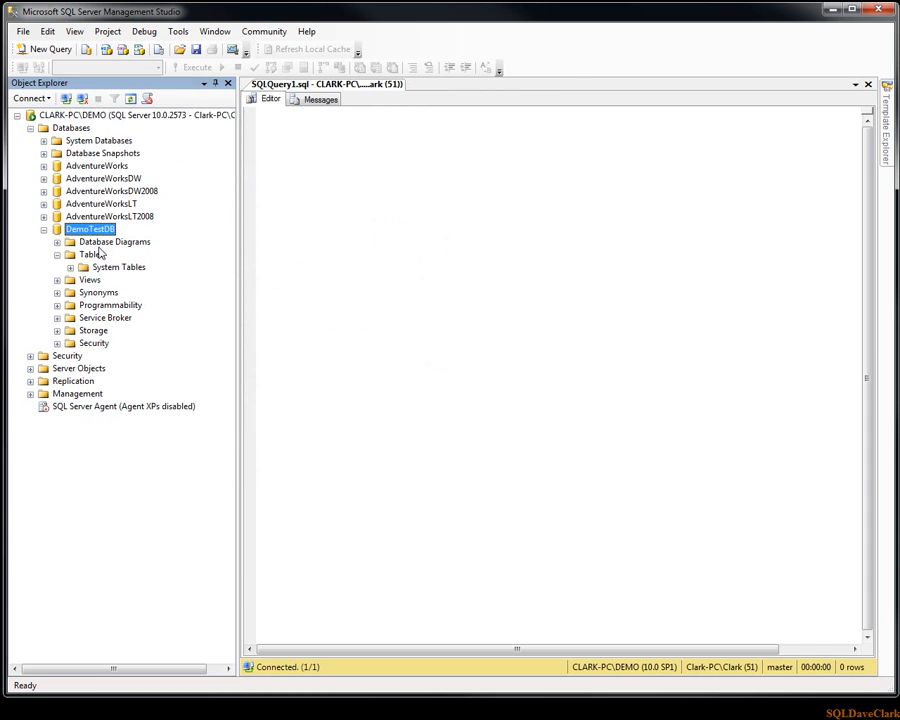
{"action": "left_click", "coordinate": [92, 254]}
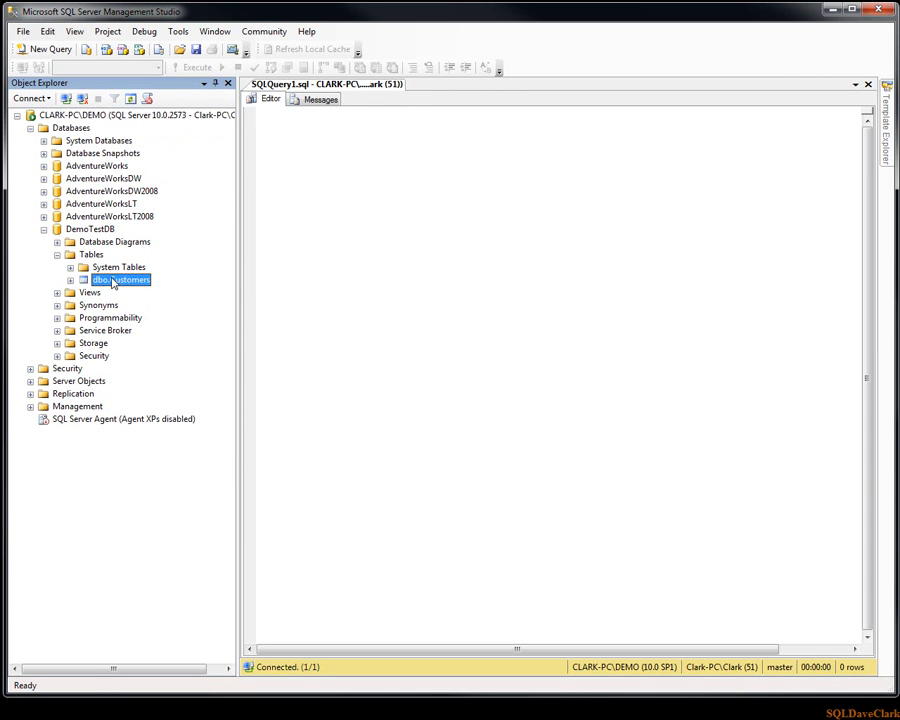
{"action": "left_click", "coordinate": [72, 280]}
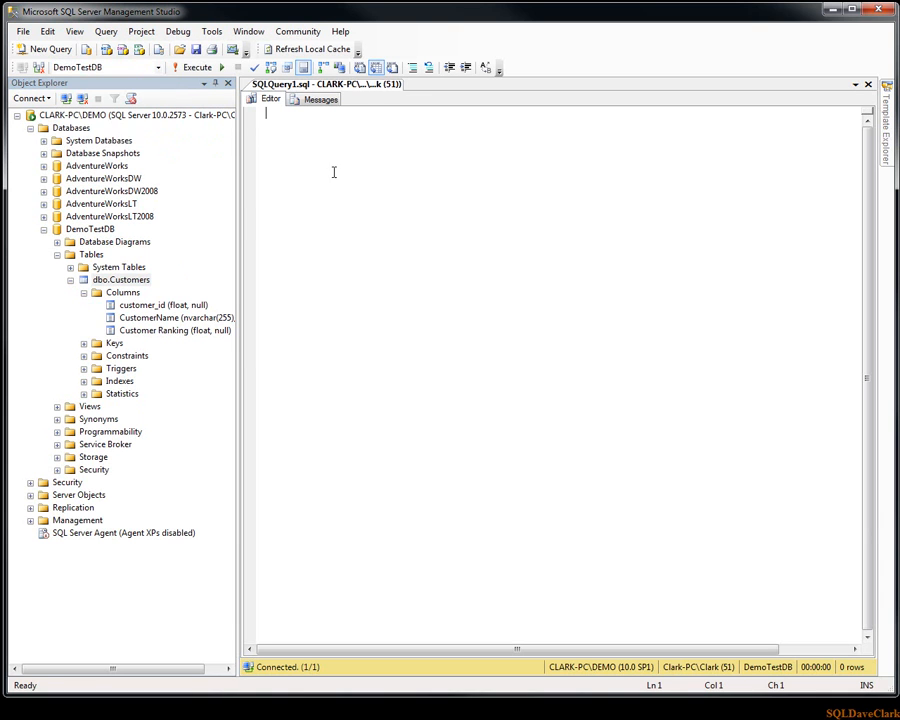
{"action": "type", "text": "#"}
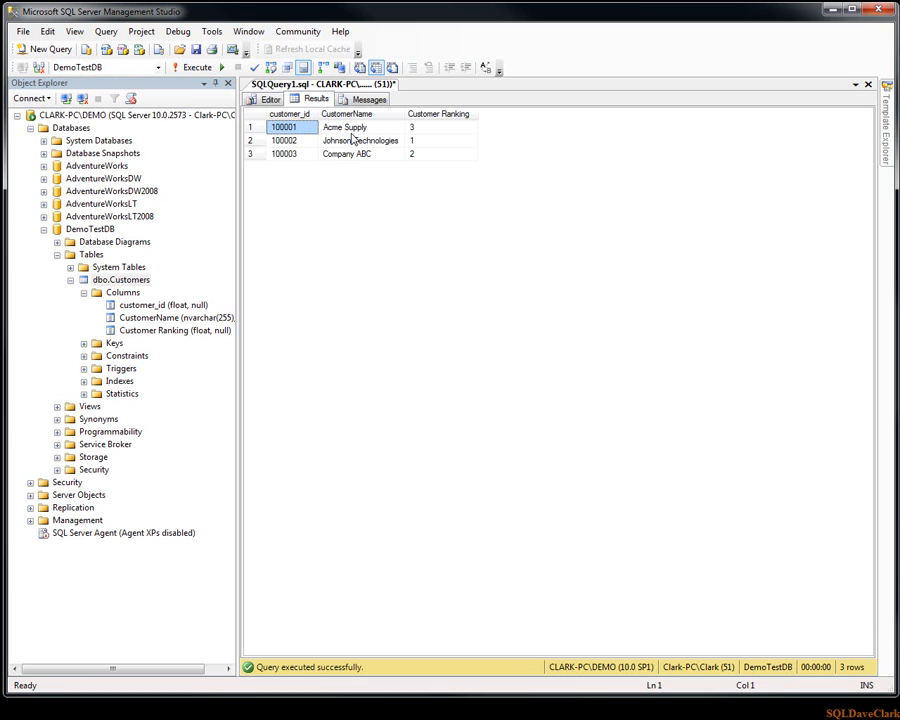
{"action": "mouse_move", "coordinate": [308, 128]}
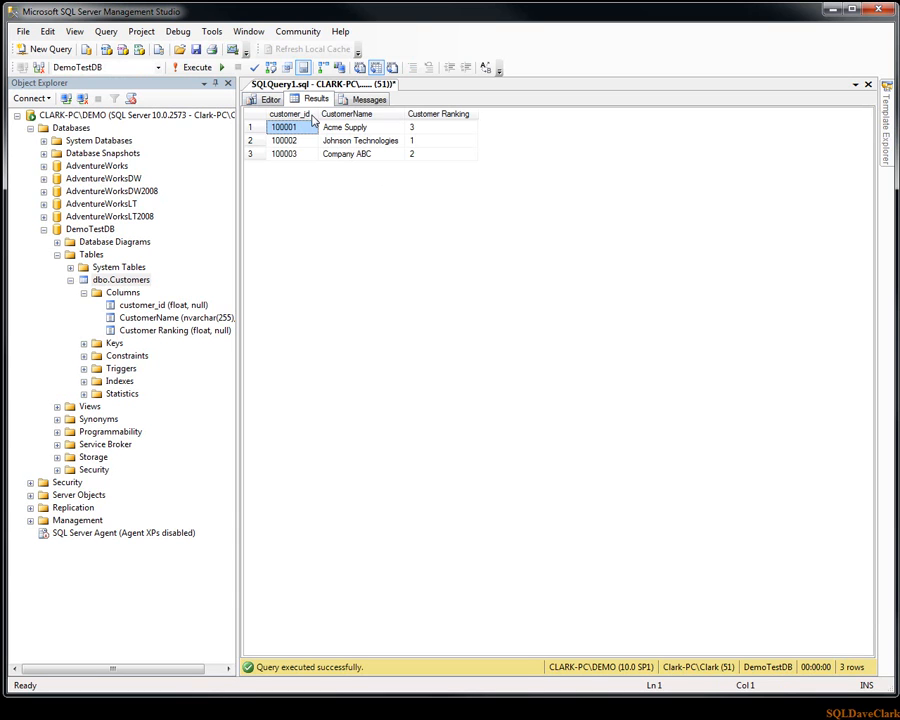
Replace * with column names including unbracketed Customer Ranking and run it, hitting the invalid column name error
{"action": "left_click", "coordinate": [270, 100]}
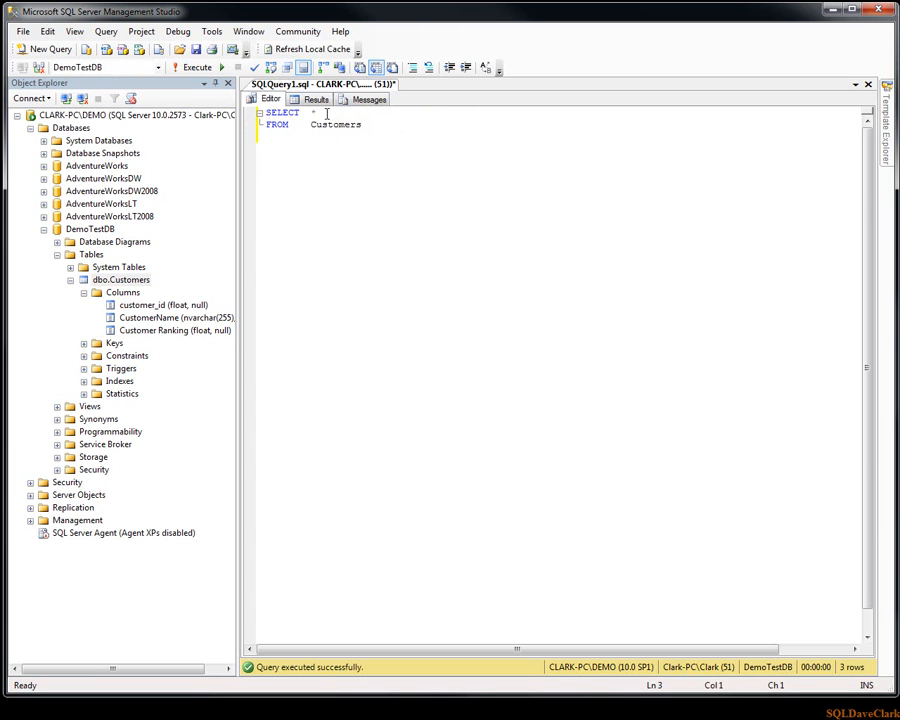
{"action": "left_click", "coordinate": [314, 112]}
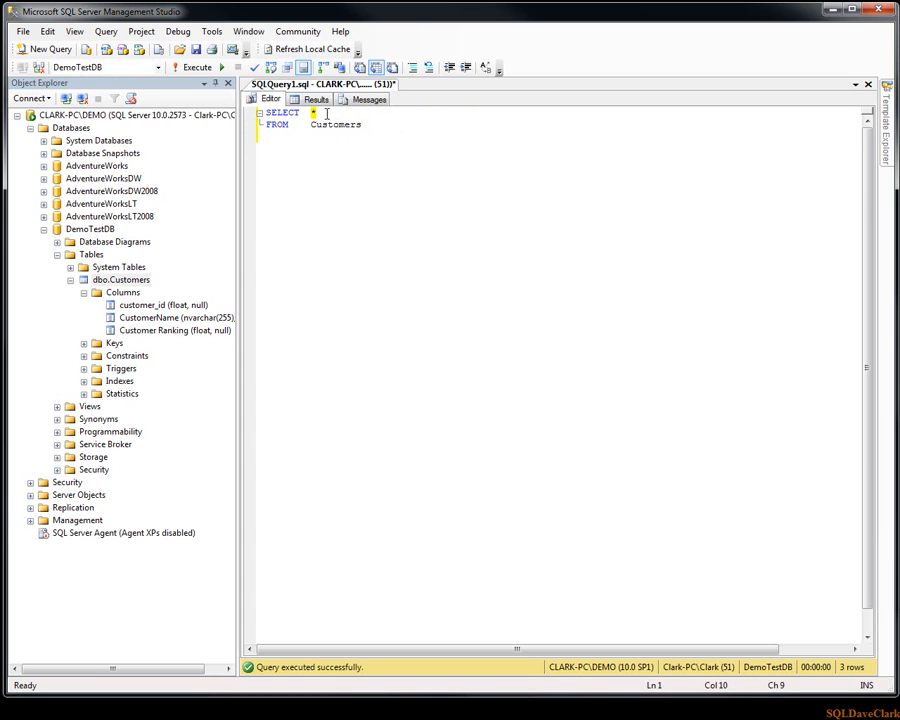
{"action": "type", "text": "customer_id"}
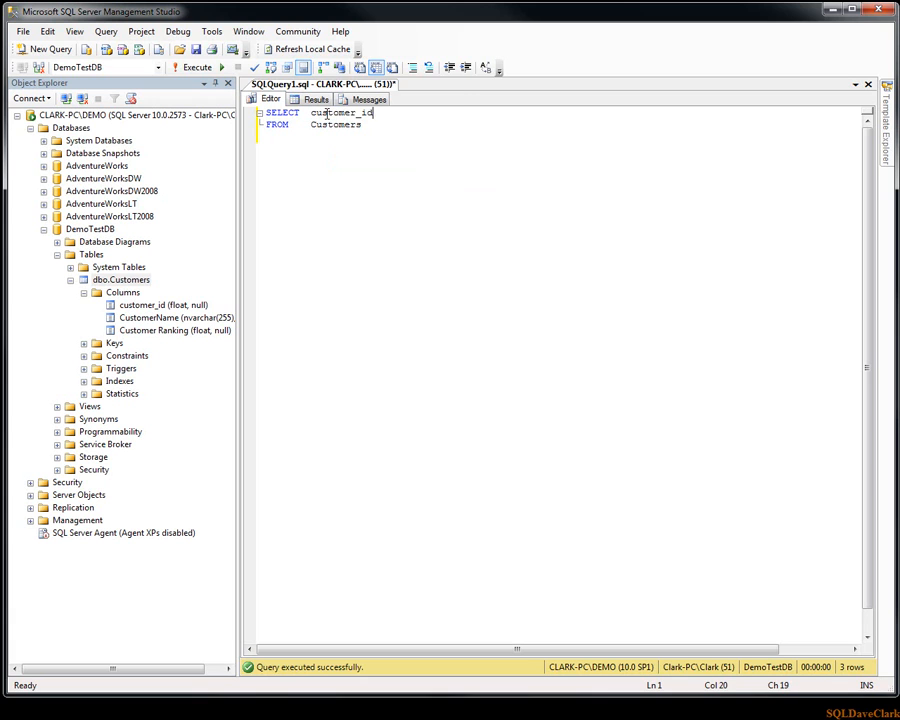
{"action": "key", "text": "Return"}
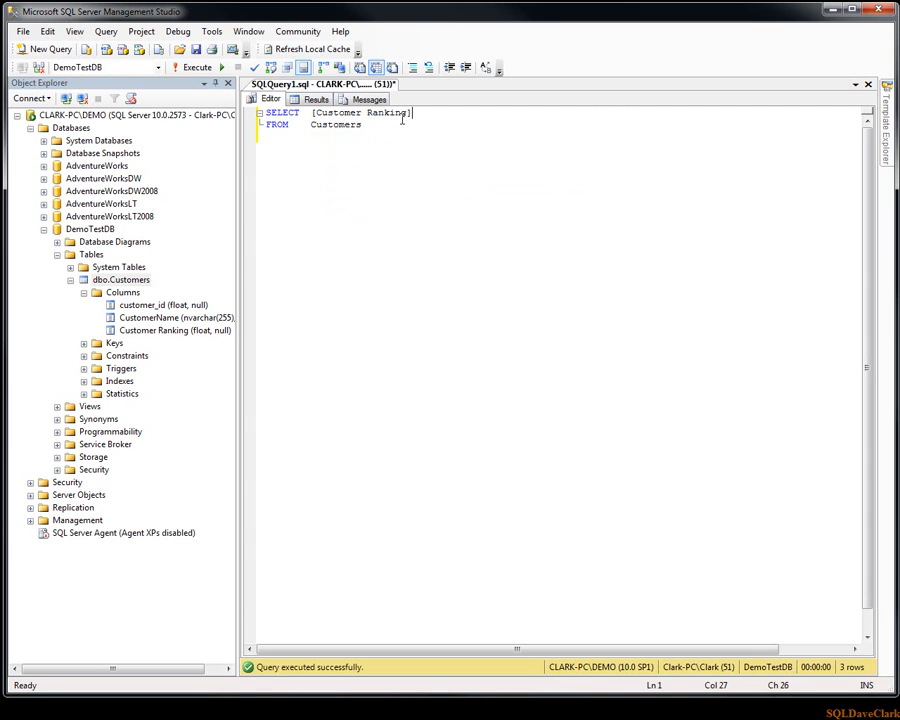
{"action": "left_click", "coordinate": [316, 98]}
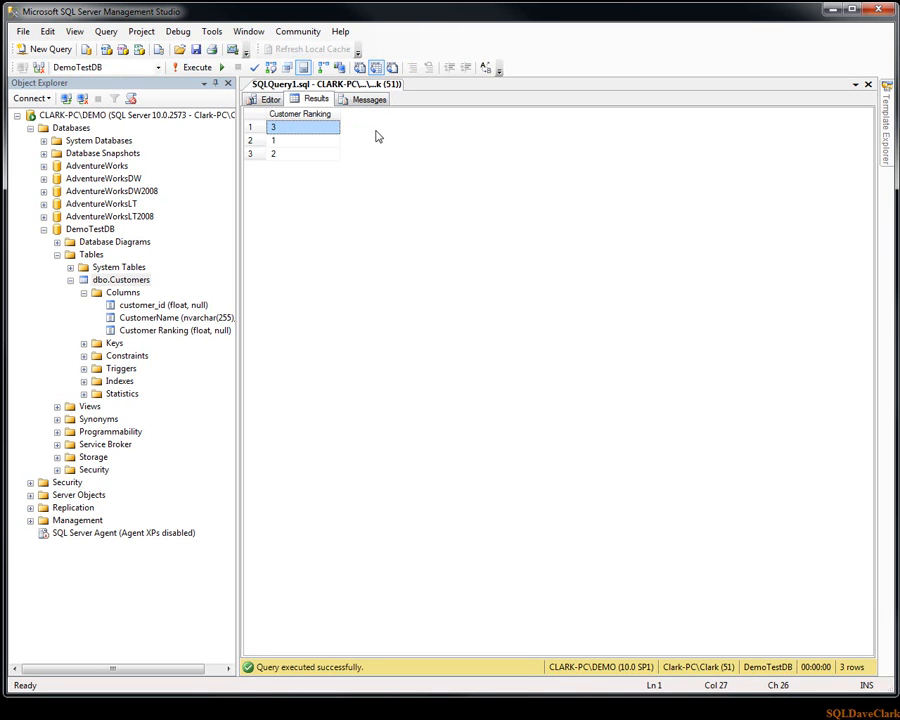
{"action": "left_click", "coordinate": [268, 98]}
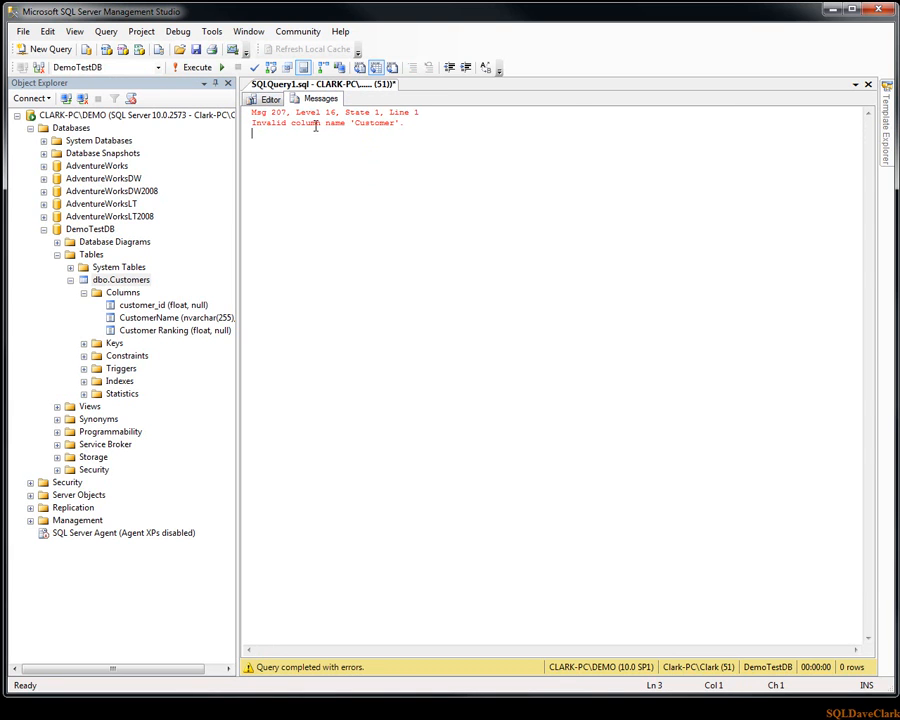
Wrap Customer Ranking in square brackets so the column query returns its three rows again
{"action": "left_click", "coordinate": [270, 98]}
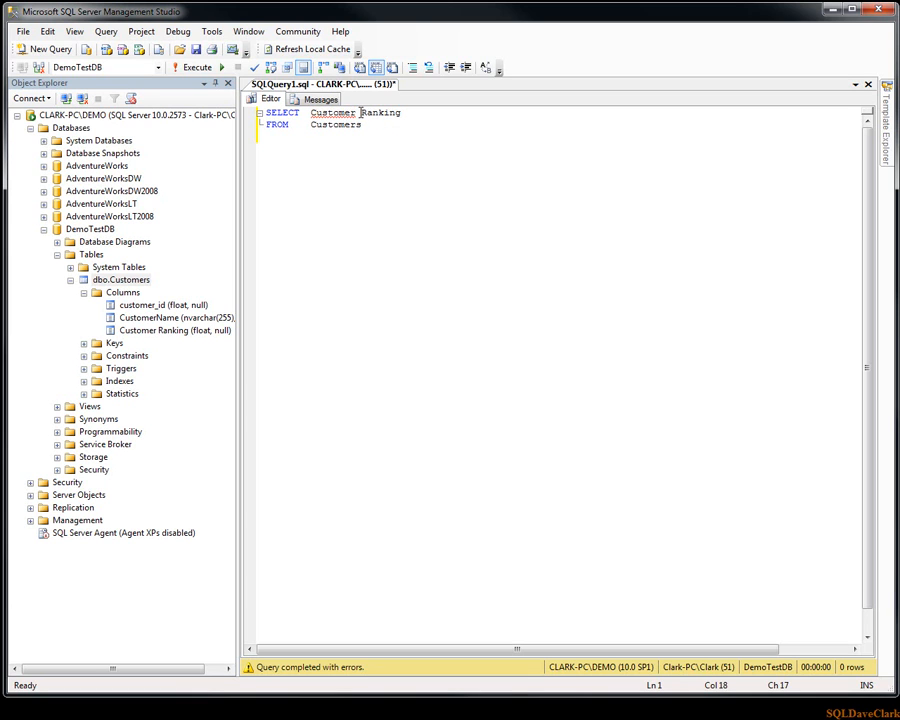
{"action": "double_click", "coordinate": [380, 112]}
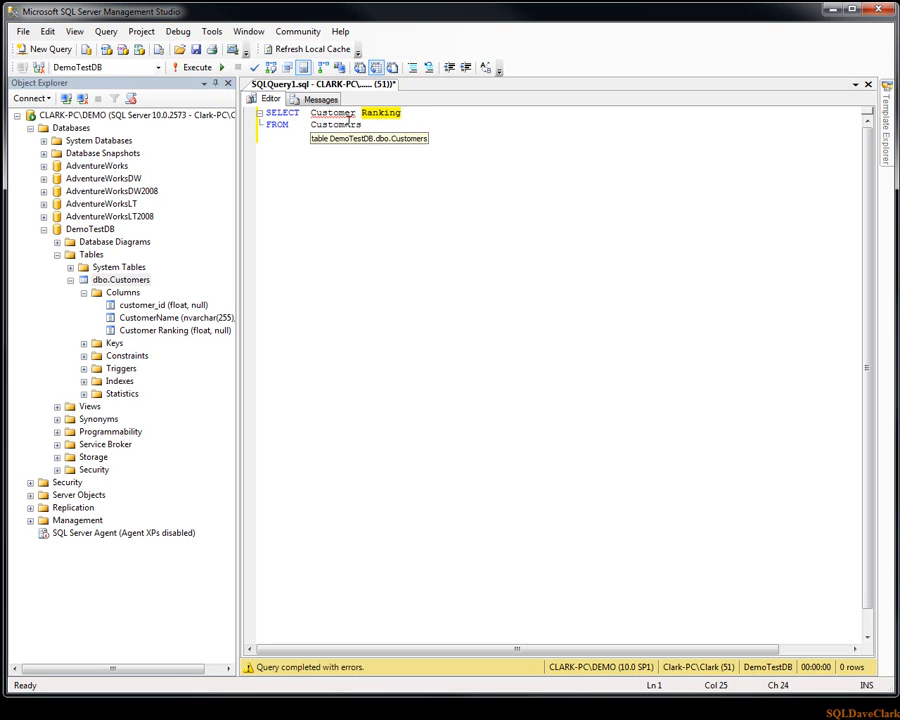
{"action": "left_click", "coordinate": [388, 144]}
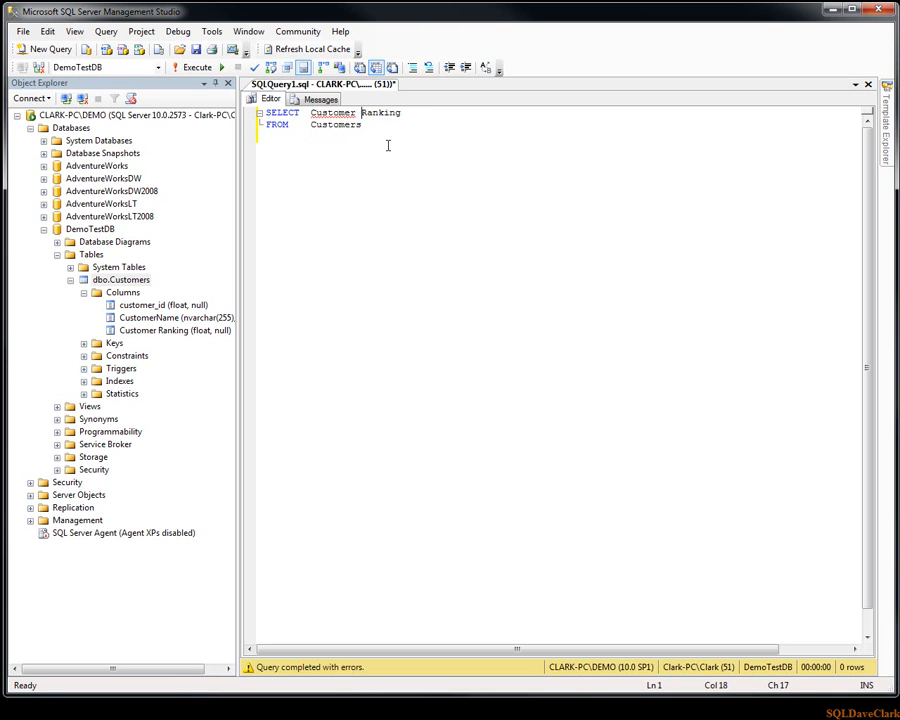
{"action": "type", "text": "AS"}
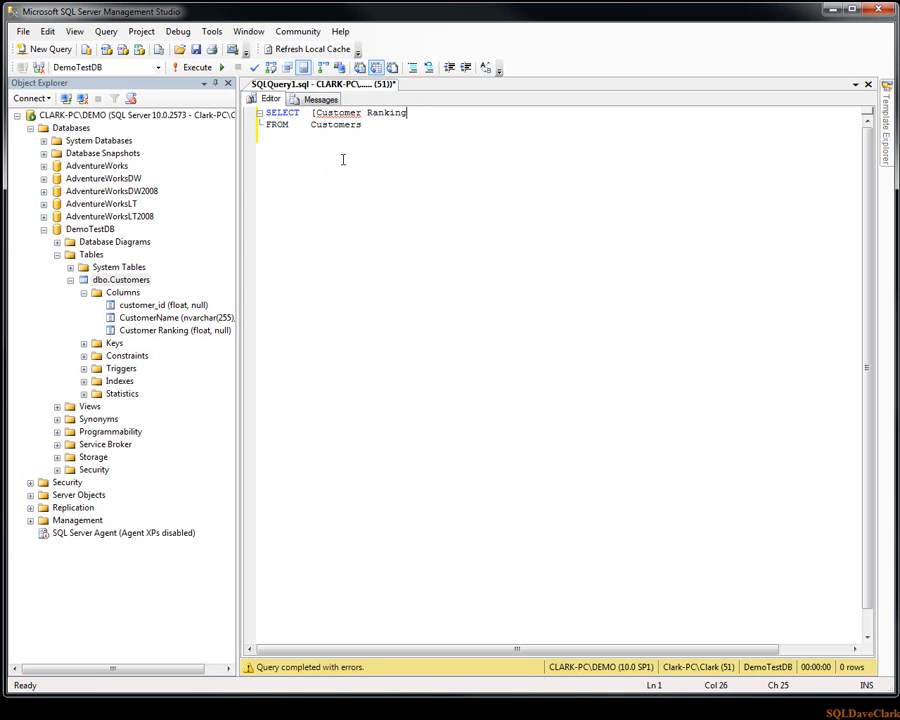
{"action": "type", "text": "]"}
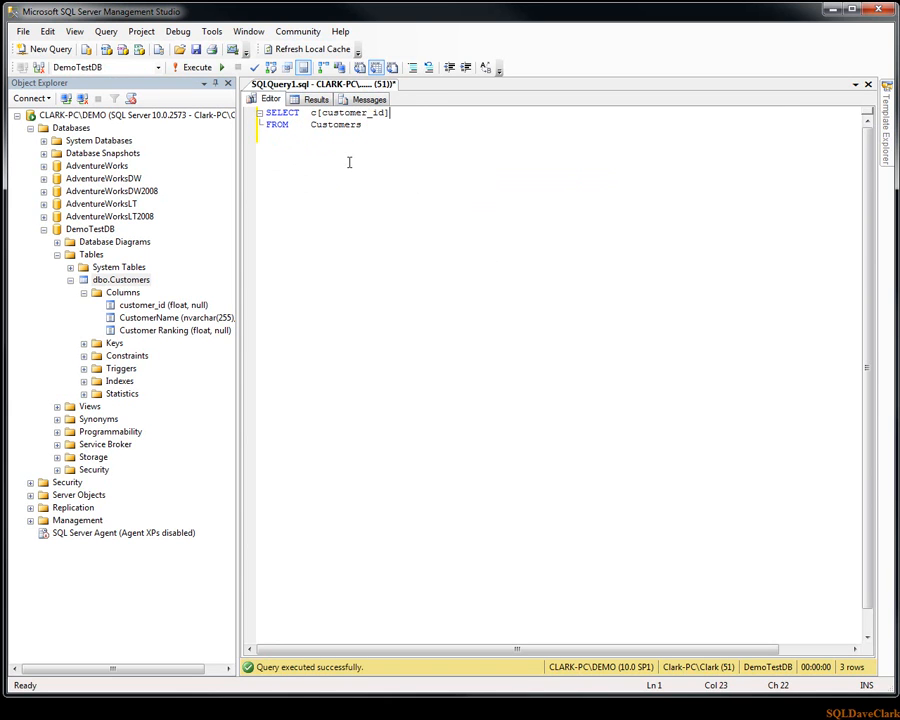
List customer_id, CustomerName and [Customer Ranking] each on its own line
{"action": "key", "text": "BackSpace"}
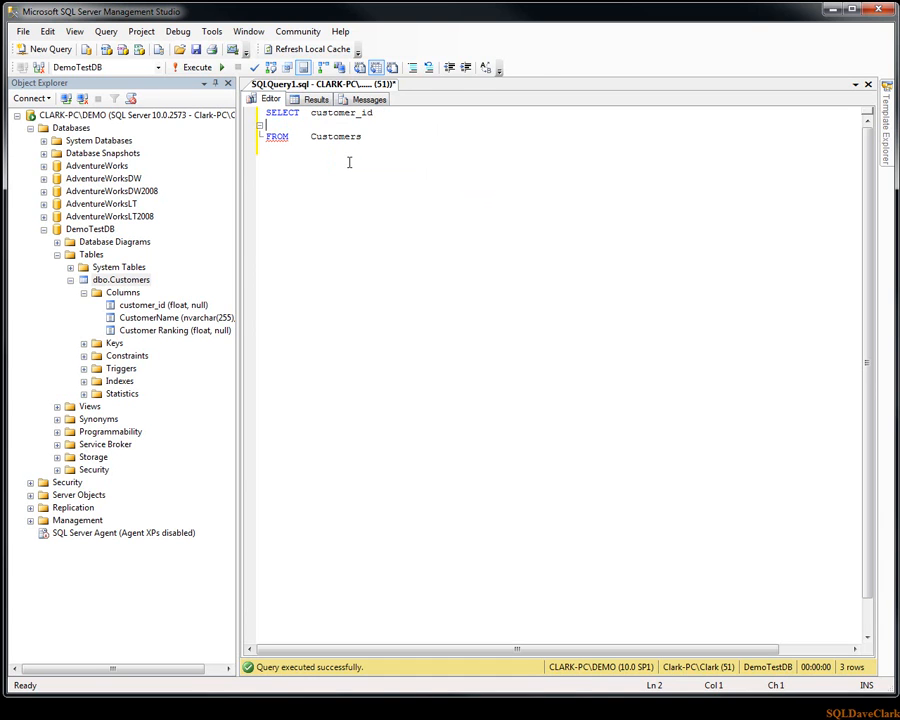
{"action": "type", "text": ",c"}
{"action": "type", "text": ",[Customer Ranking]"}
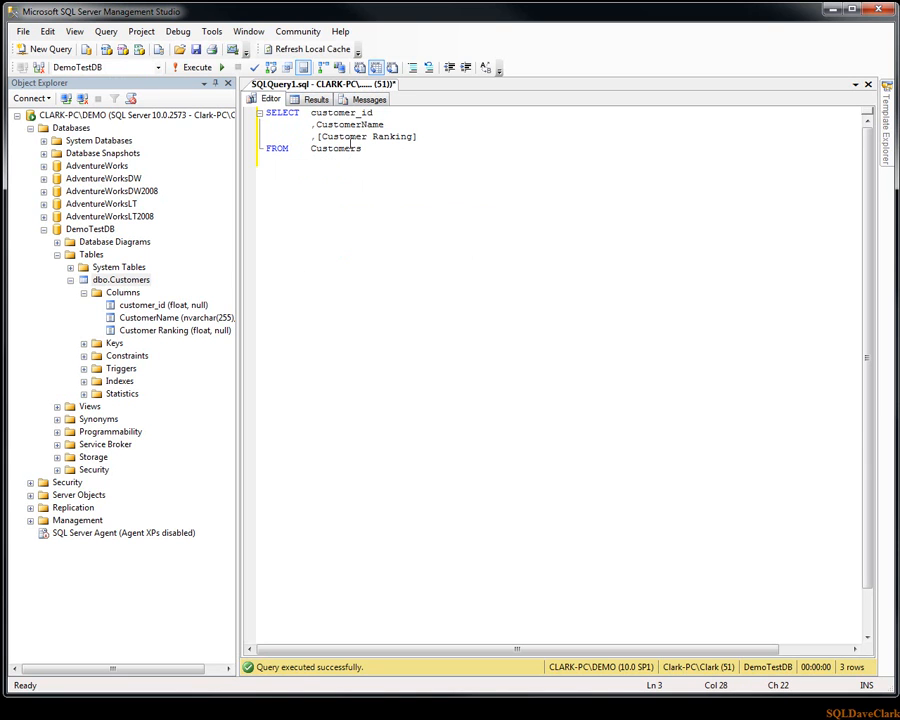
{"action": "left_click", "coordinate": [340, 172]}
{"action": "type", "text": "'"}
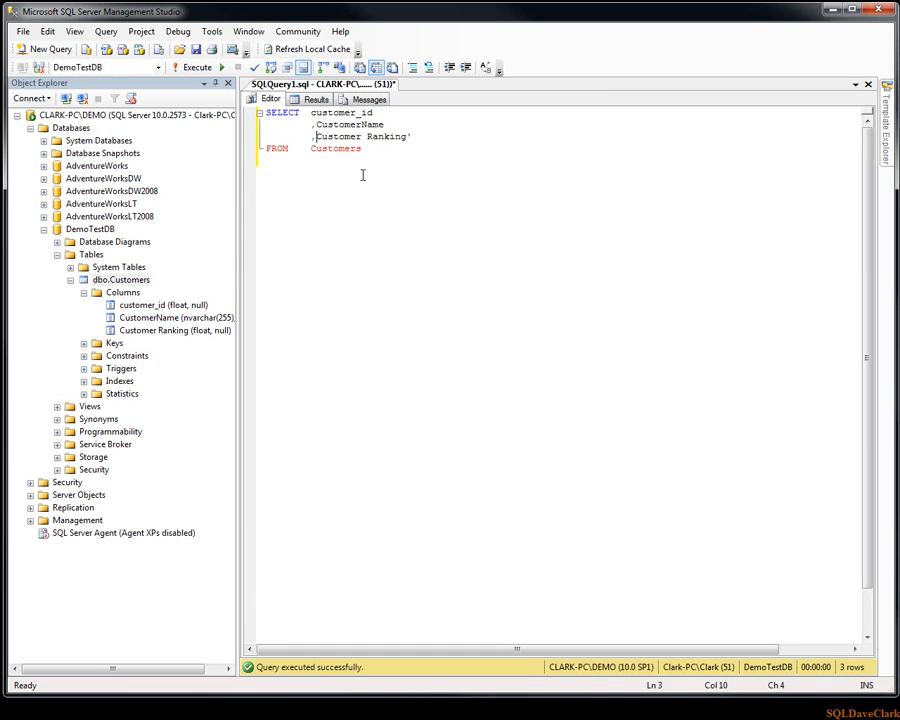
{"action": "type", "text": "[Customer Ranking]"}
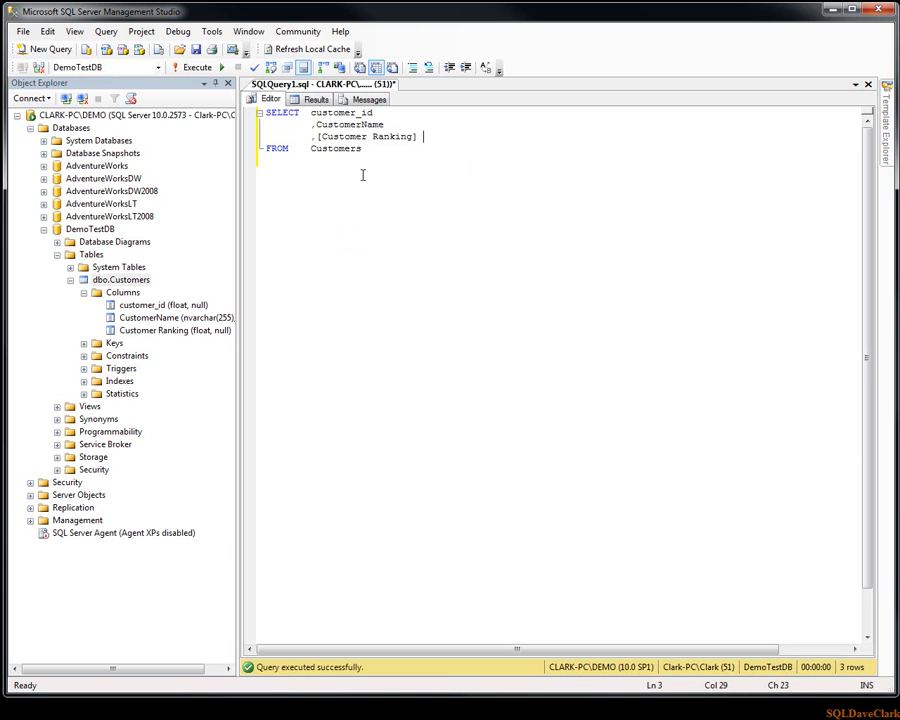
Give [Customer Ranking] the alias AS [cust rank]
{"action": "type", "text": "AS"}
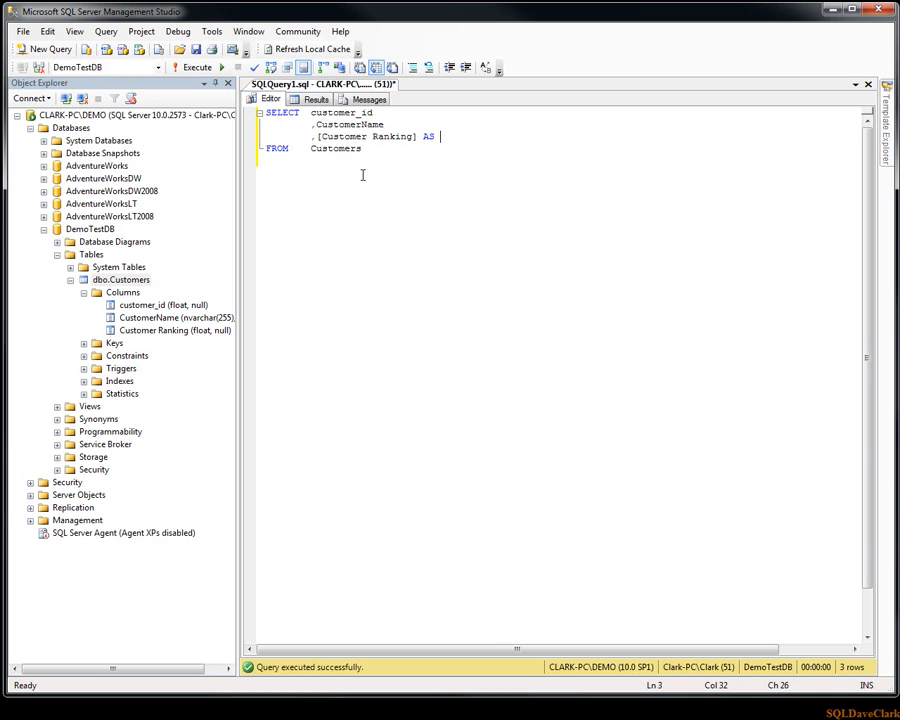
{"action": "type", "text": "cust"}
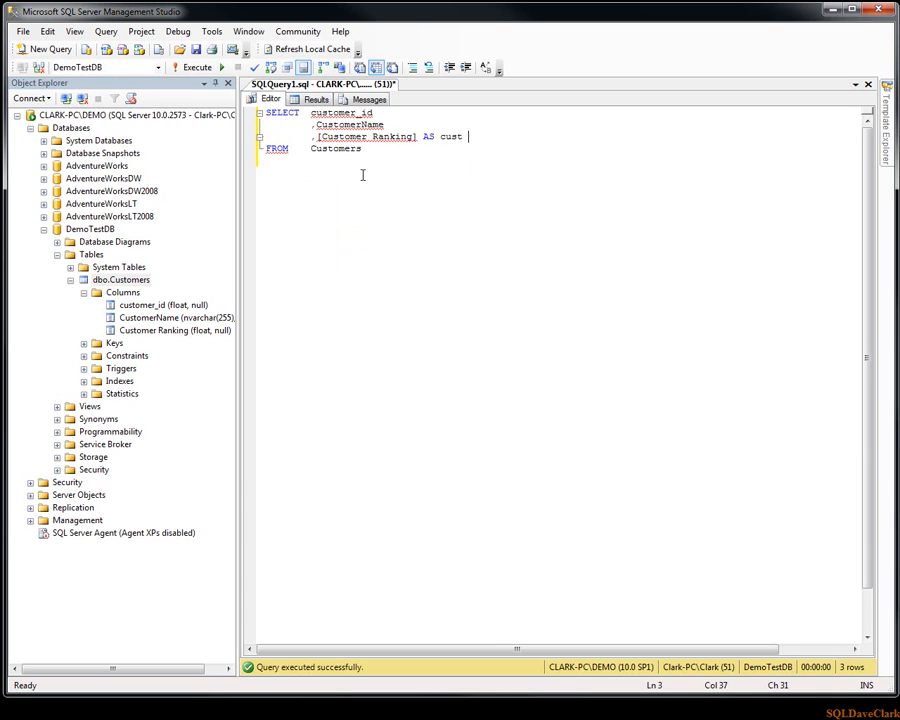
{"action": "type", "text": "rank]"}
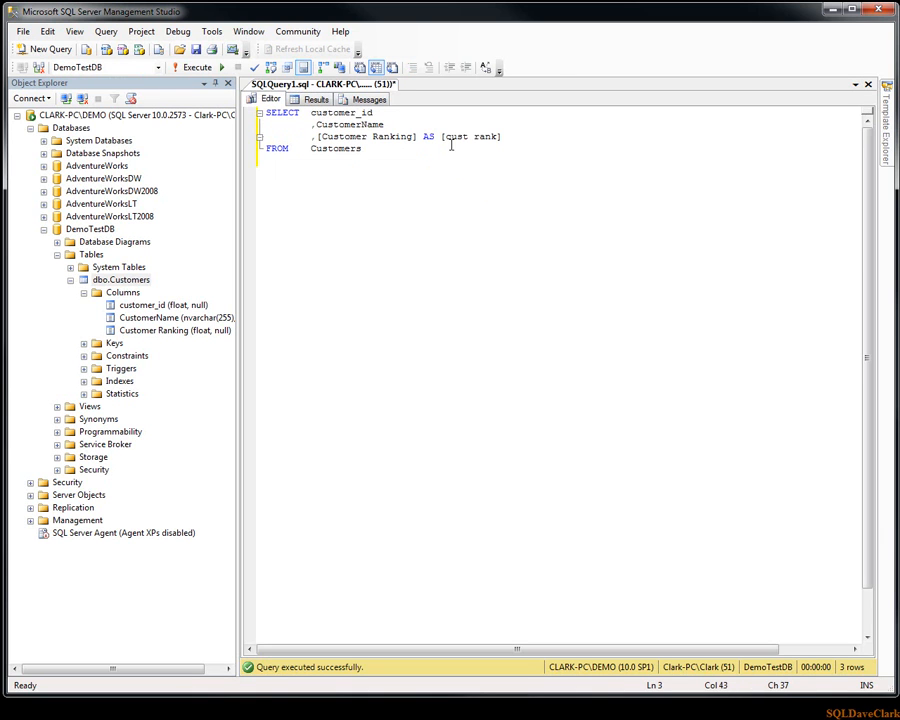
{"action": "left_click", "coordinate": [448, 144]}
{"action": "type", "text": "'"}
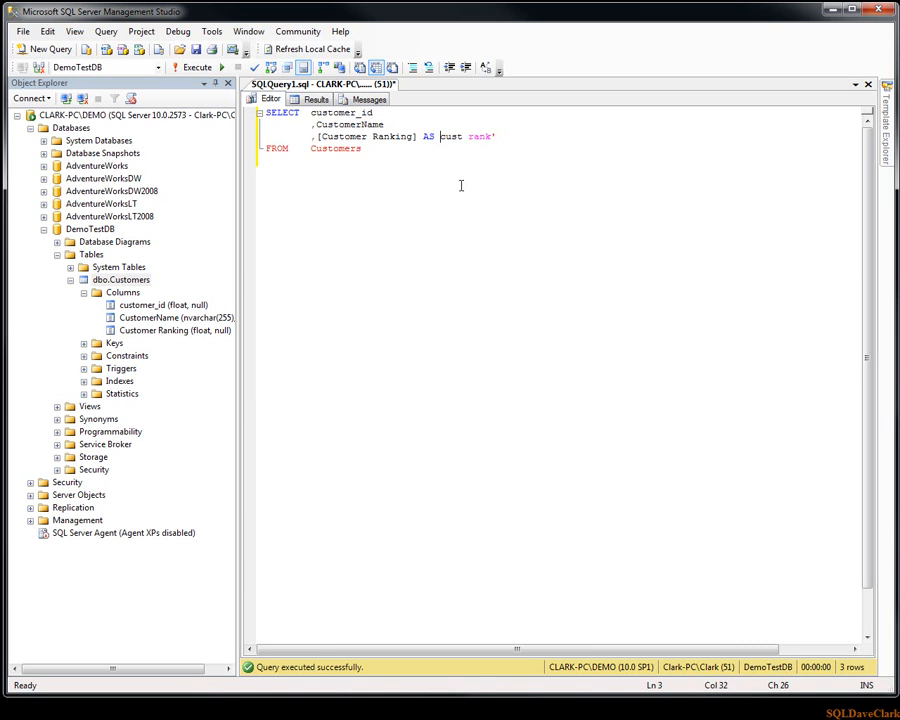
{"action": "type", "text": "[cust rank"}
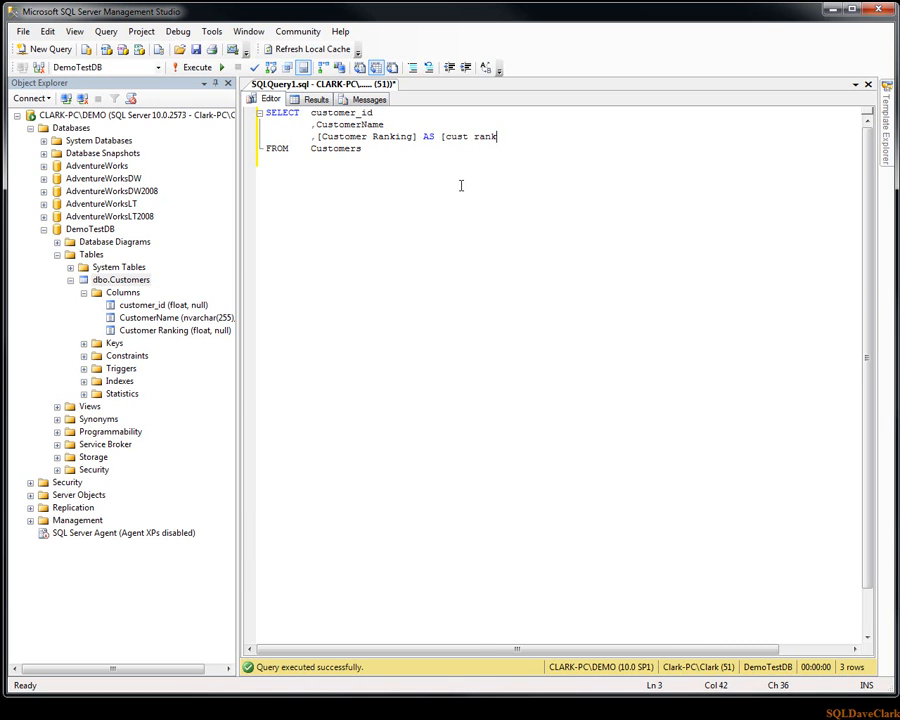